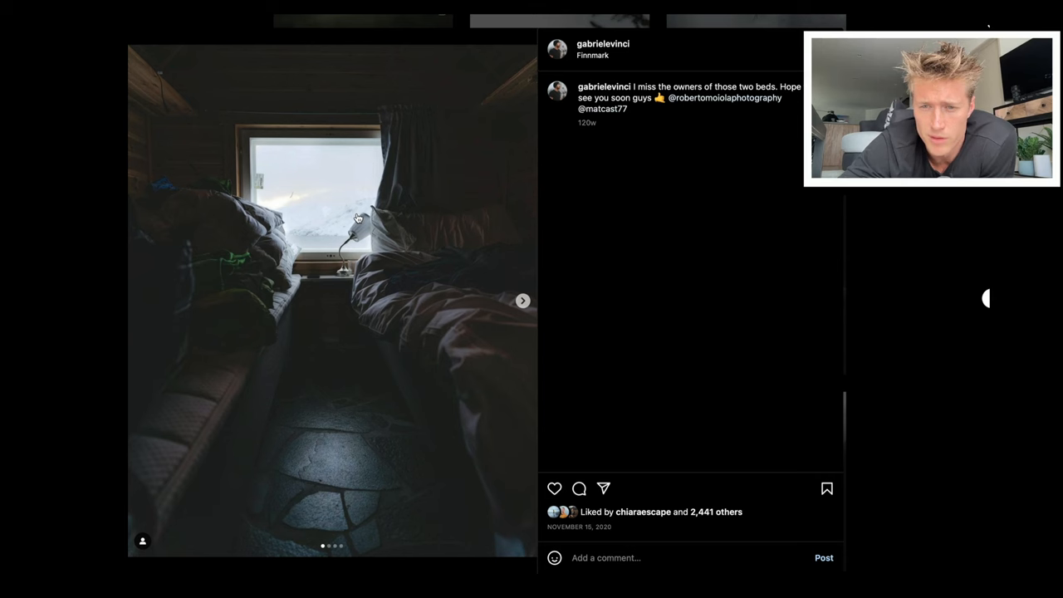
mouse_move(261, 314)
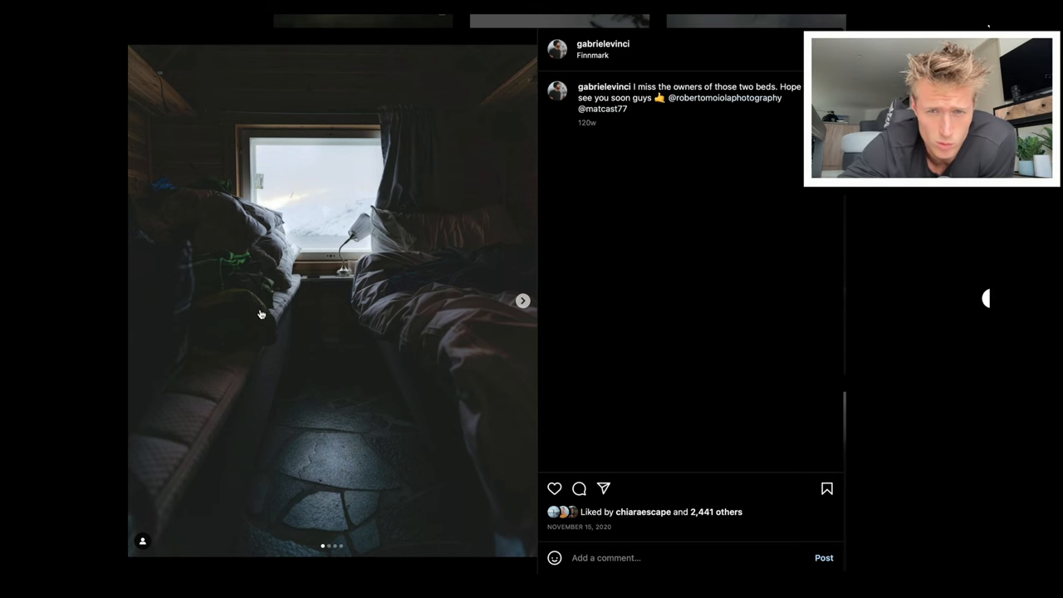
- Advance through the photographer's posts and return to the profile grid
scroll(down, 3)
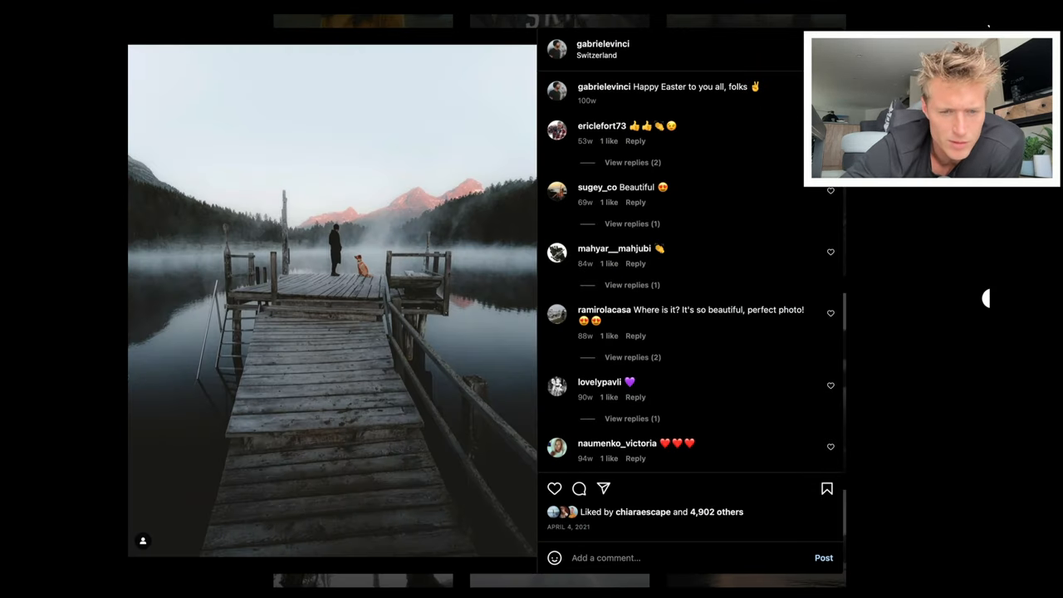
click(322, 336)
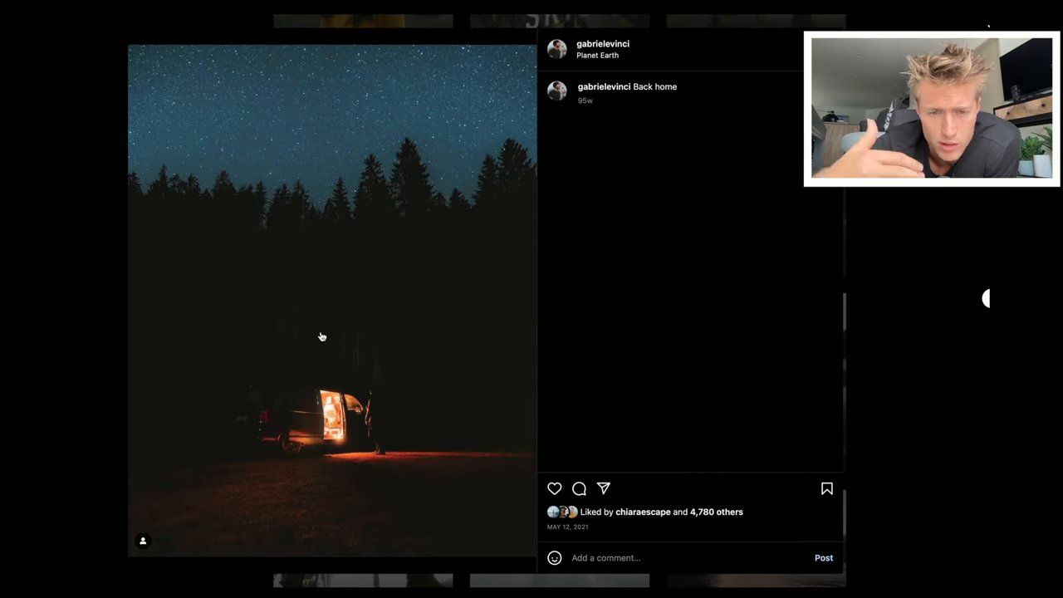
mouse_move(540, 219)
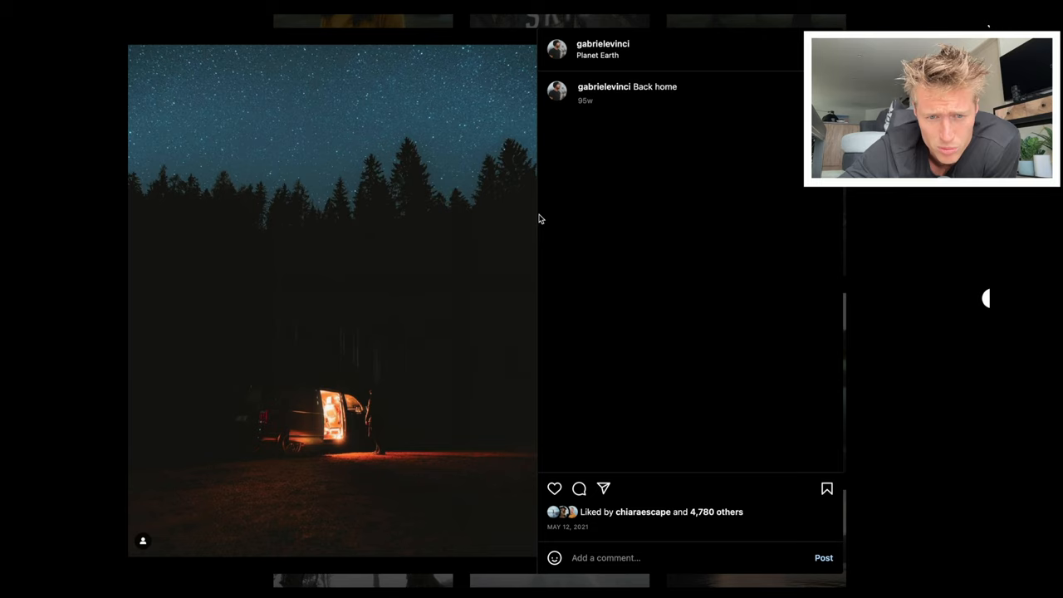
mouse_move(557, 224)
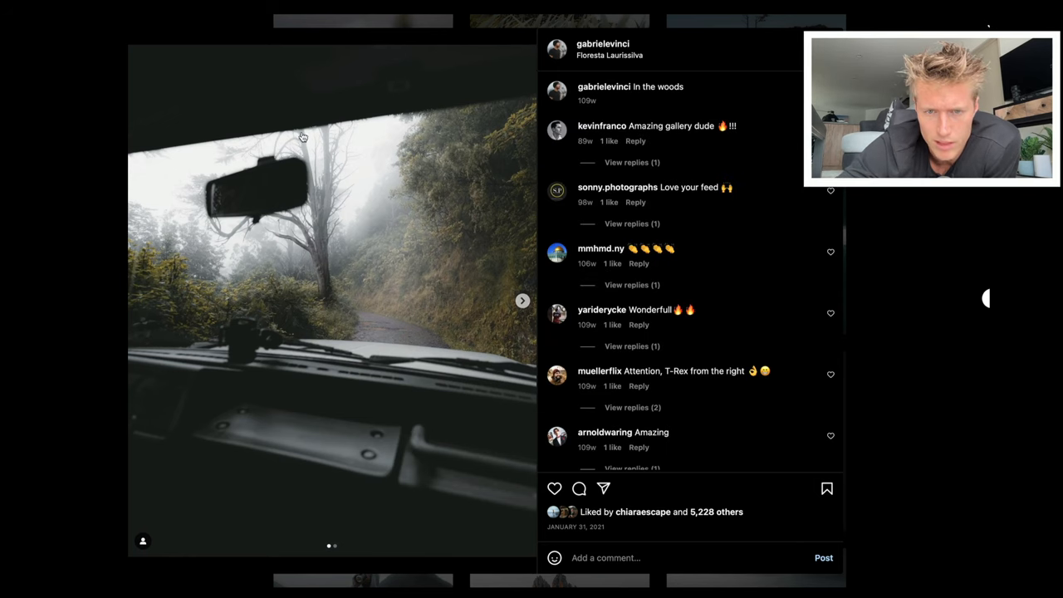
mouse_move(385, 186)
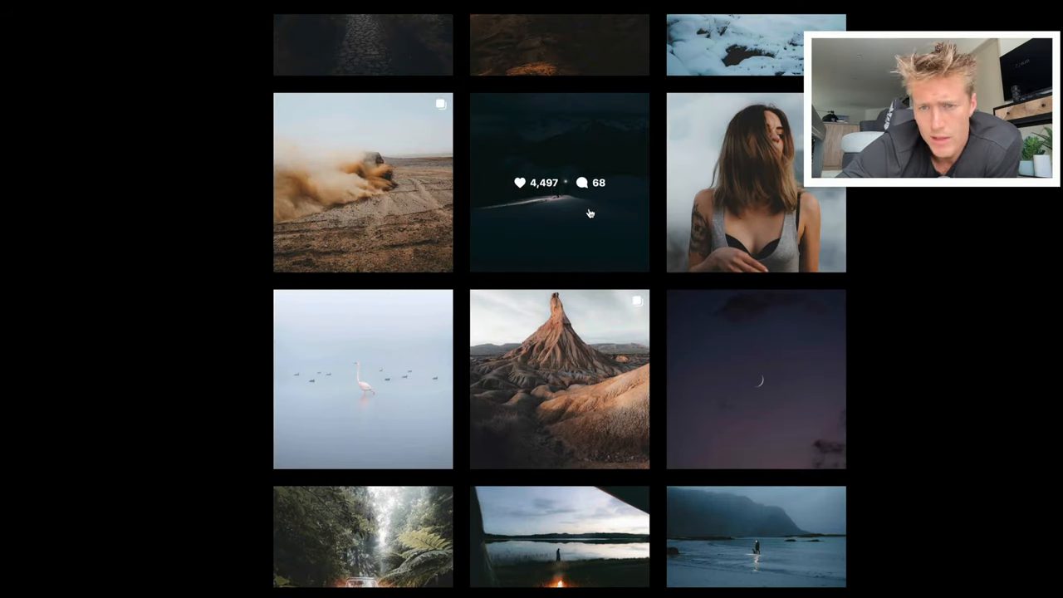
- Scroll the profile and land on the Faded Black Lightroom Presets page
scroll(up, 3)
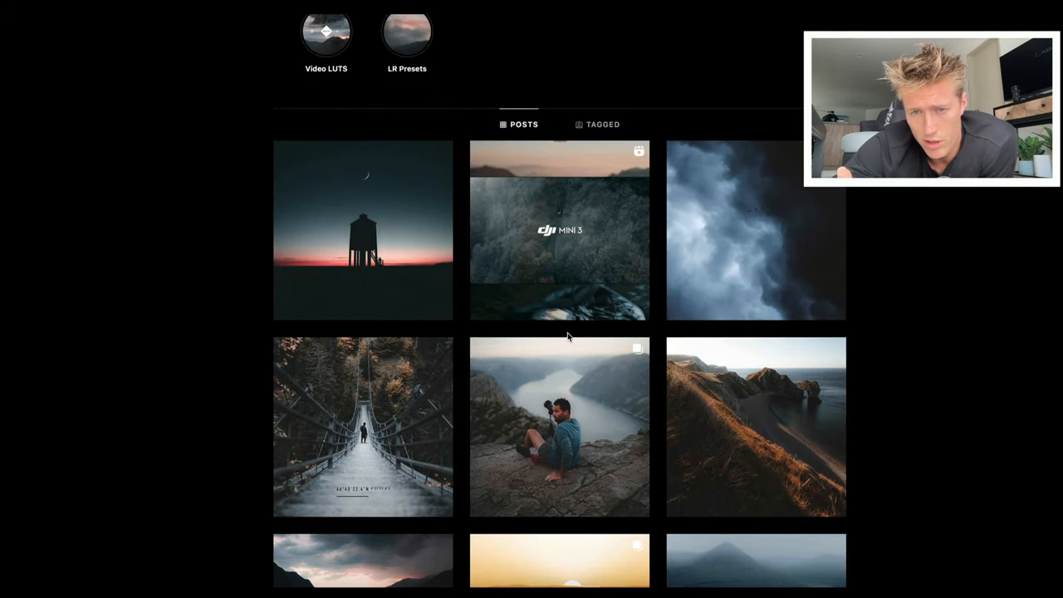
scroll(down, 3)
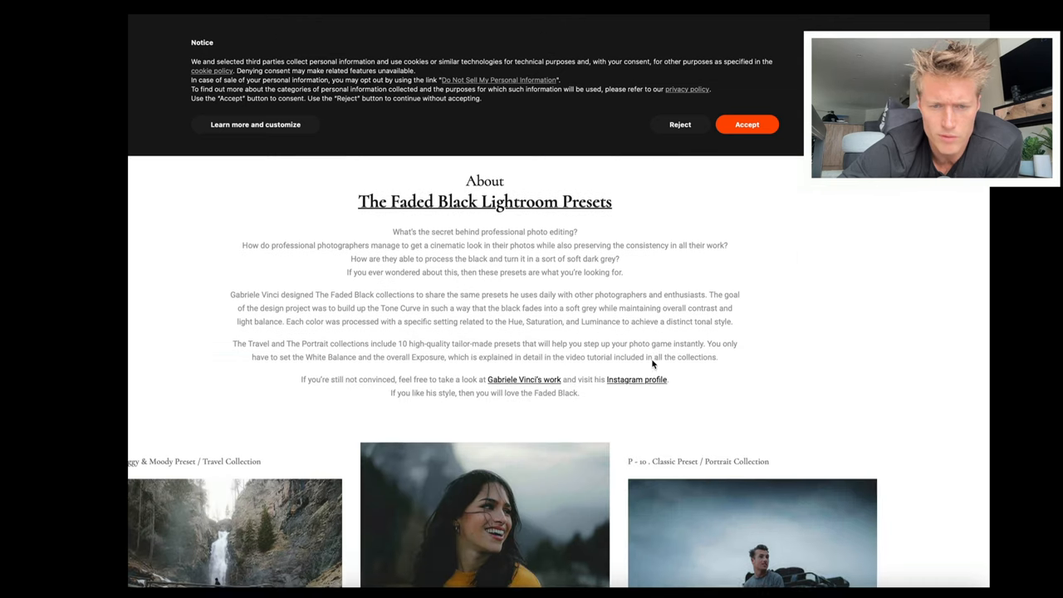
- Scroll through the Faded Black About section describing the preset collections
scroll(down, 3)
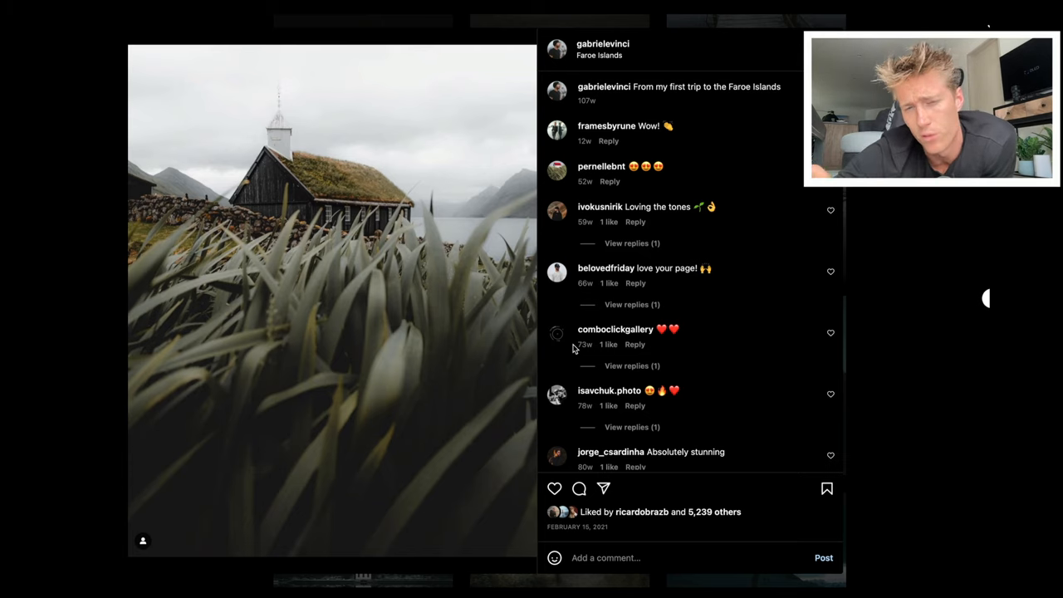
mouse_move(252, 210)
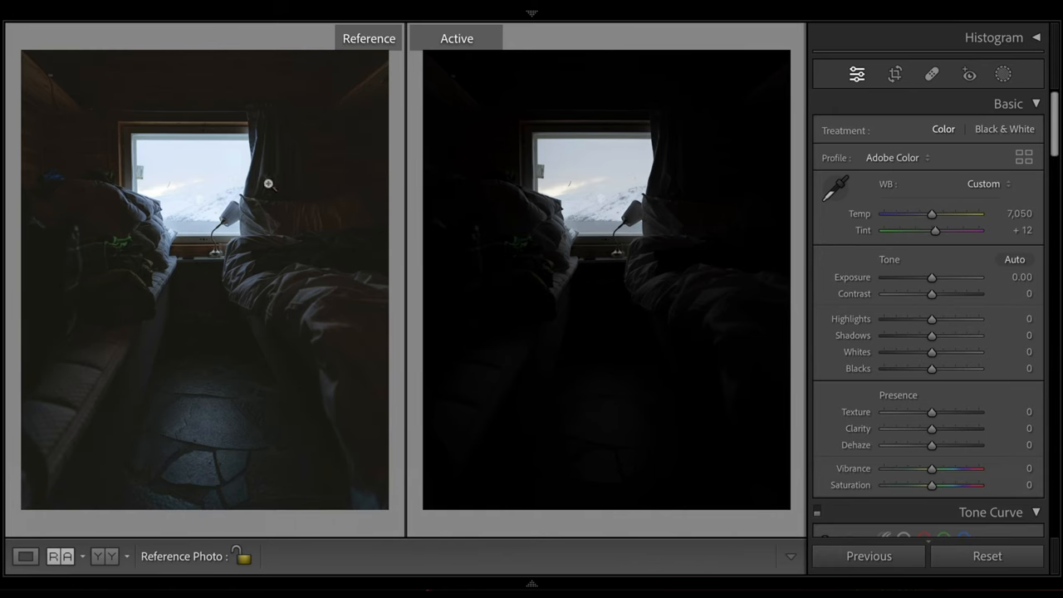
mouse_move(356, 180)
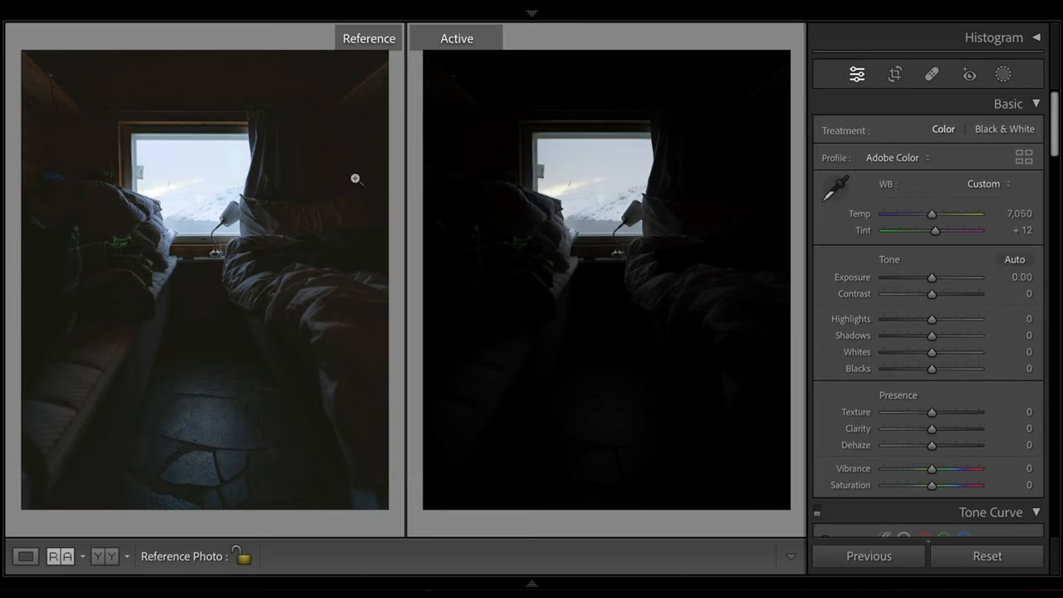
mouse_move(728, 200)
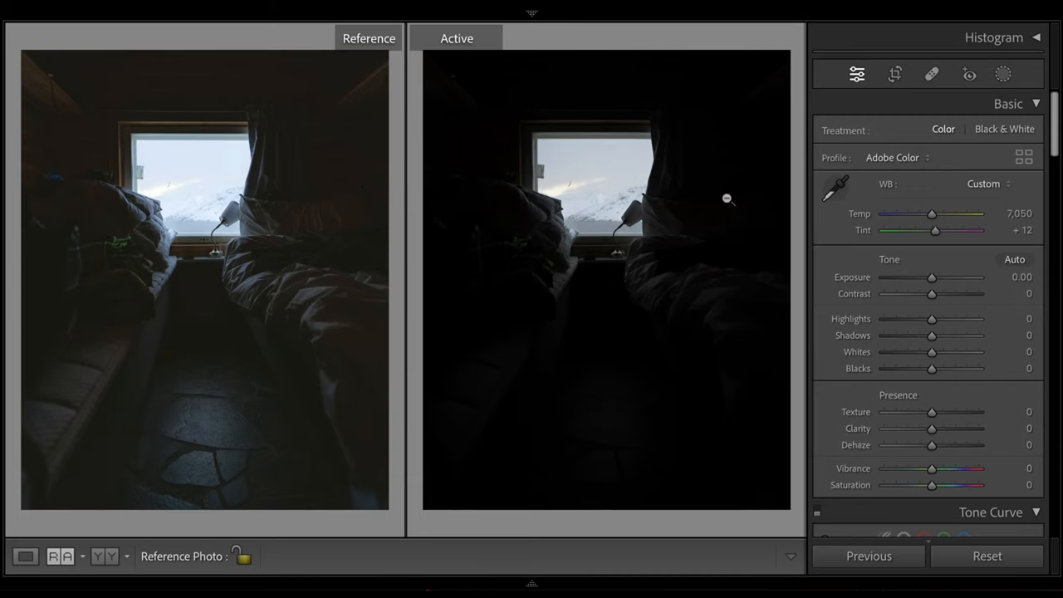
click(894, 73)
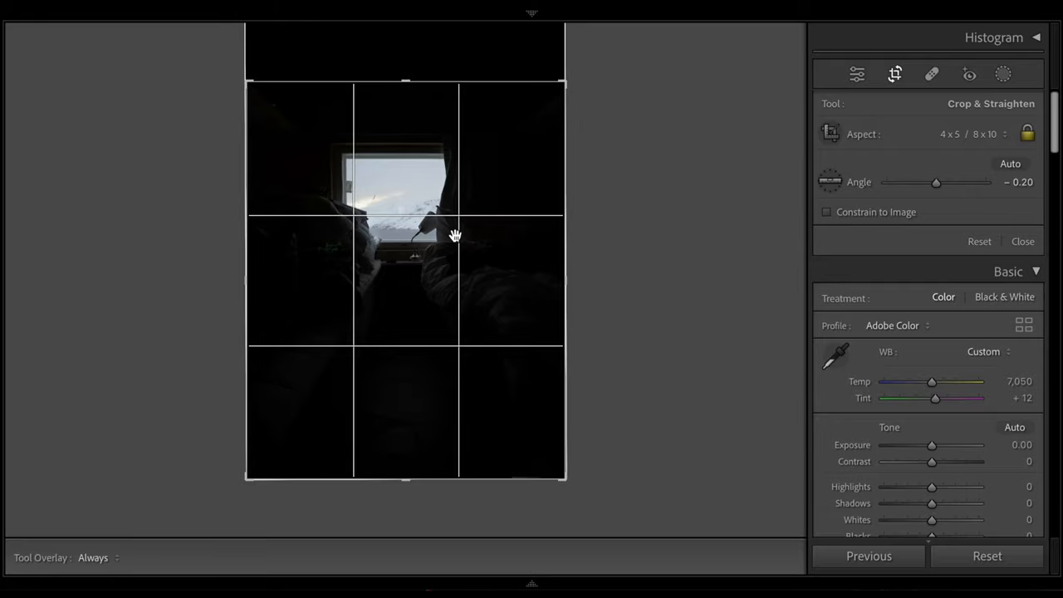
mouse_move(851, 143)
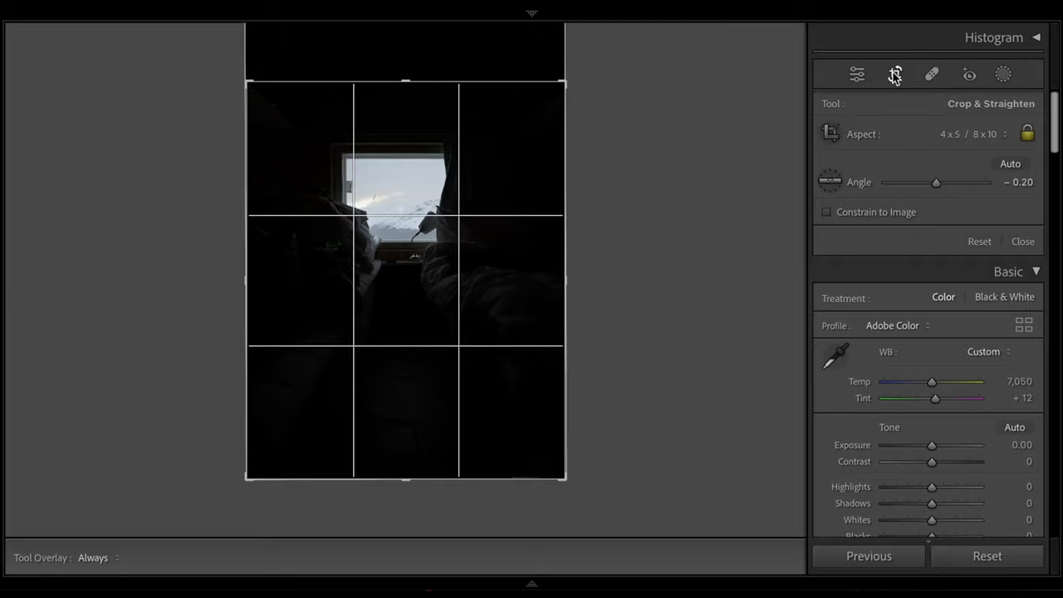
click(894, 74)
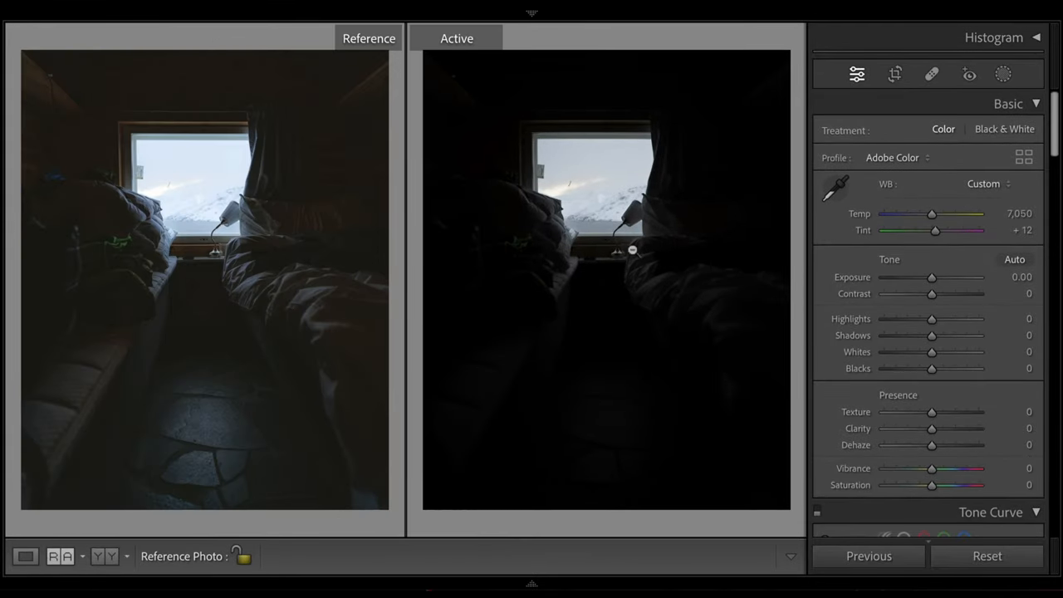
mouse_move(206, 290)
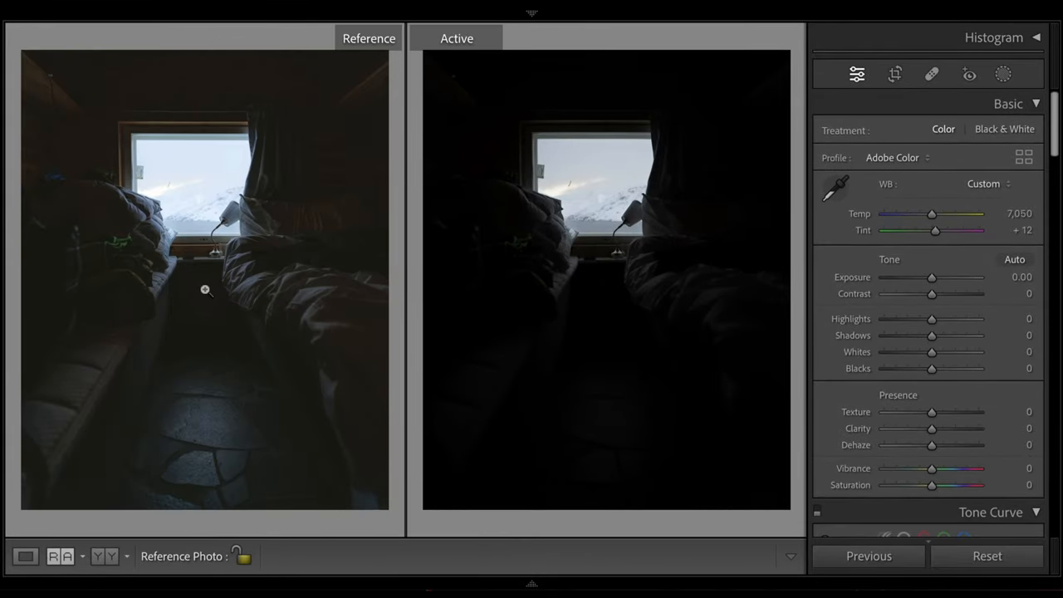
mouse_move(649, 323)
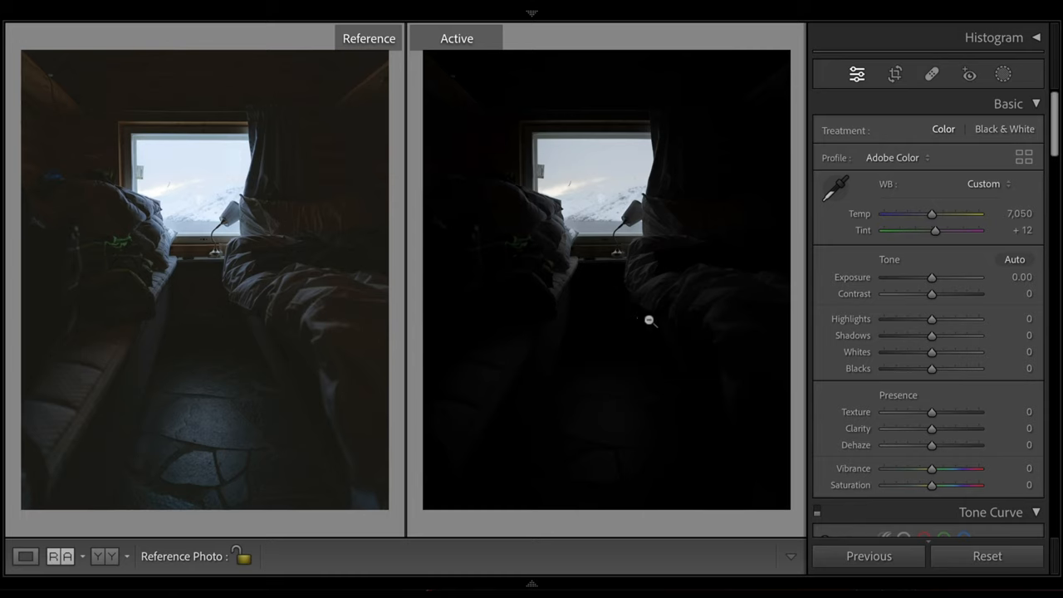
- Set exposure to about +0.75, highlights to -37 and lift the blacks to fade shadows
drag(932, 276, 943, 276)
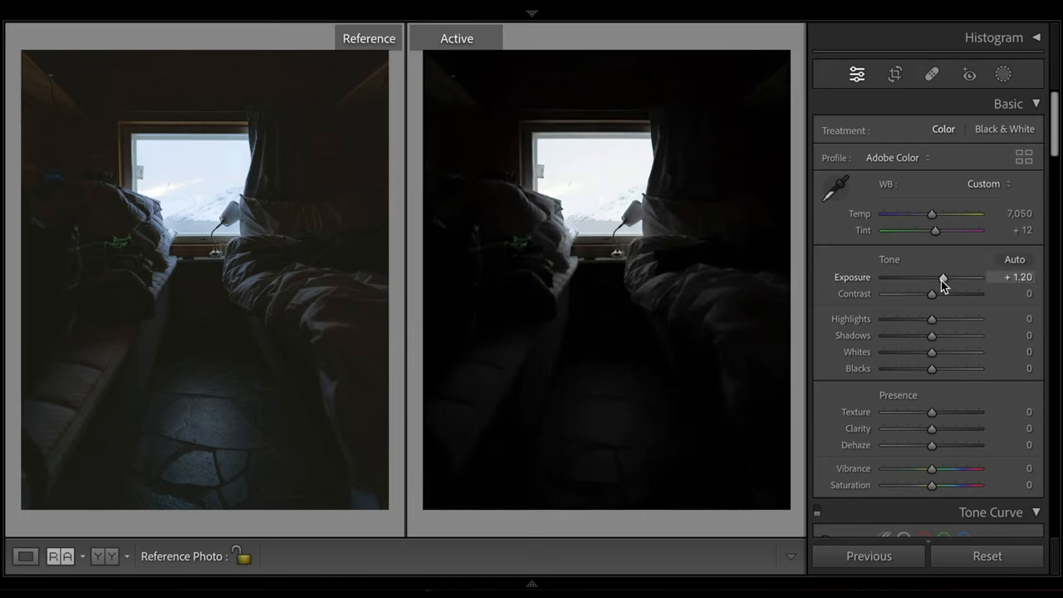
drag(944, 279, 937, 279)
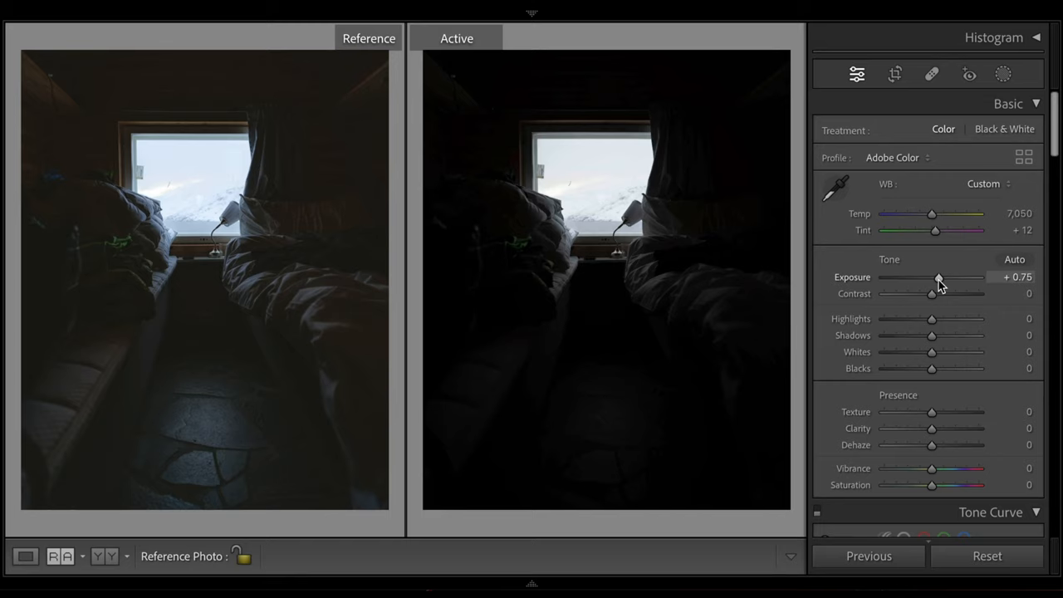
mouse_move(581, 177)
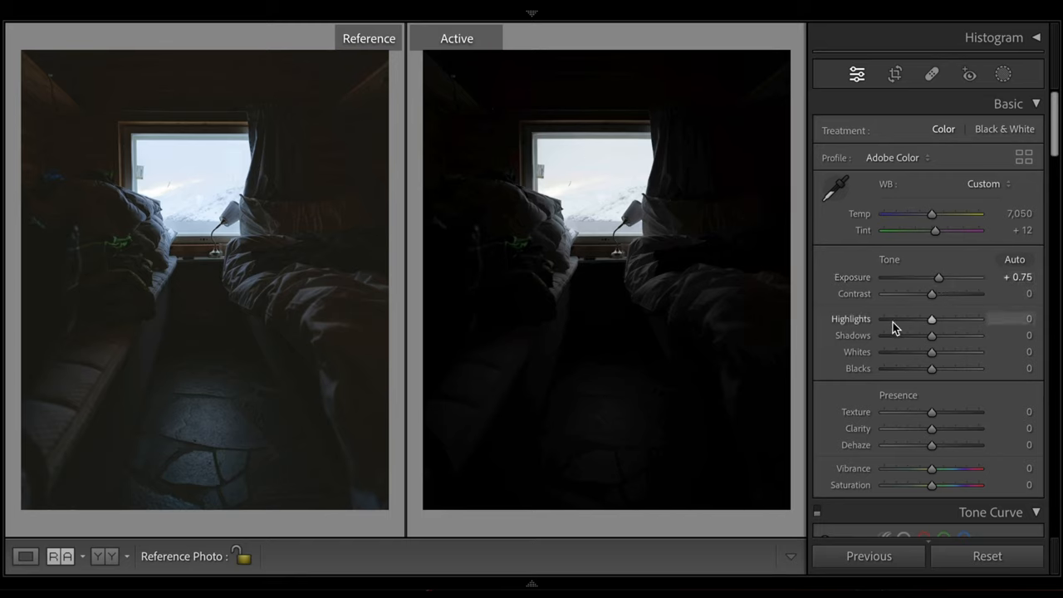
drag(932, 319, 911, 319)
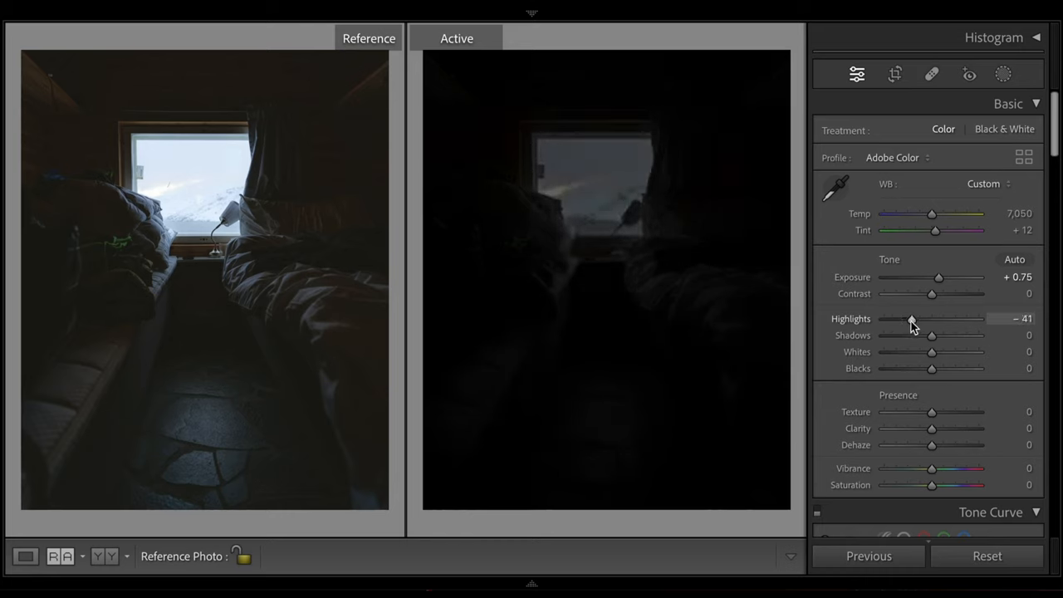
drag(910, 319, 914, 319)
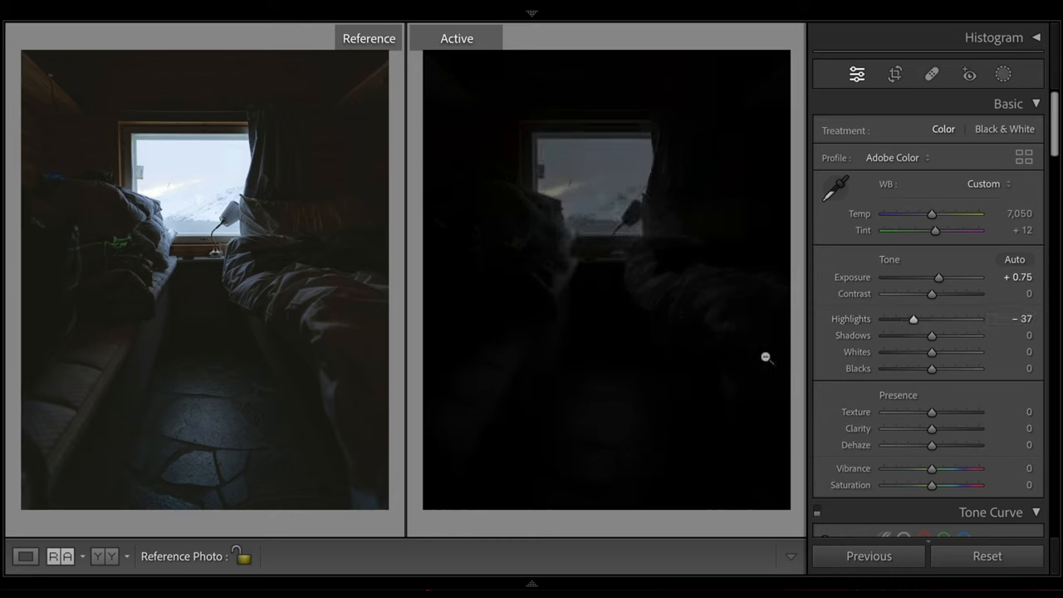
drag(932, 368, 970, 369)
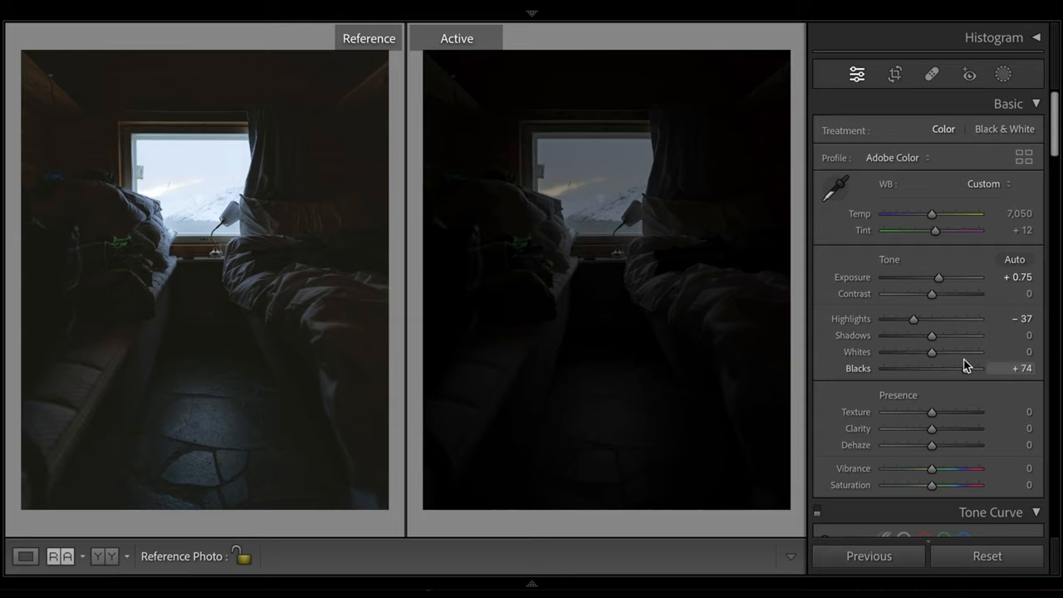
- Experiment with the whites, settling near +55, and pull highlights slightly lower
drag(932, 352, 884, 352)
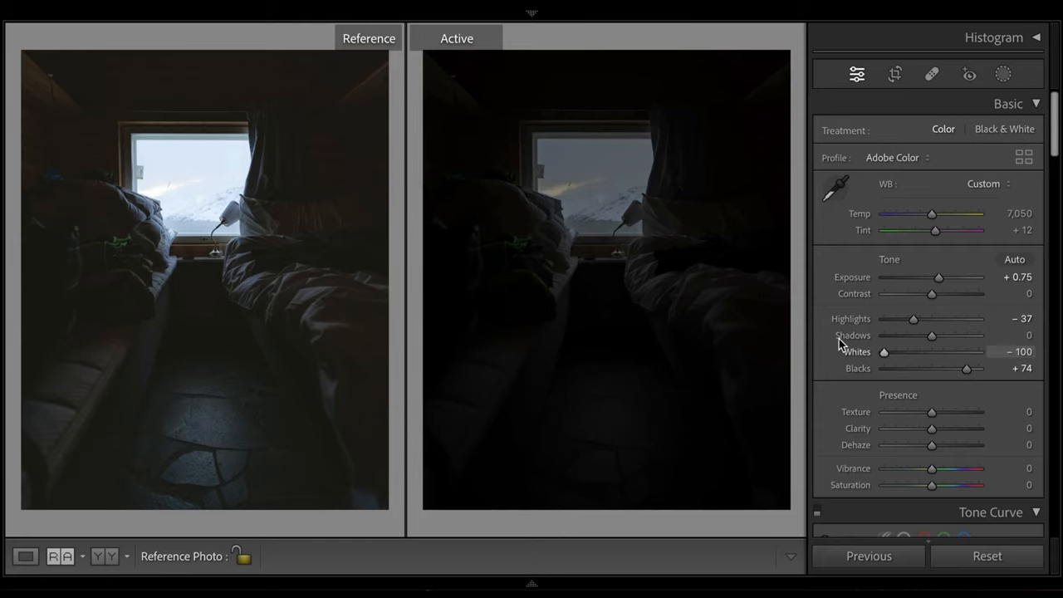
drag(884, 353, 937, 352)
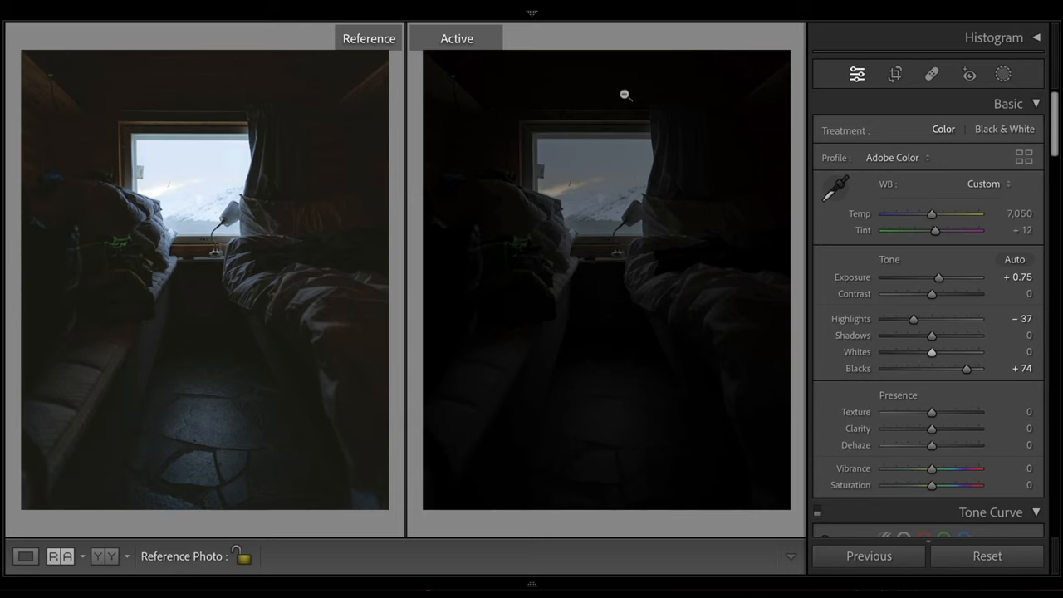
drag(932, 353, 970, 352)
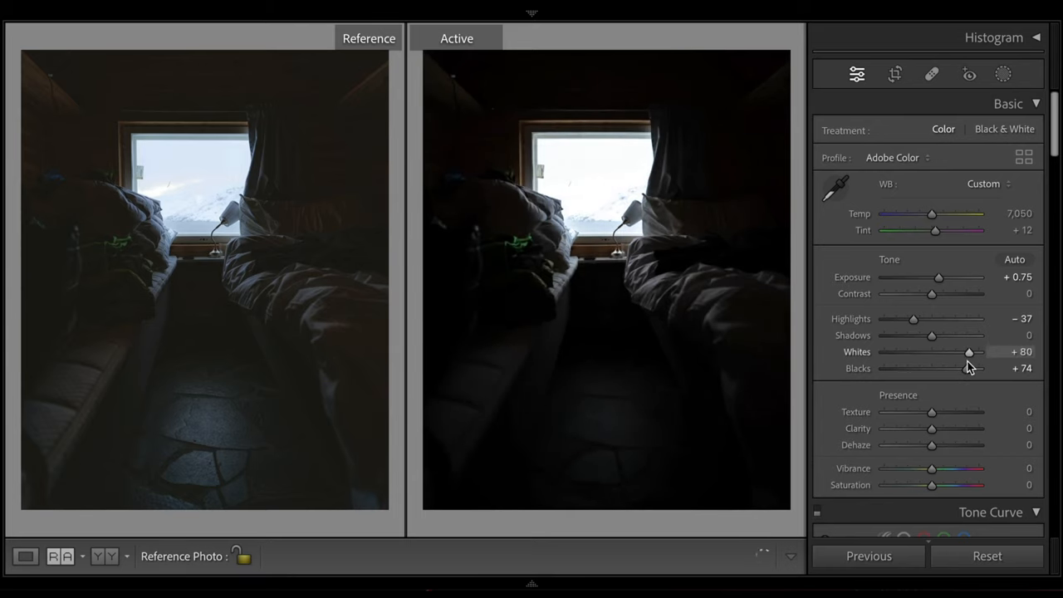
drag(967, 352, 957, 352)
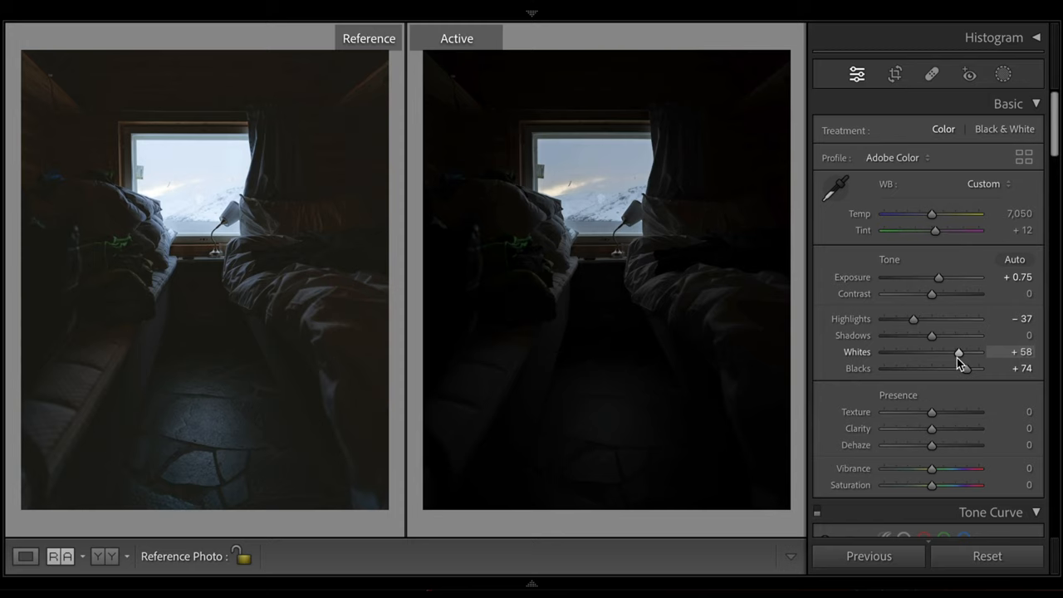
drag(957, 352, 953, 353)
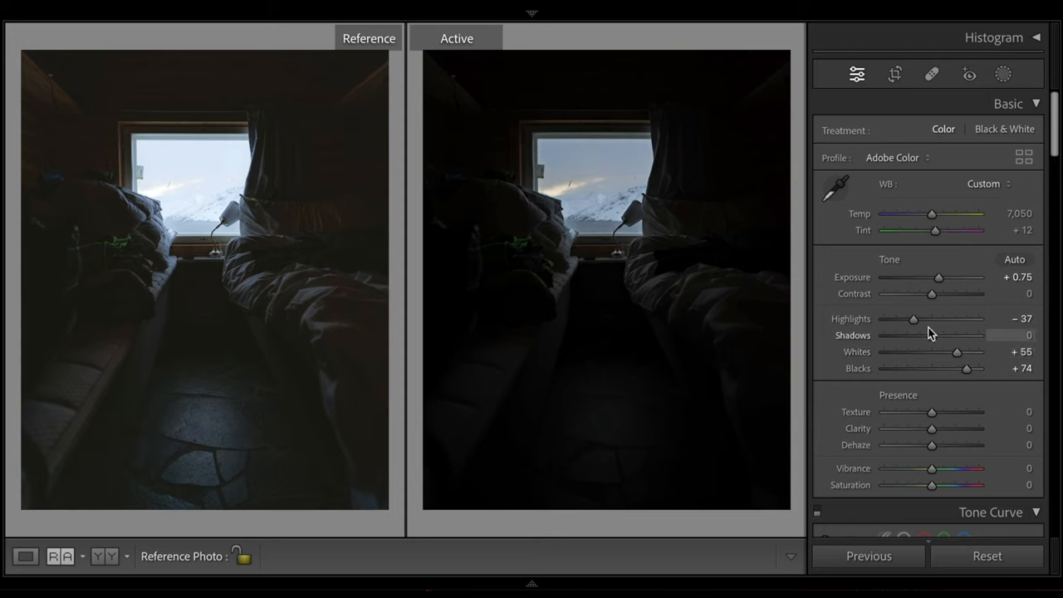
drag(914, 318, 907, 319)
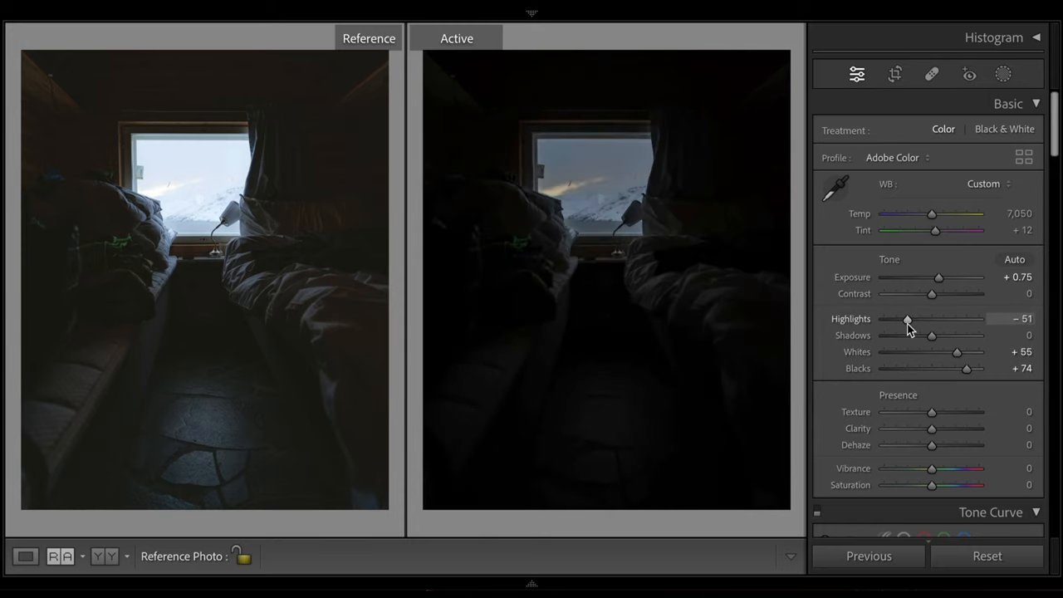
- Lift shadows to +80 and finalize whites at +59
drag(932, 336, 957, 336)
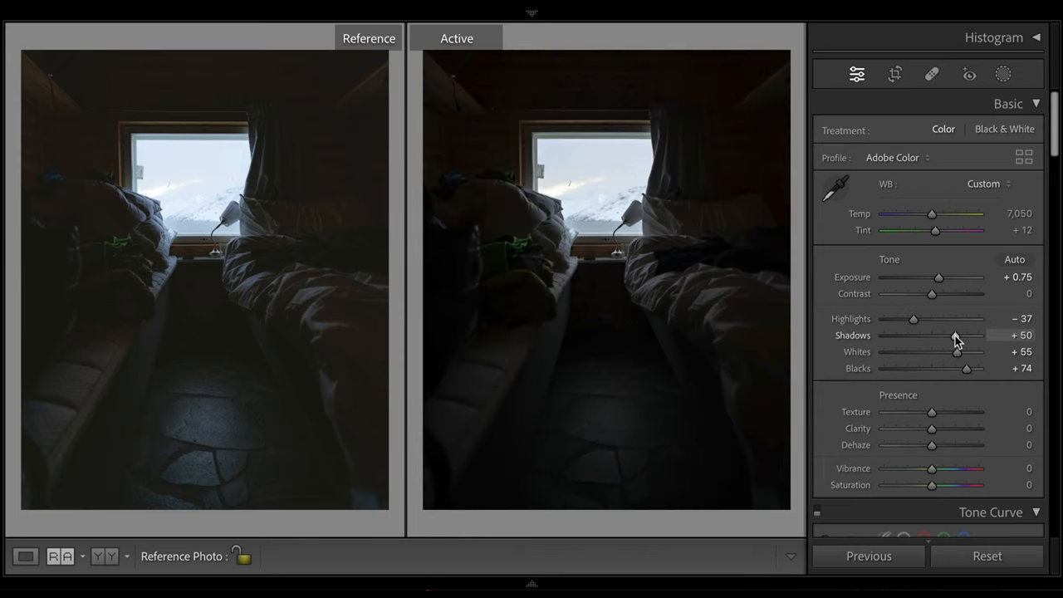
drag(957, 339, 971, 339)
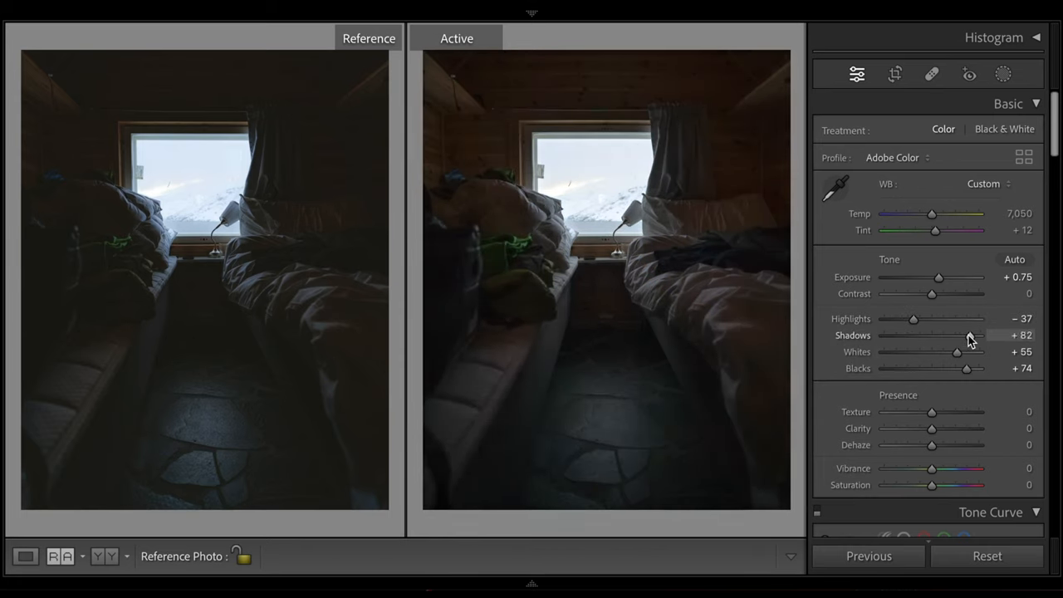
drag(981, 336, 974, 336)
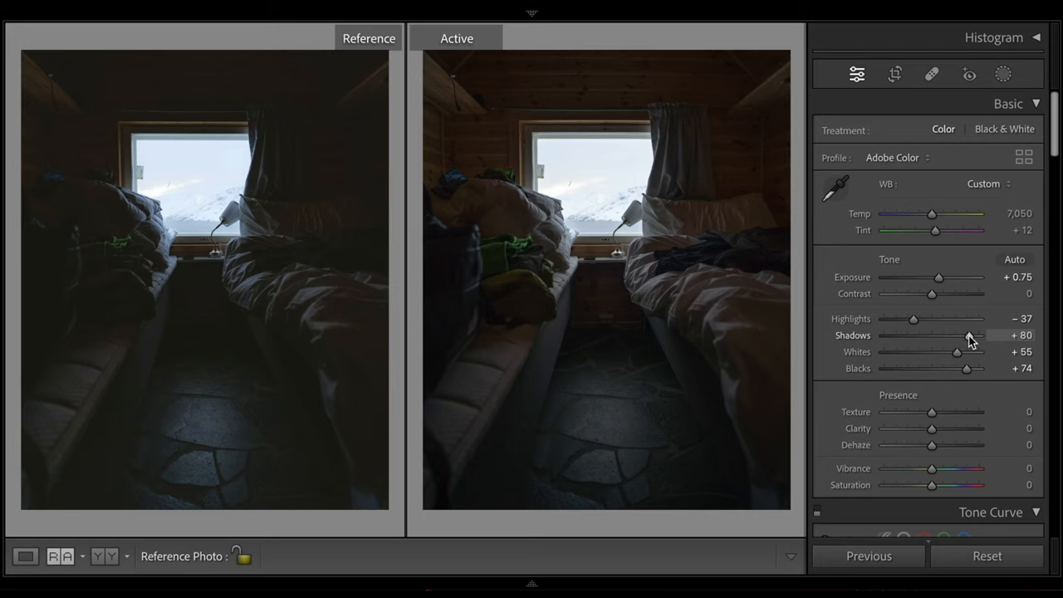
drag(956, 352, 957, 352)
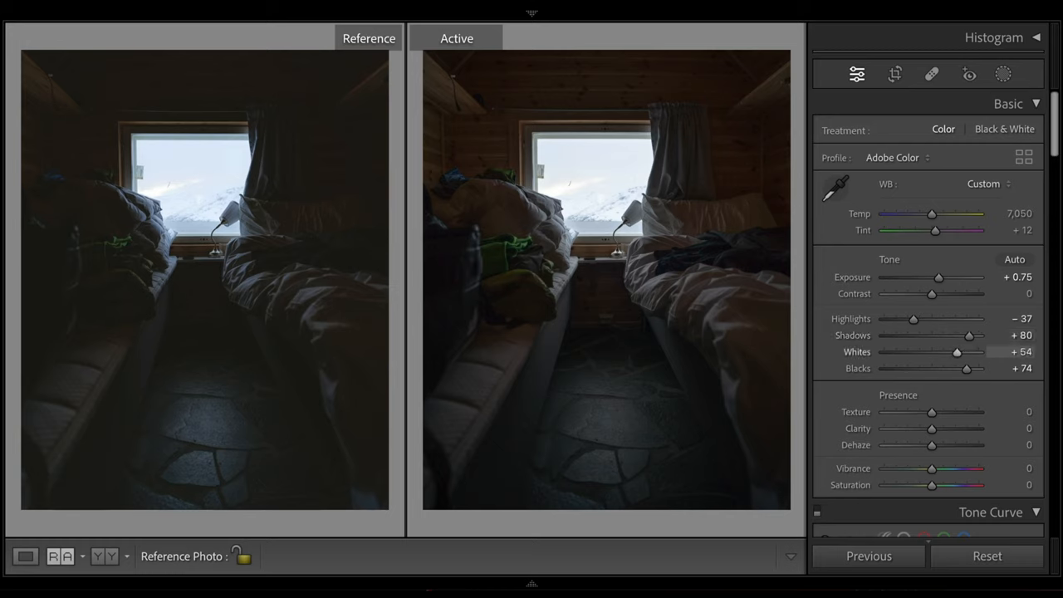
drag(957, 352, 963, 352)
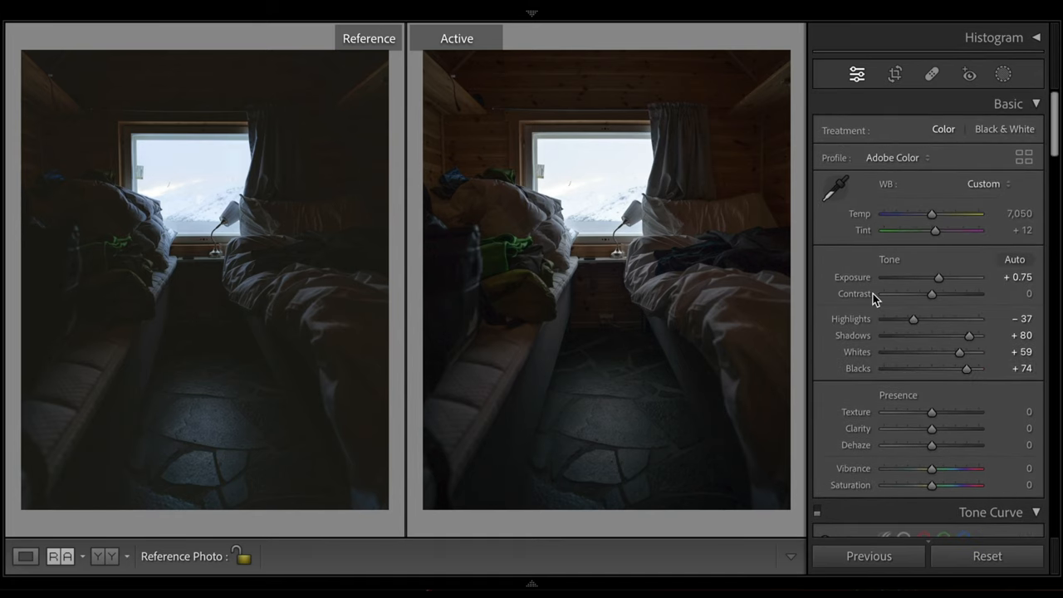
- Drag contrast well into negative values for a flatter look
drag(932, 294, 909, 294)
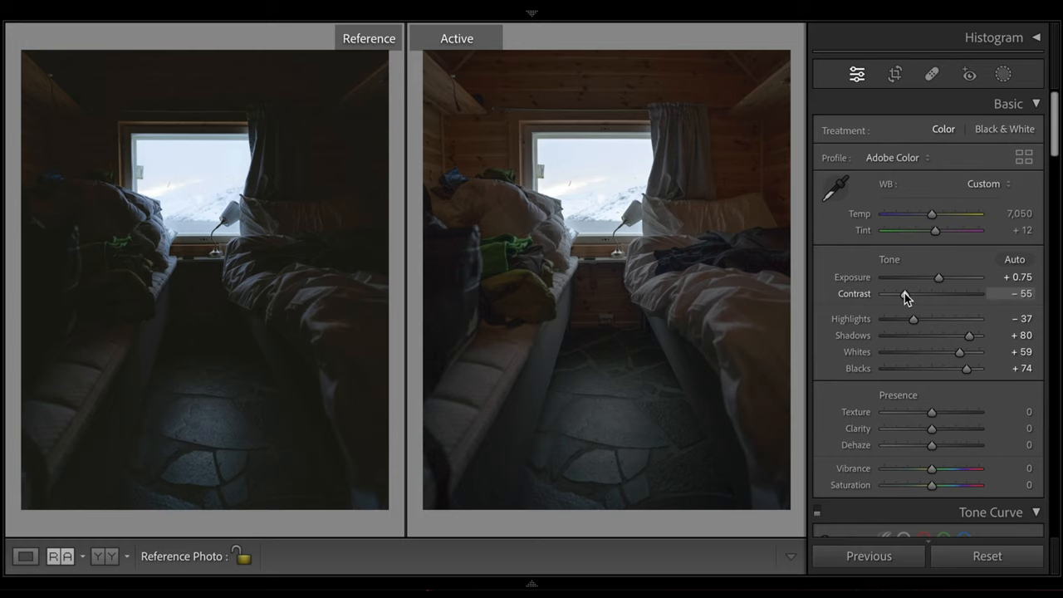
drag(930, 292, 901, 292)
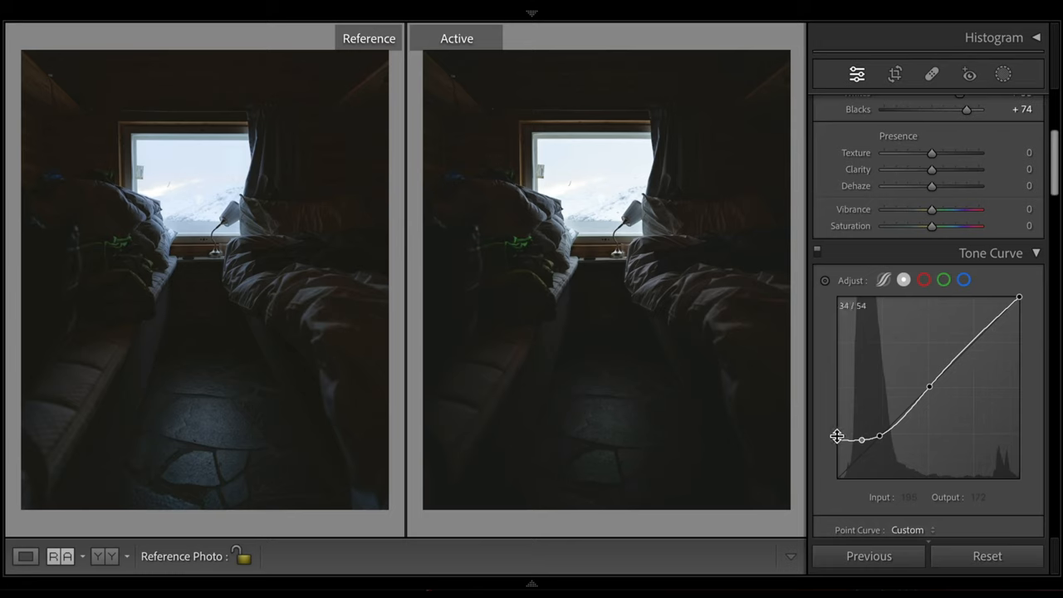
mouse_move(987, 354)
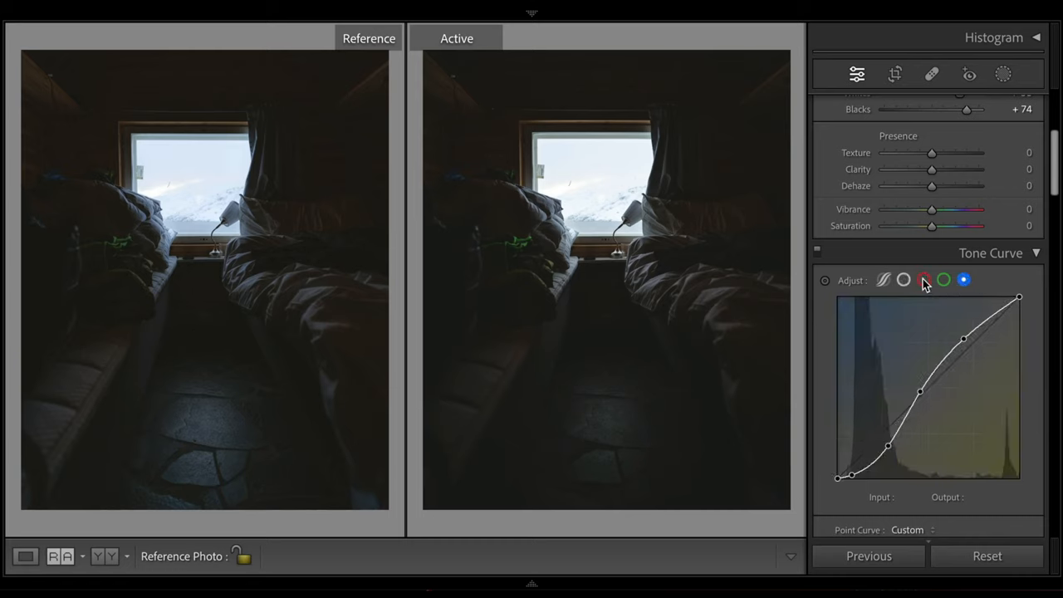
- Inspect the red, green and blue curve channels, then return to the combined RGB curve
click(964, 279)
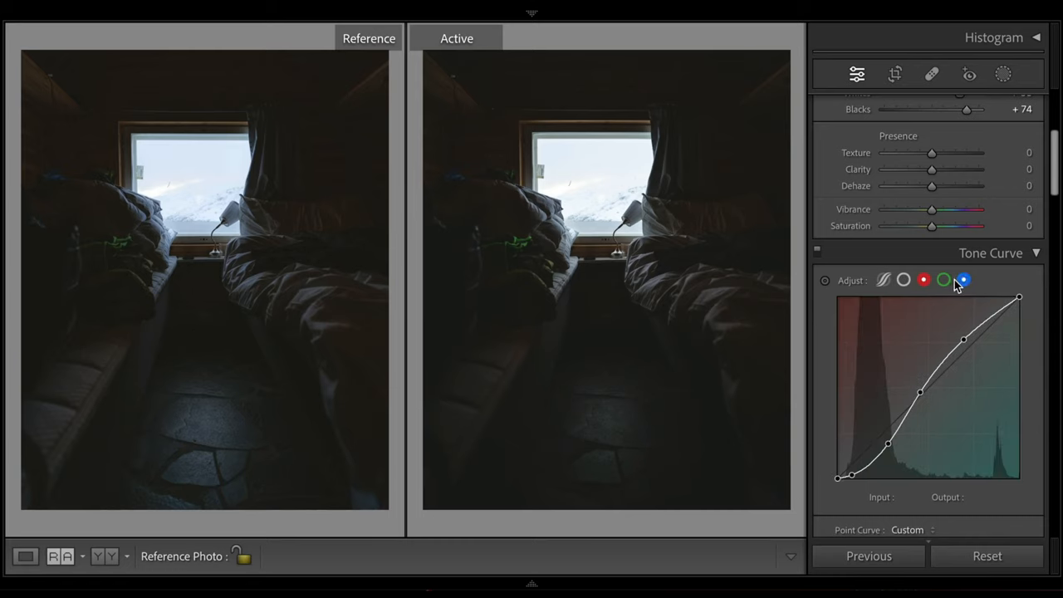
click(944, 279)
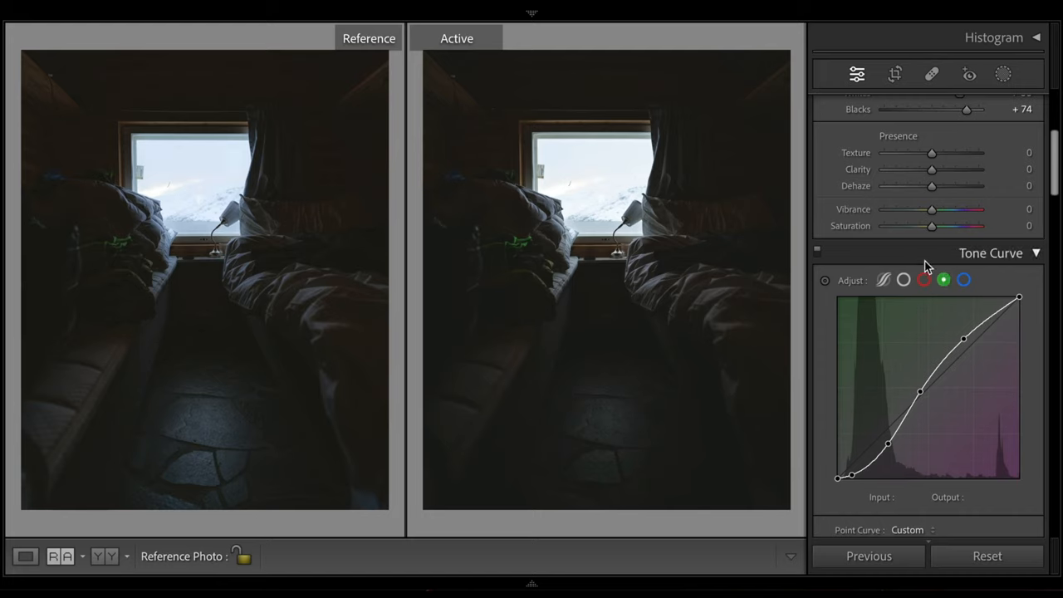
click(924, 280)
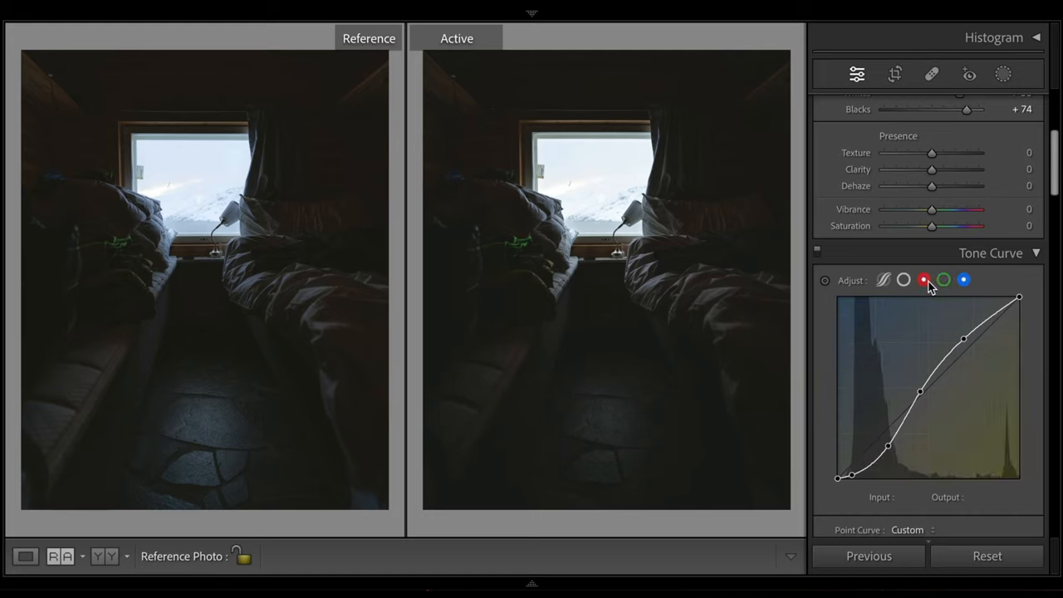
click(904, 279)
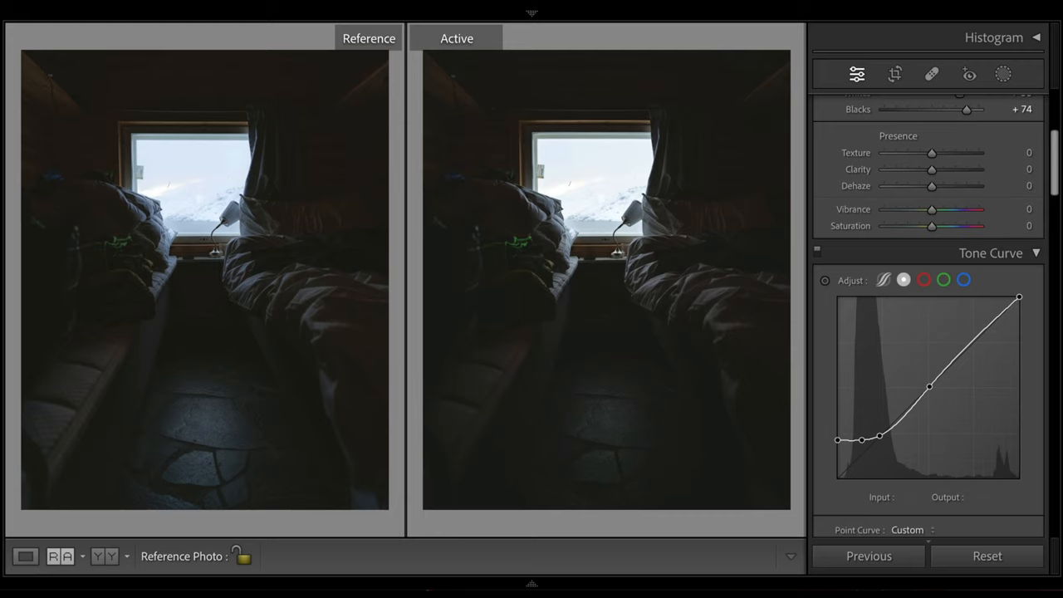
scroll(up, 3)
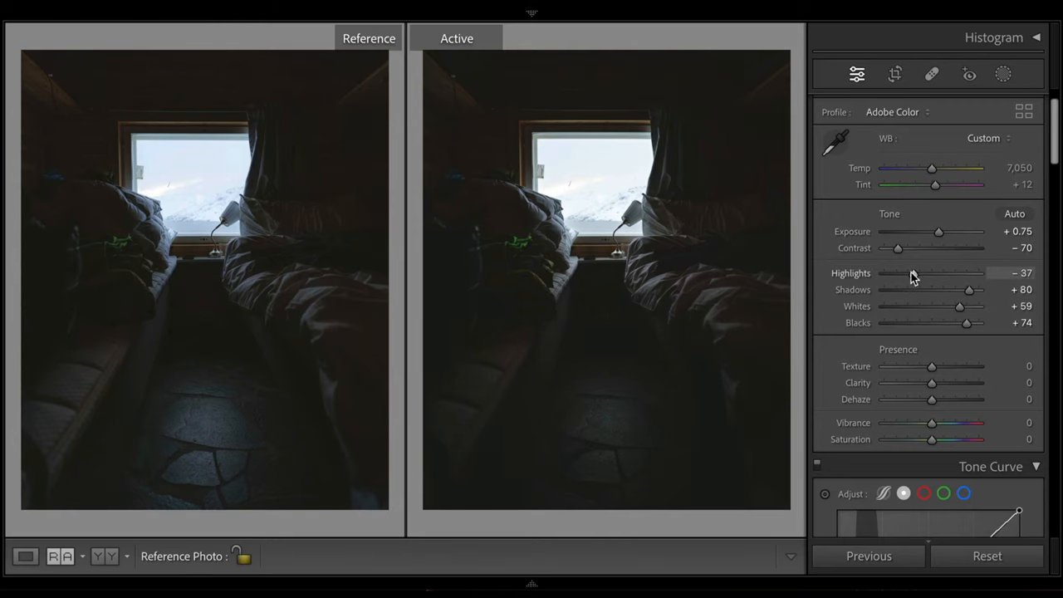
- Pull highlights down to about -47 in the Basic panel
drag(922, 273, 905, 272)
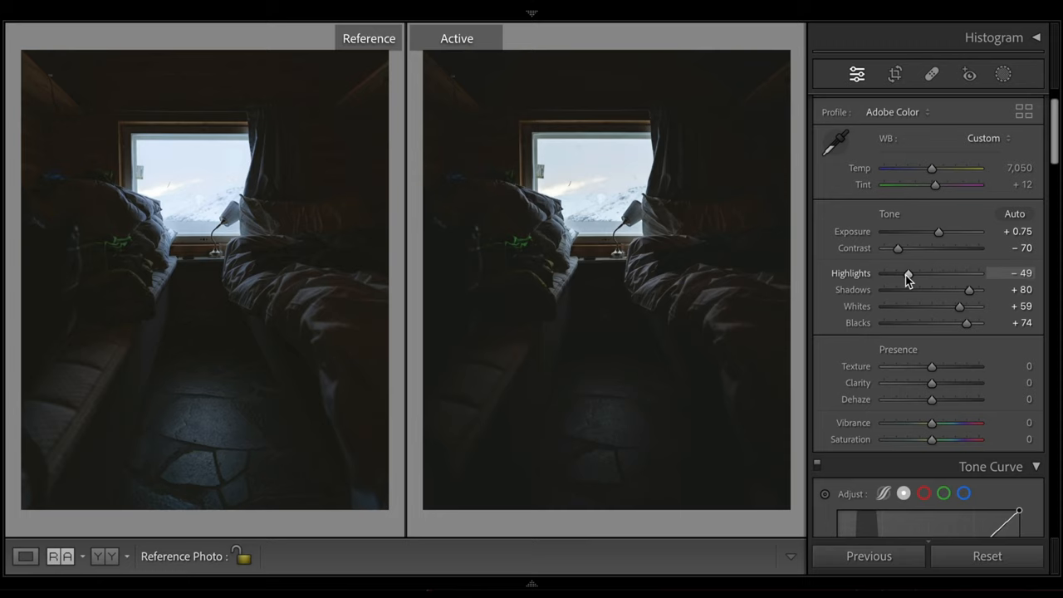
drag(900, 272, 907, 273)
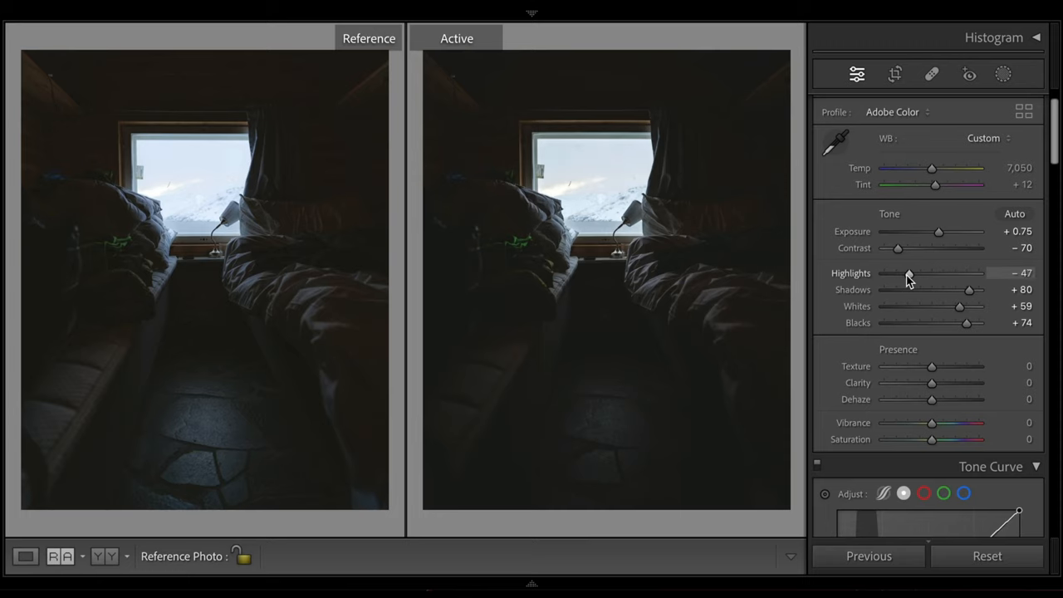
scroll(down, 3)
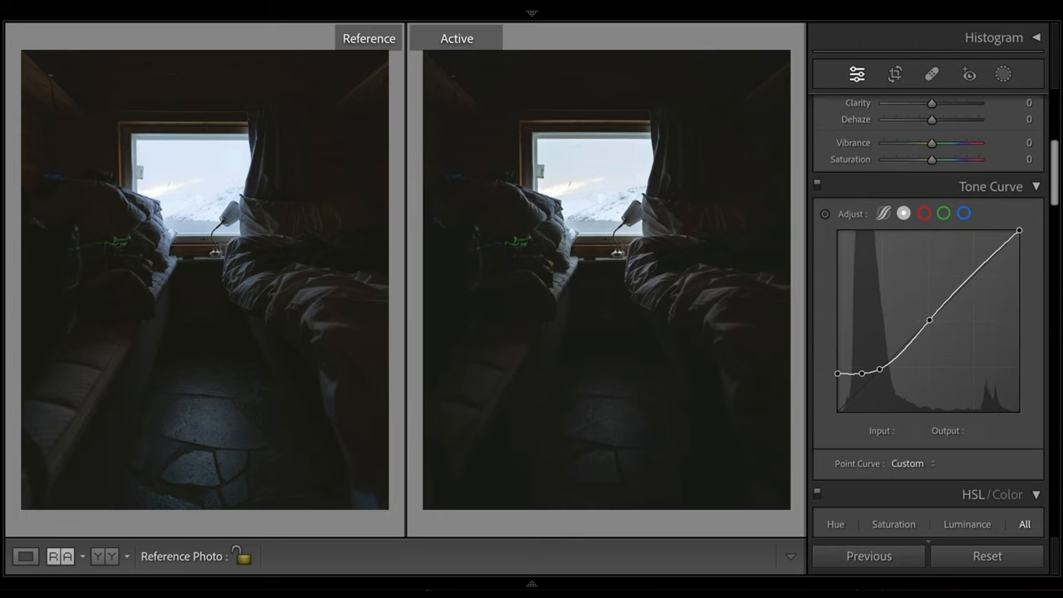
scroll(up, 3)
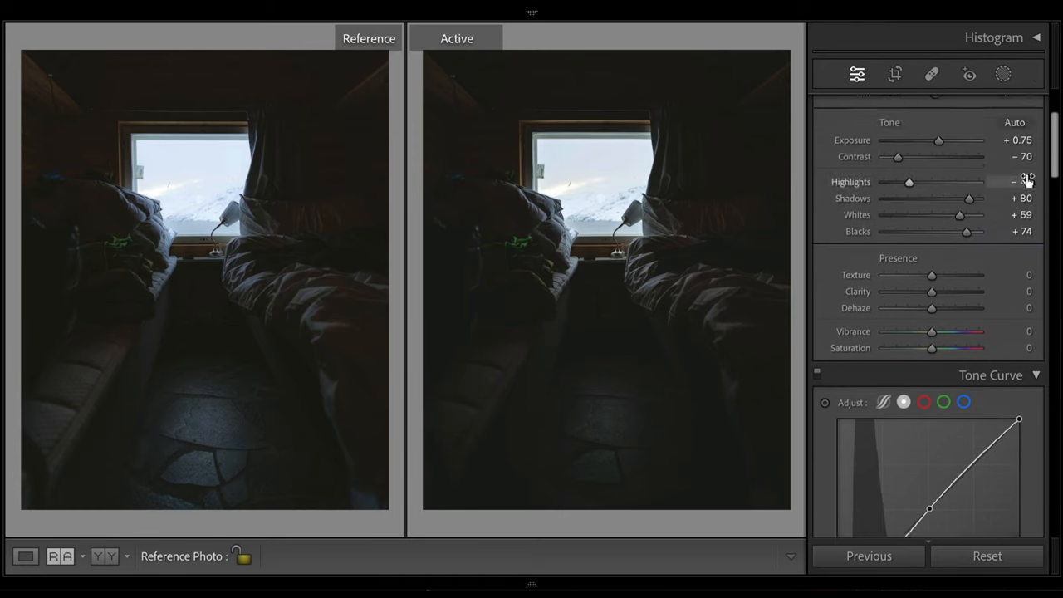
- Set texture to +20 in the Presence section
scroll(down, 3)
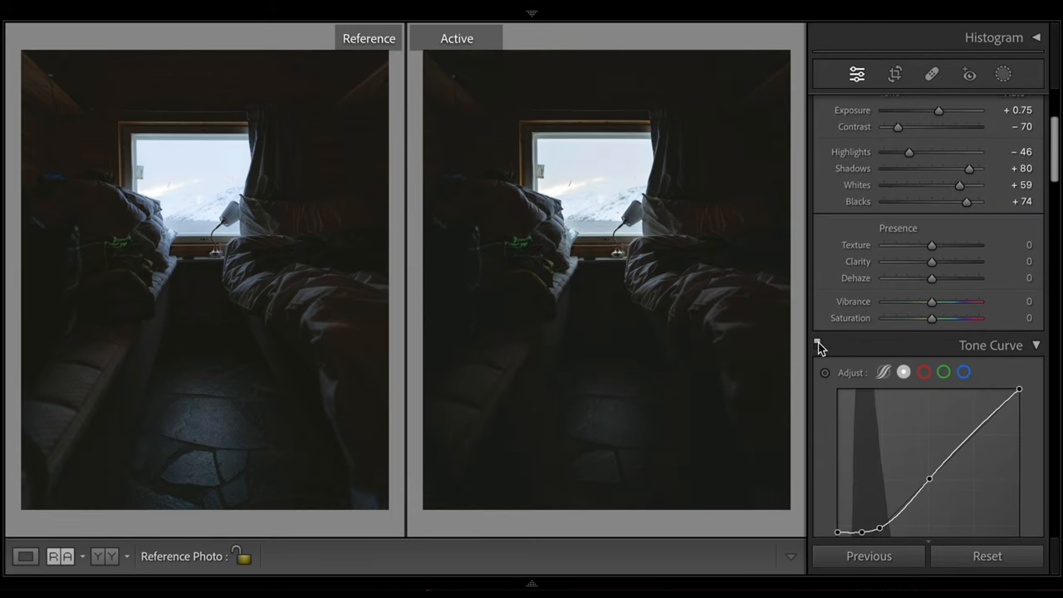
drag(932, 244, 950, 244)
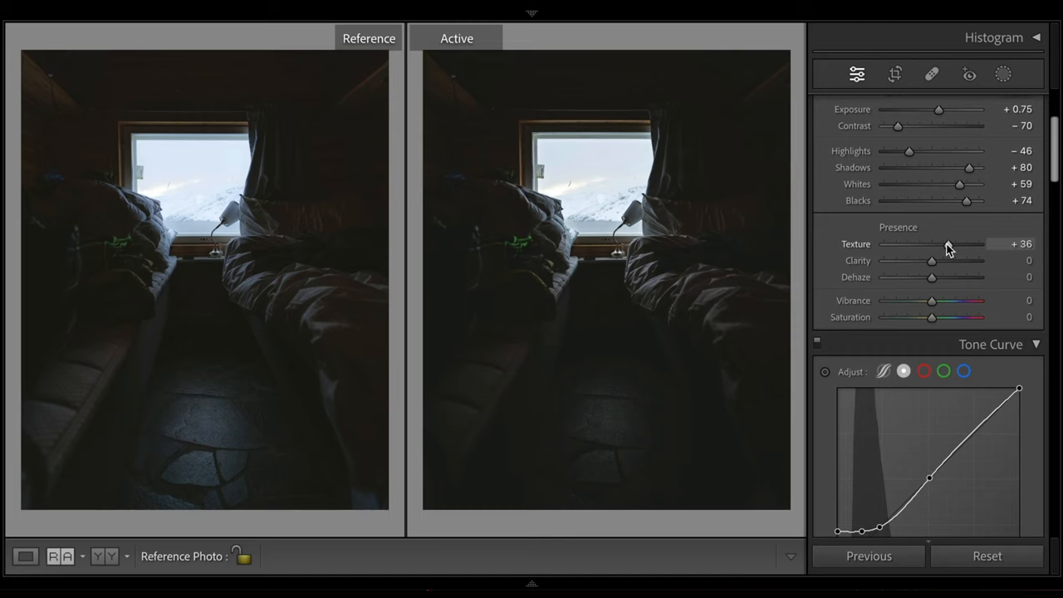
drag(951, 242, 941, 243)
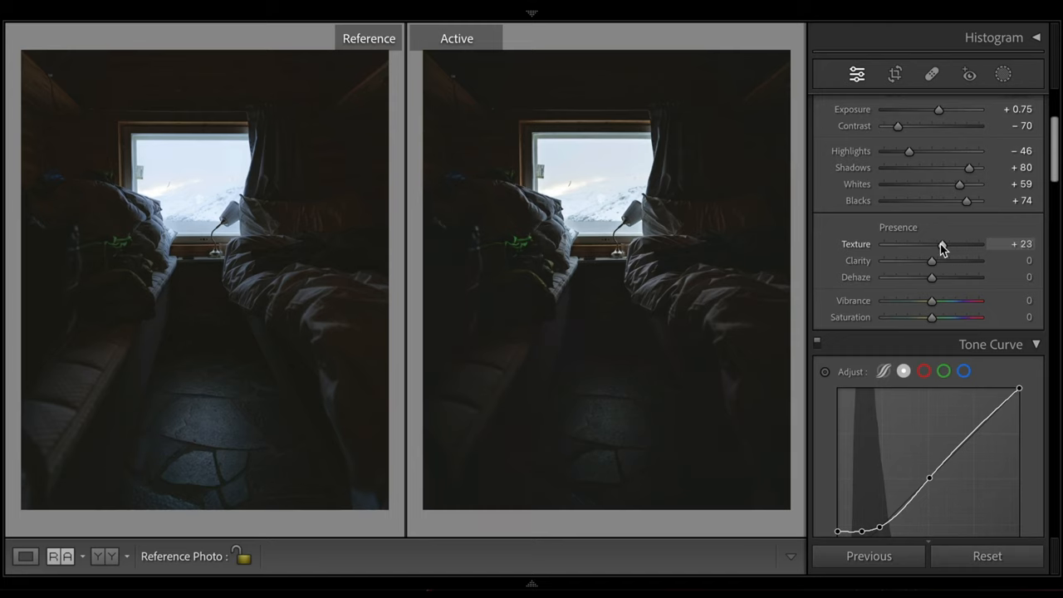
drag(943, 242, 940, 243)
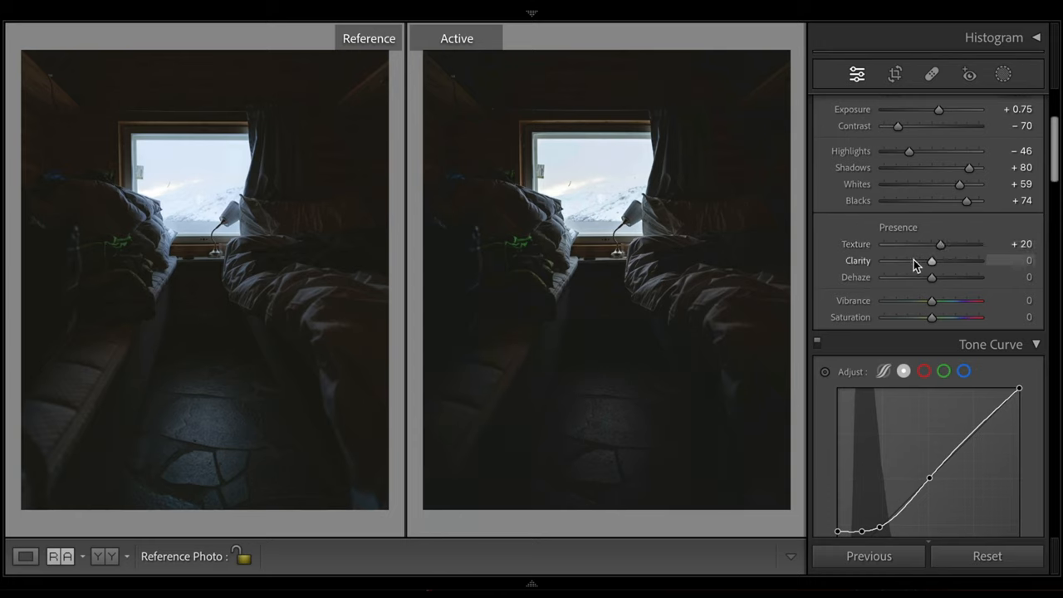
- Add a small clarity boost, easing it down from +20 to around +12
drag(932, 259, 941, 260)
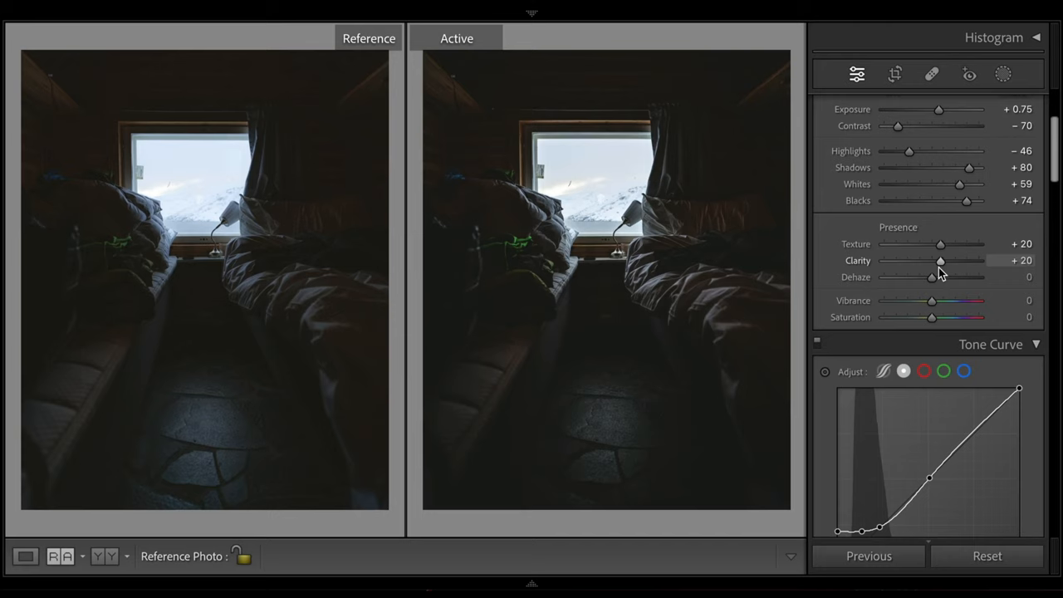
drag(940, 259, 940, 259)
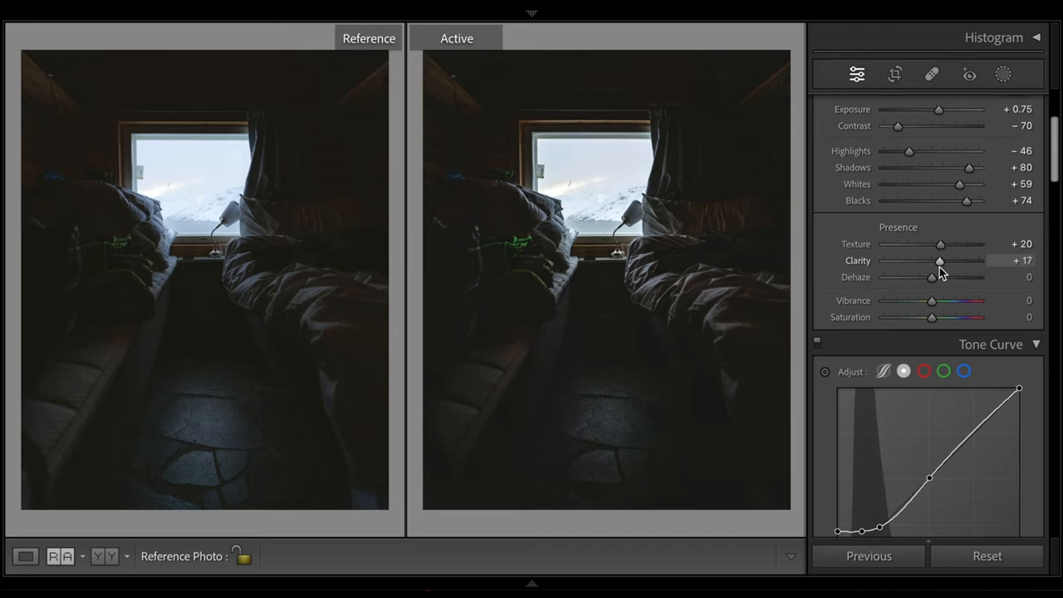
drag(940, 261, 937, 261)
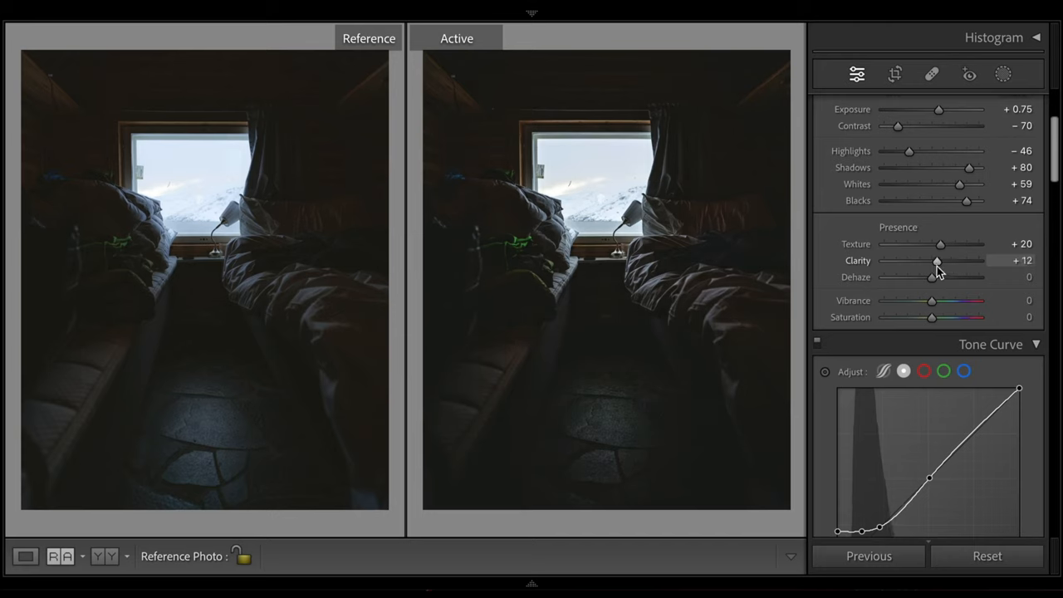
drag(937, 261, 917, 260)
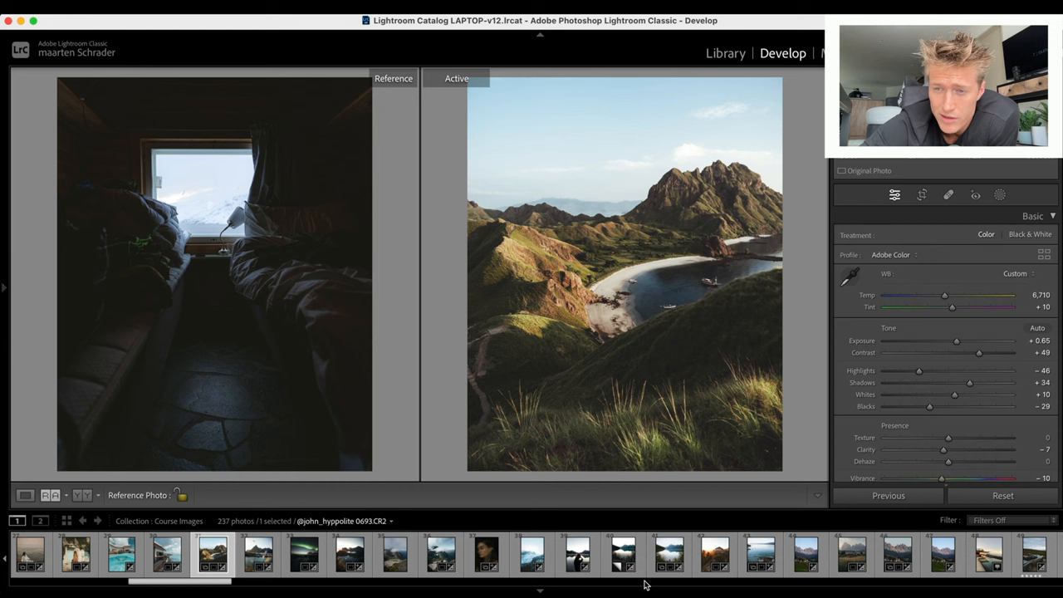
- Scroll the filmstrip to make the woman-and-car photo the active image
scroll(right, 3)
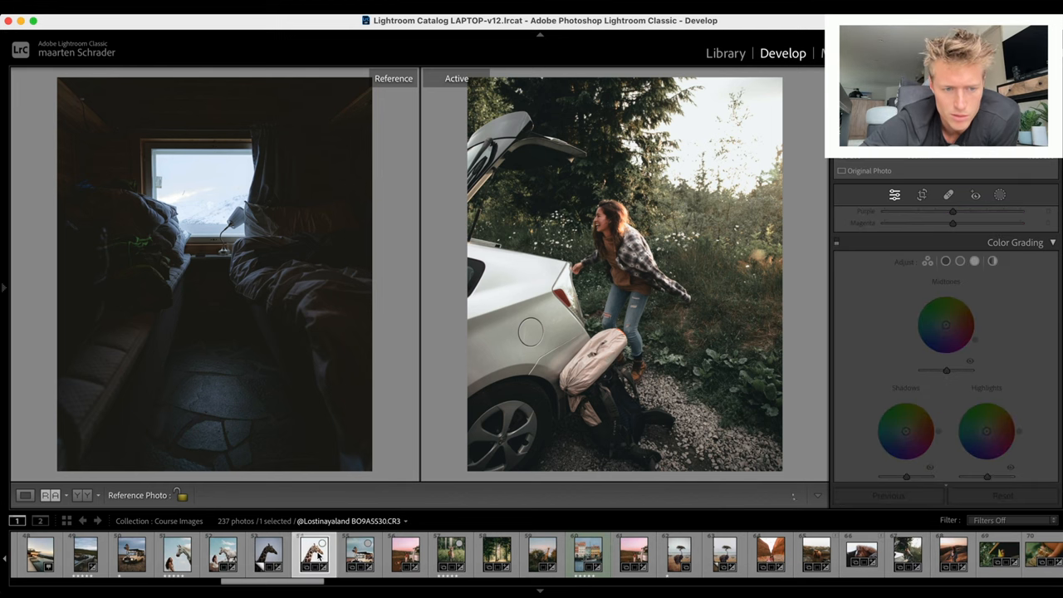
- Switch the active image past the giraffe photo to the seaside woman in the grass
click(314, 555)
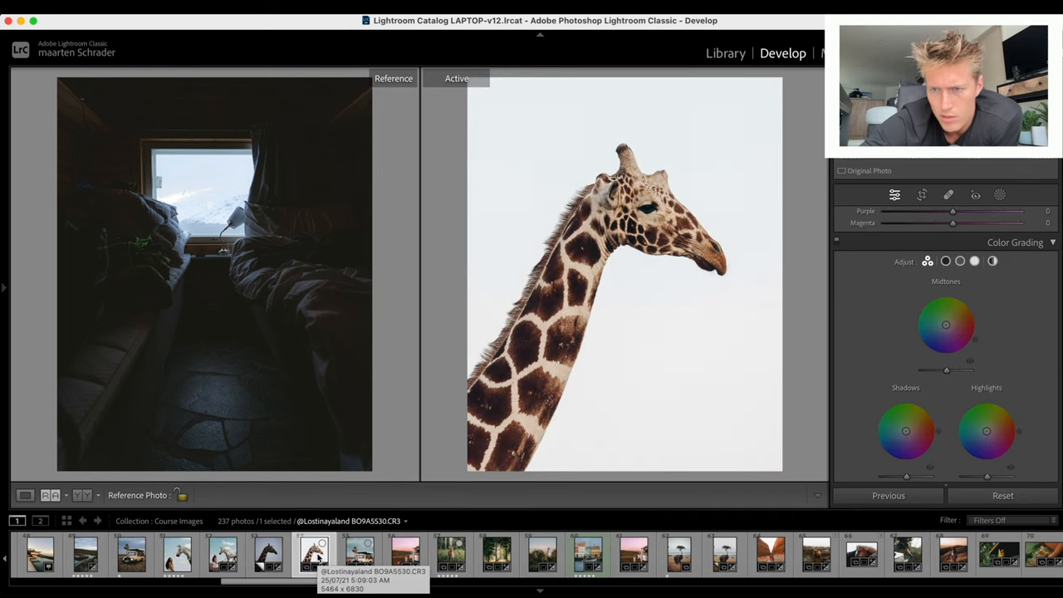
click(314, 553)
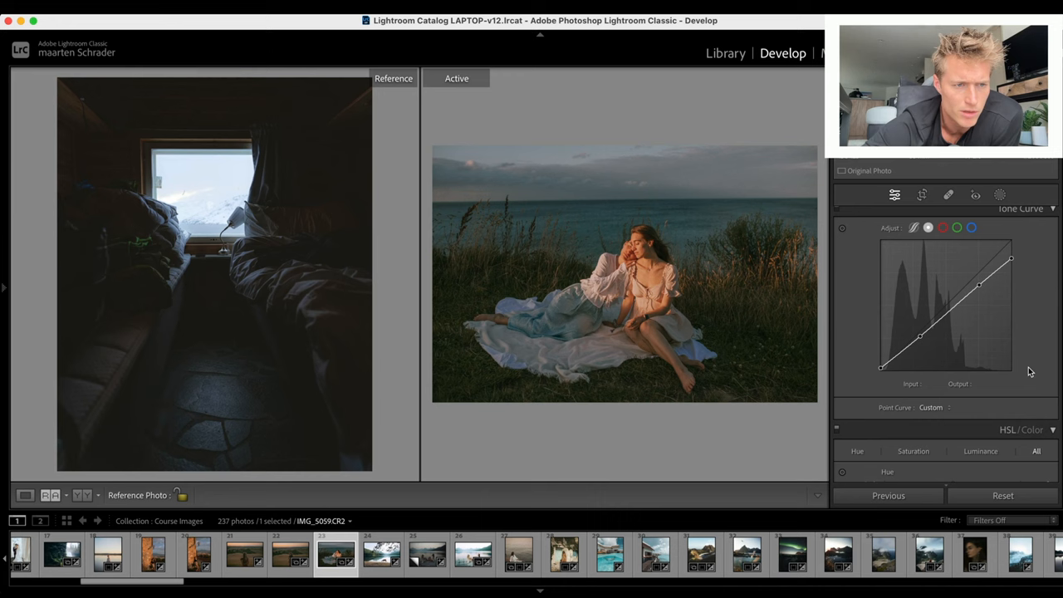
- Paste the copied develop settings onto the lakeside dock photo via its context menu
click(1033, 213)
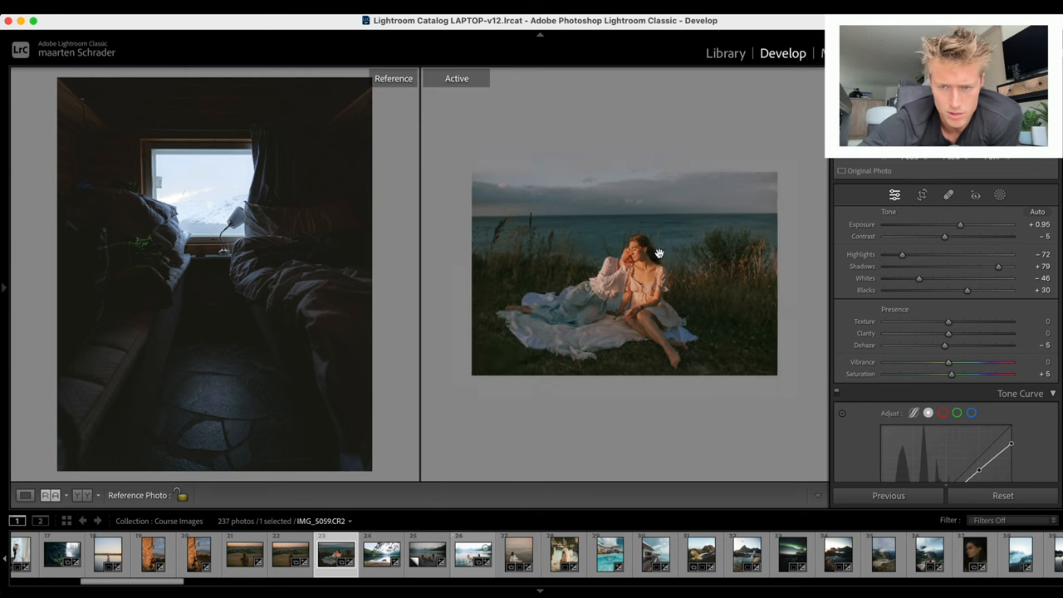
right_click(625, 274)
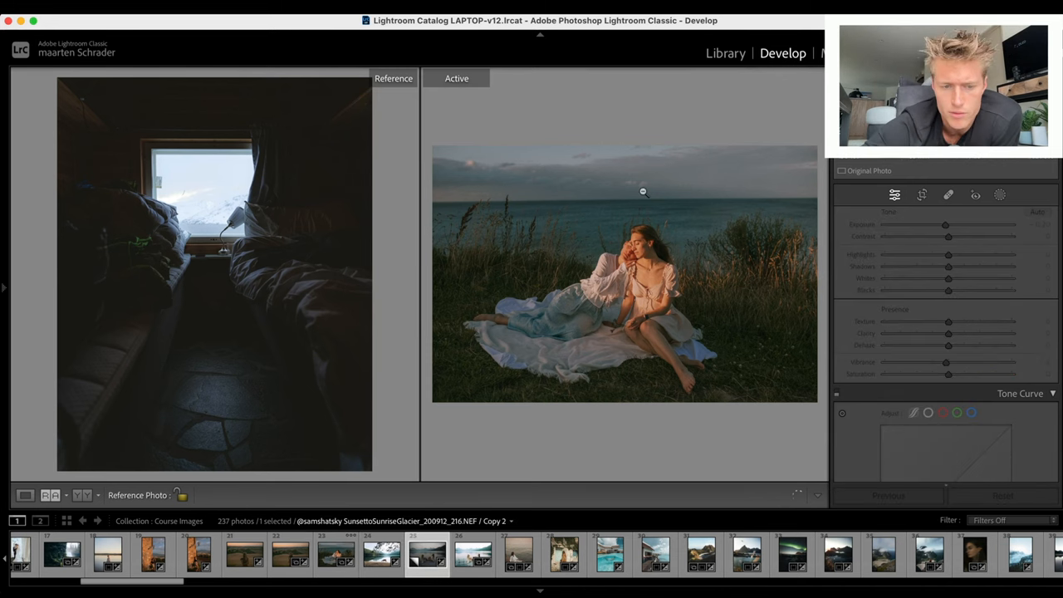
right_click(623, 274)
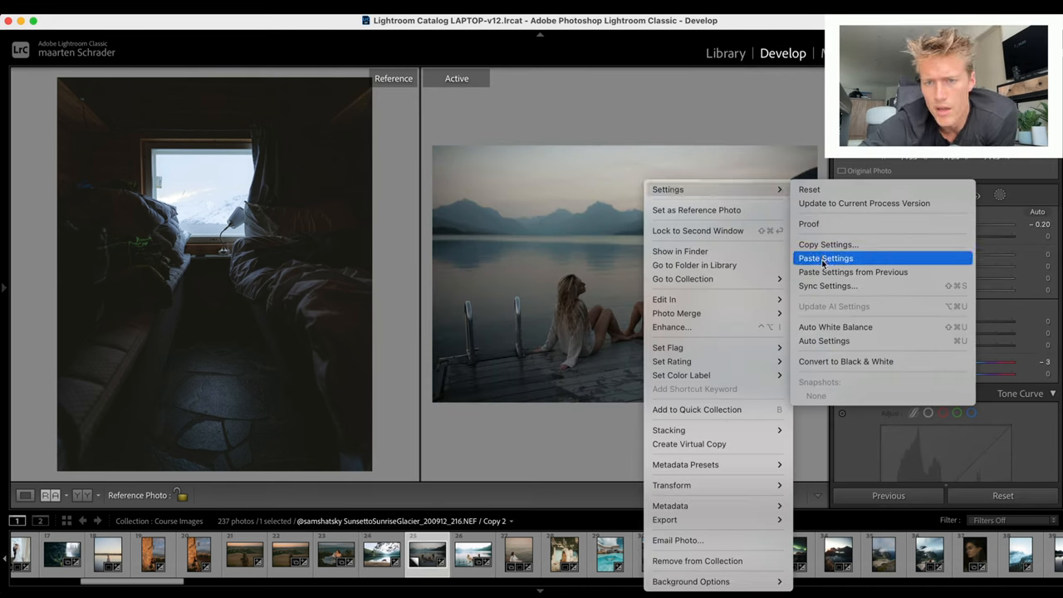
click(826, 258)
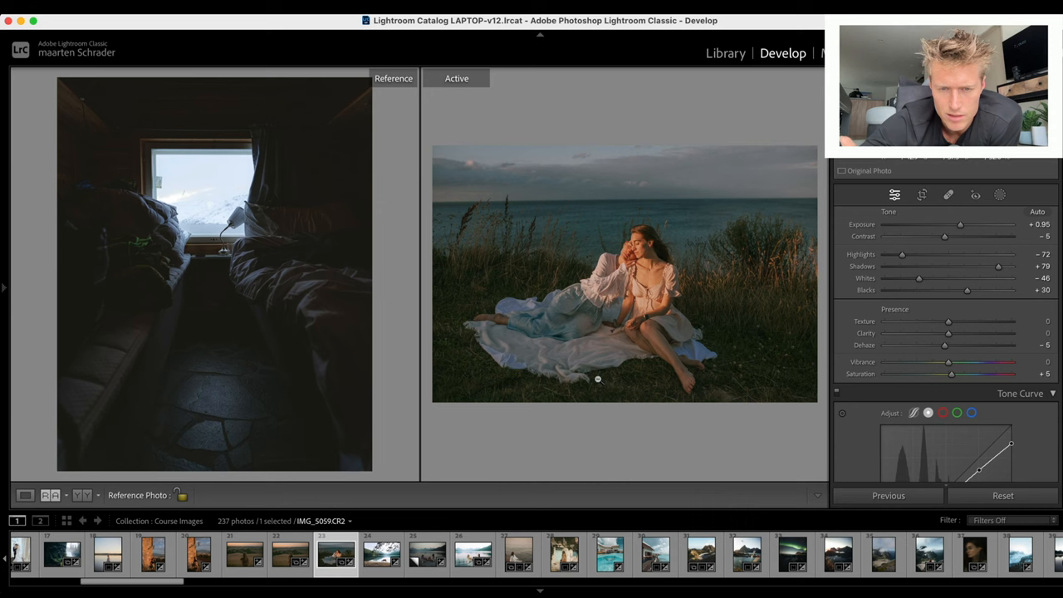
mouse_move(685, 373)
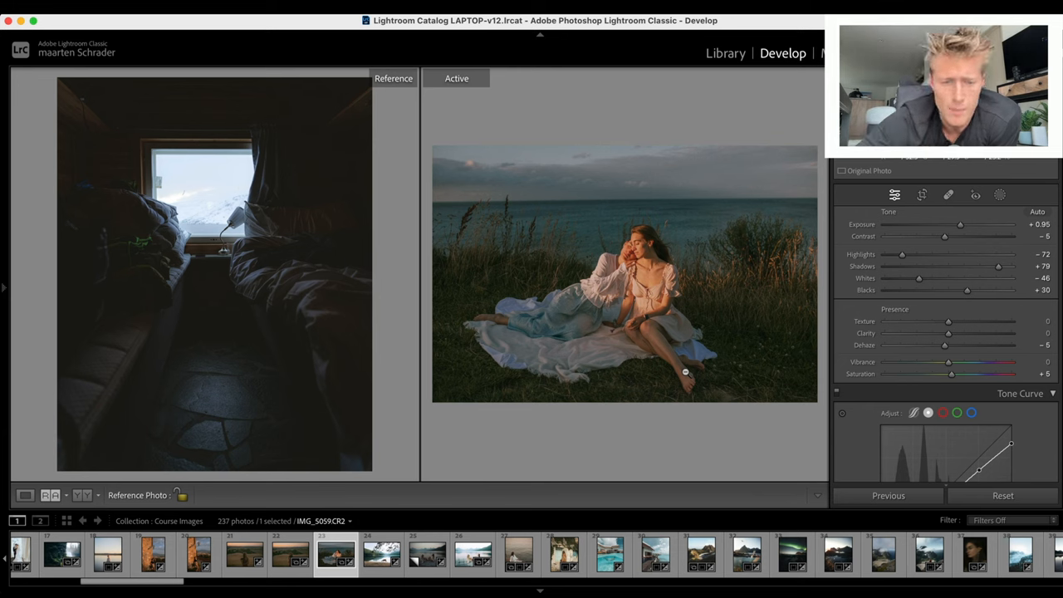
mouse_move(692, 361)
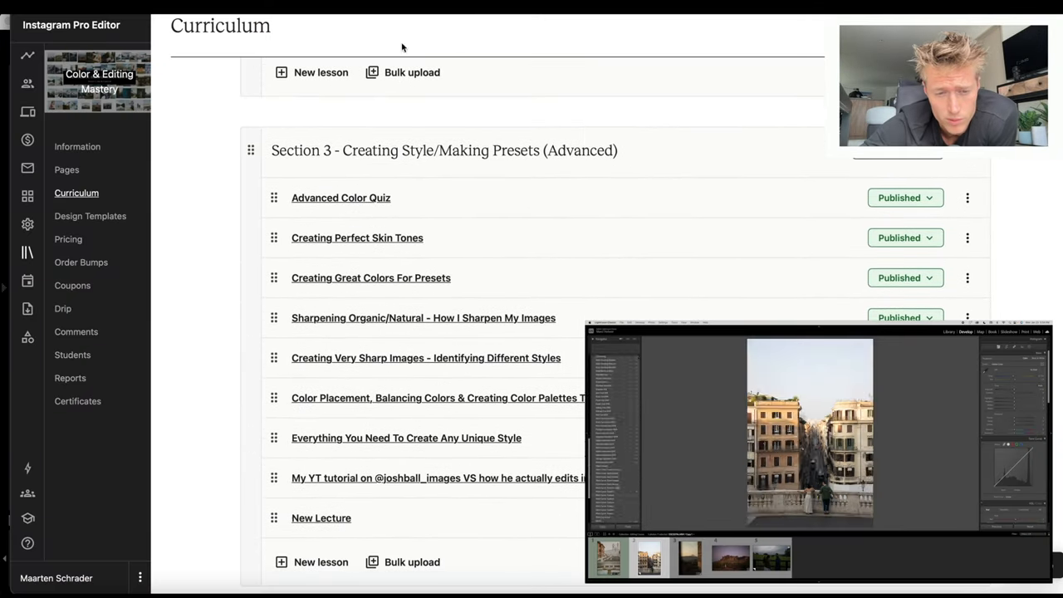
scroll(down, 3)
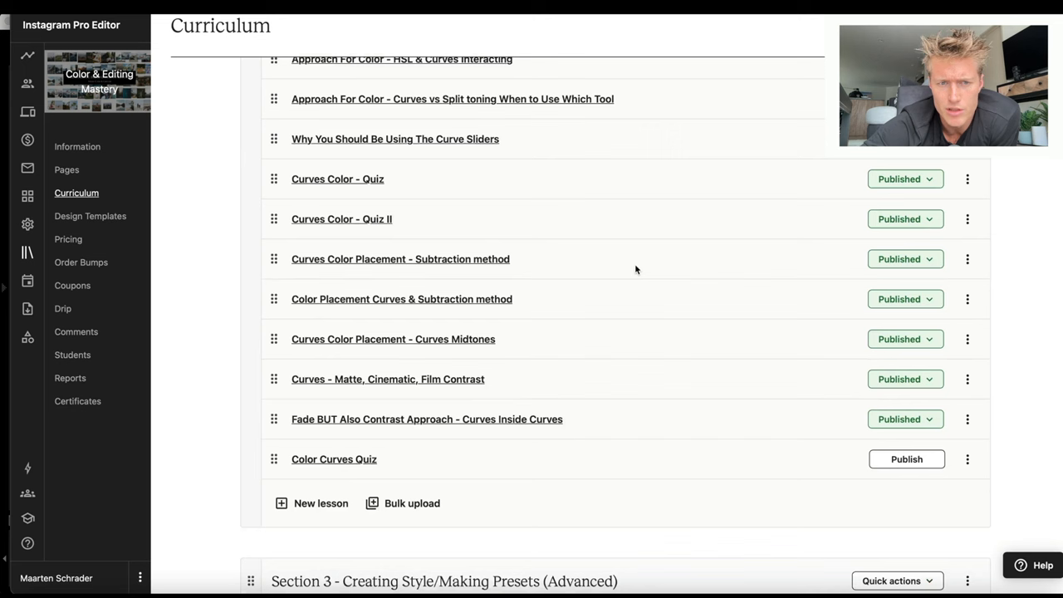
scroll(down, 3)
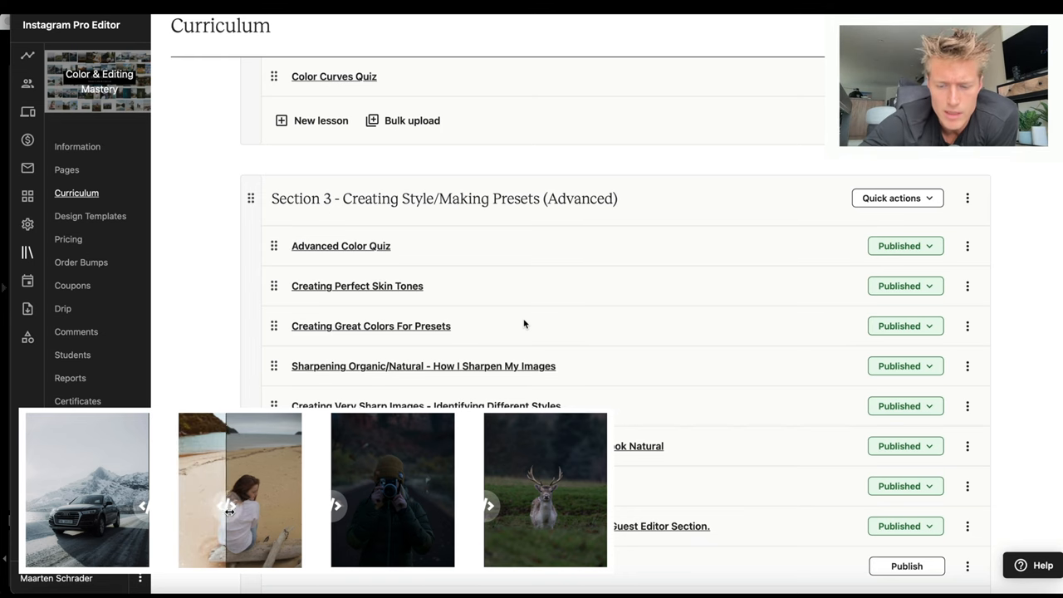
scroll(down, 3)
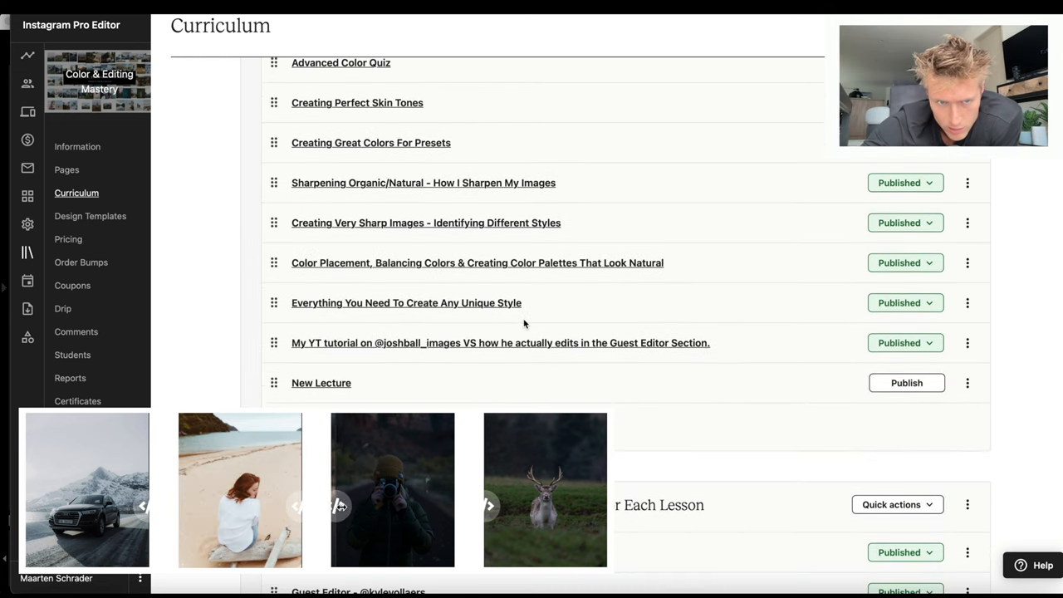
scroll(down, 3)
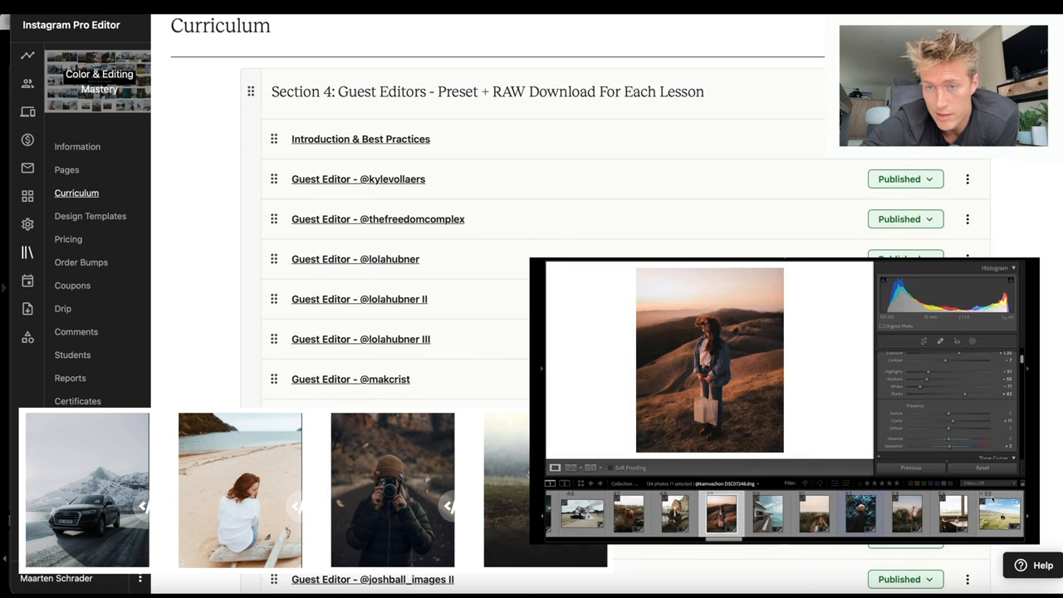
scroll(down, 3)
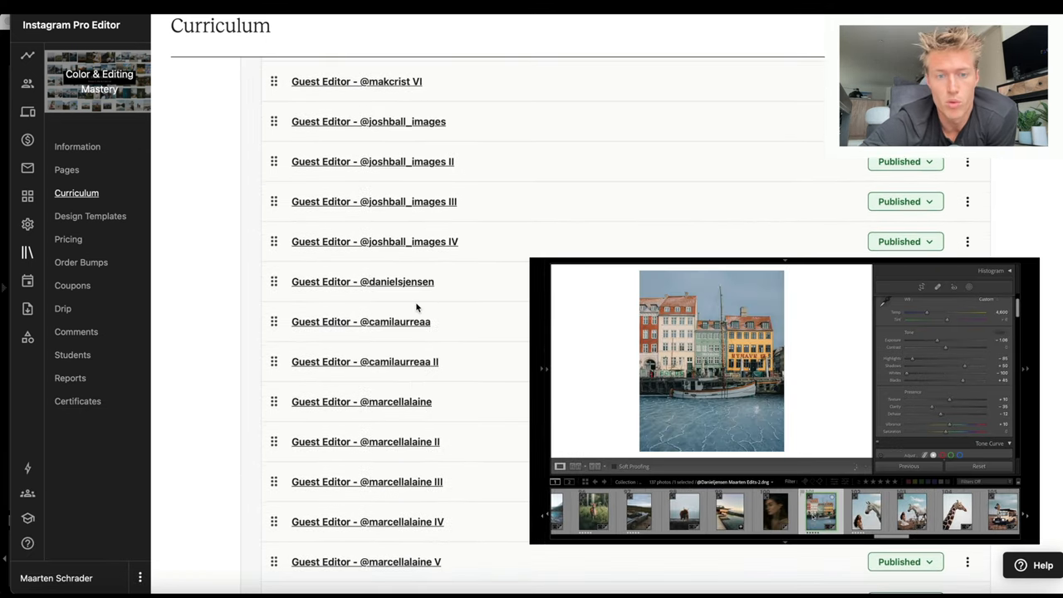
scroll(down, 3)
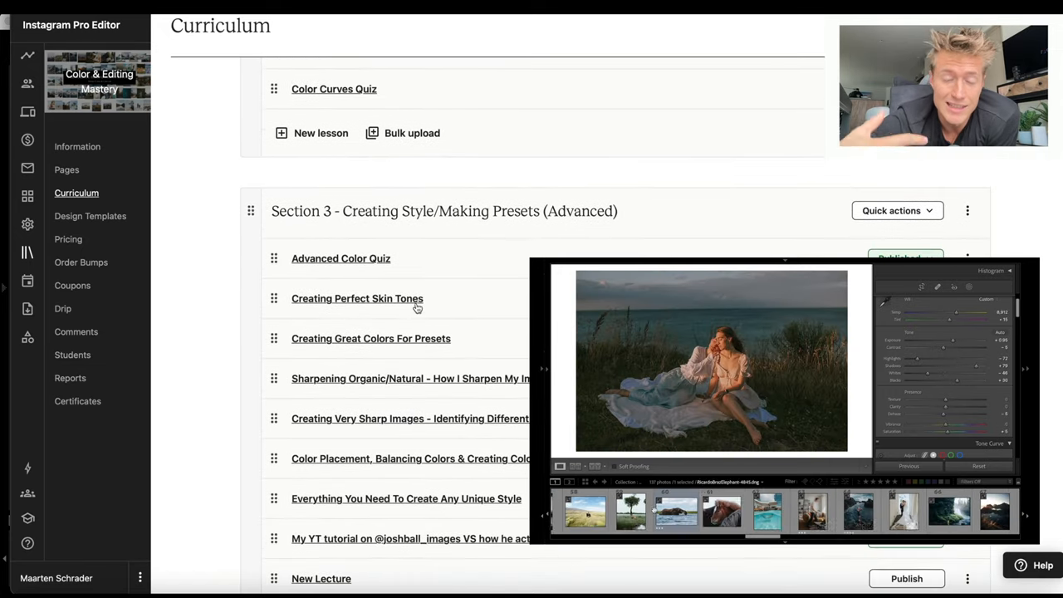
scroll(down, 3)
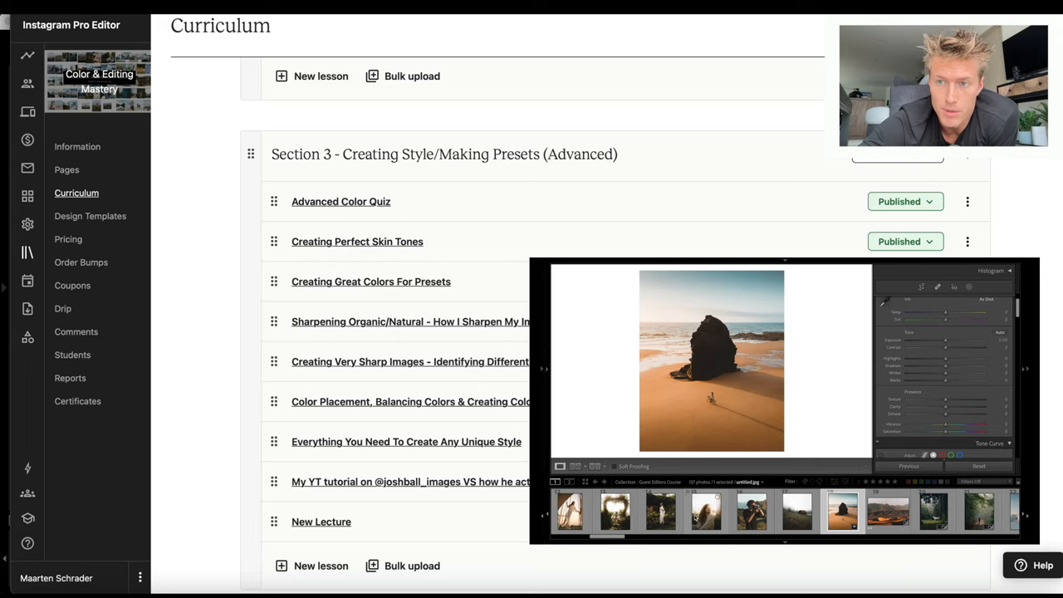
scroll(up, 3)
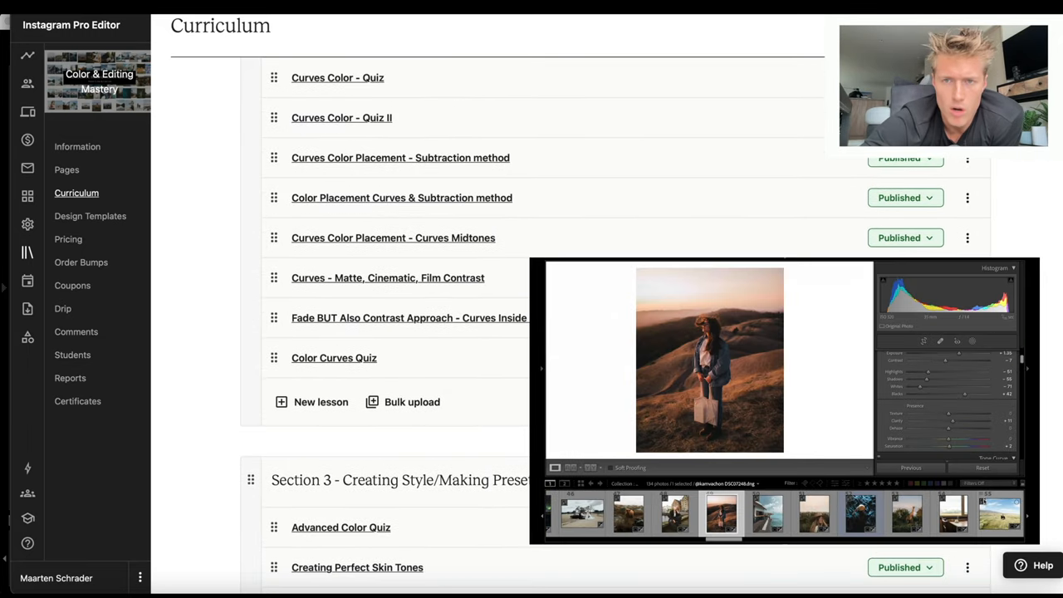
scroll(up, 3)
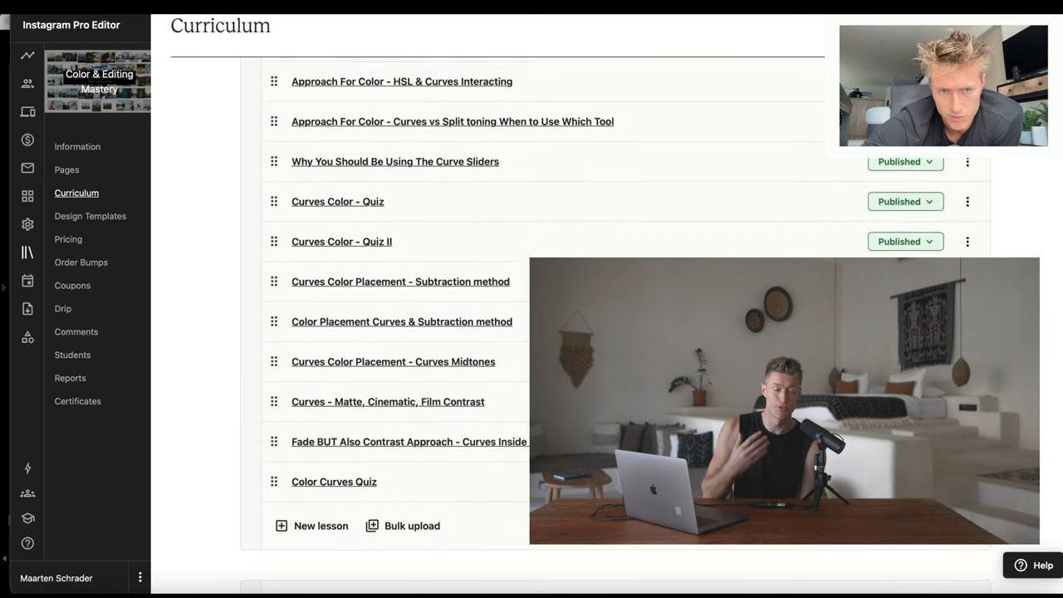
scroll(down, 3)
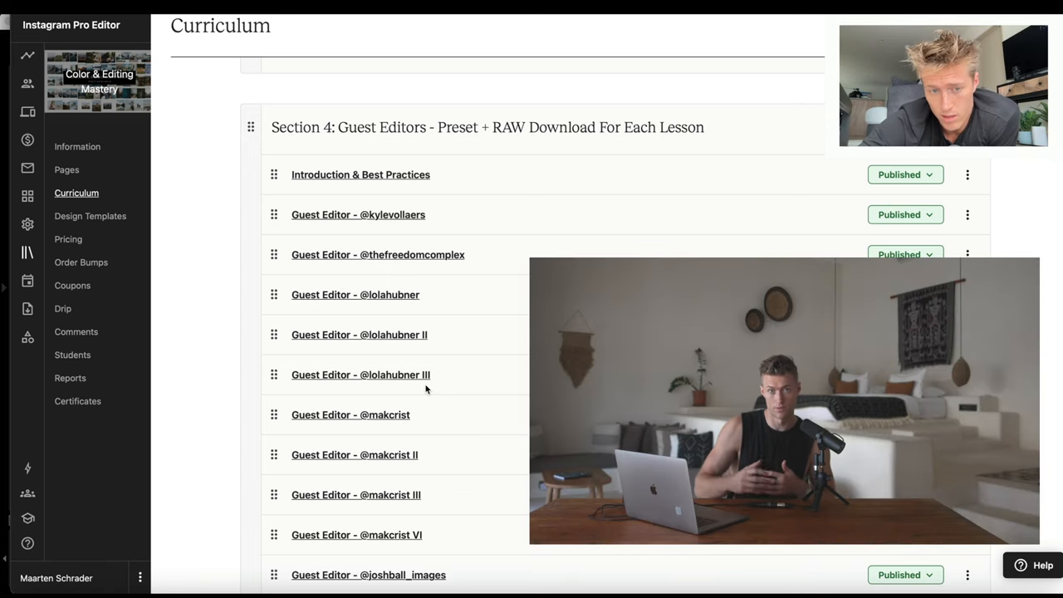
scroll(up, 3)
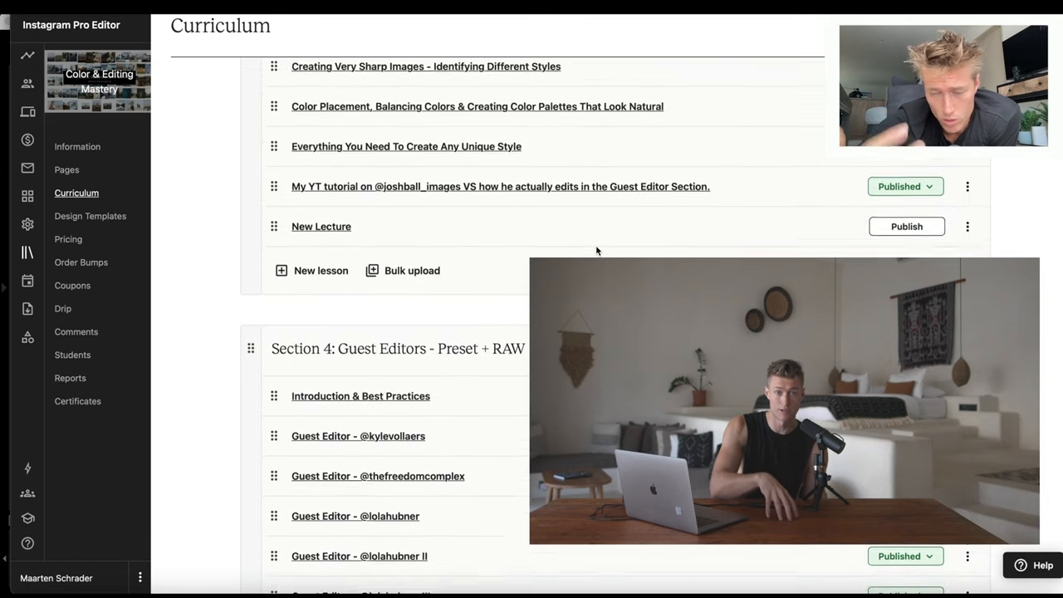
scroll(up, 3)
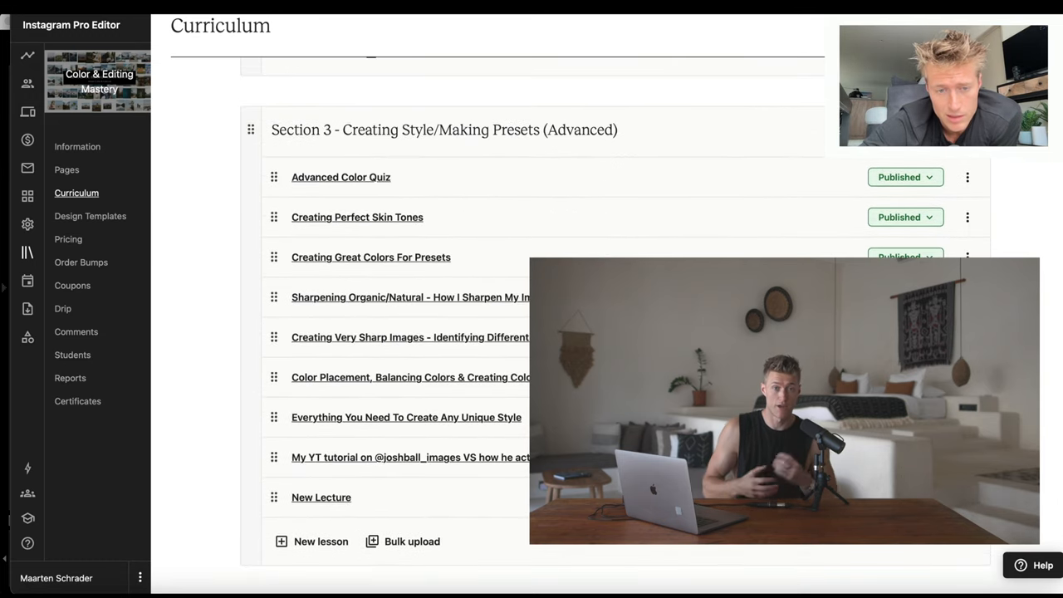
scroll(down, 3)
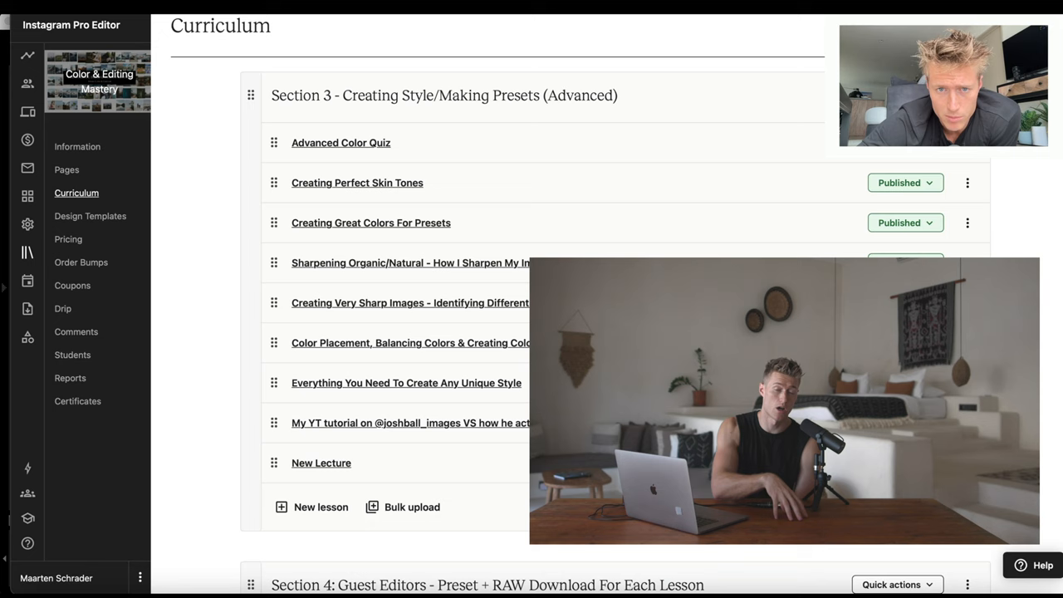
scroll(down, 3)
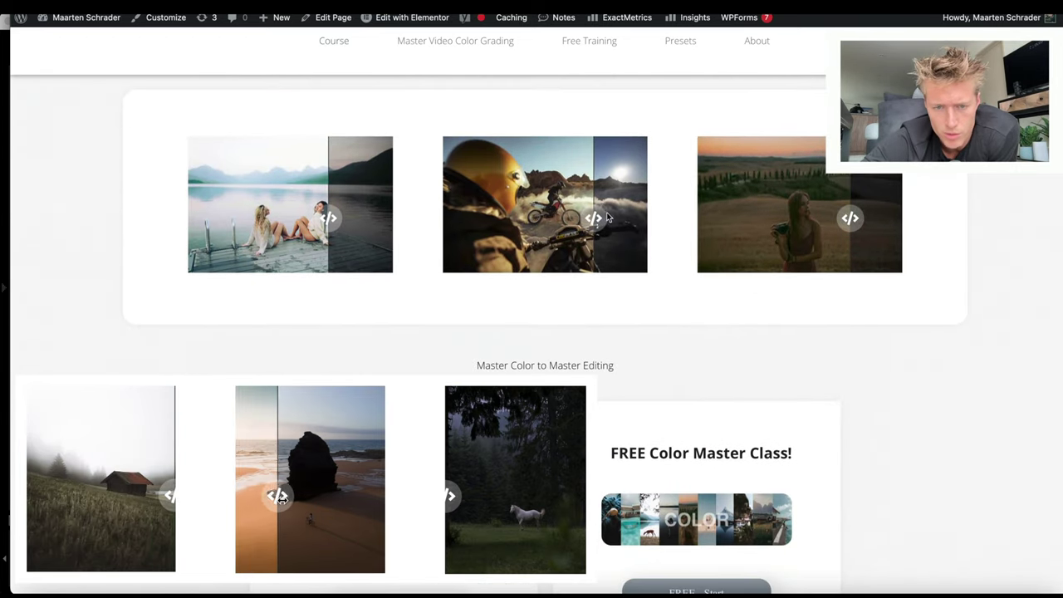
- Scroll down the course page to the 'Why This Course Over Any Other?' testimonials
scroll(down, 3)
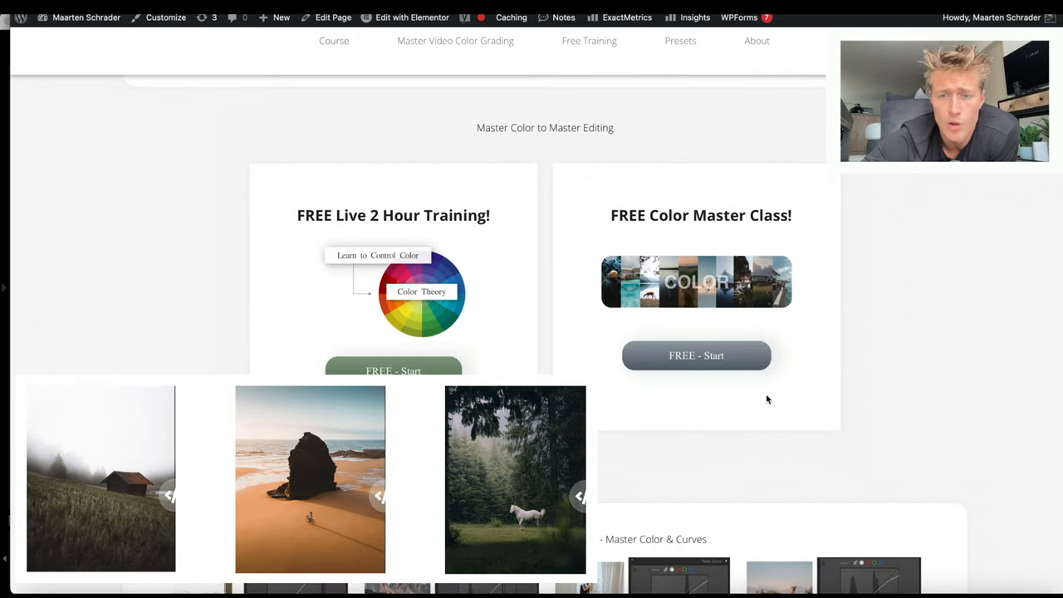
scroll(down, 3)
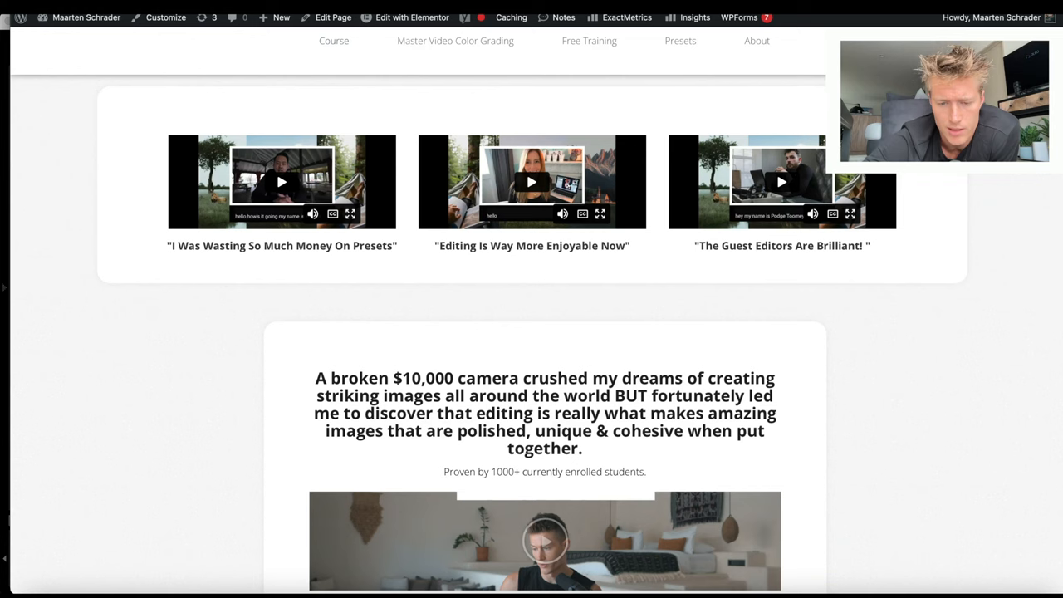
scroll(down, 3)
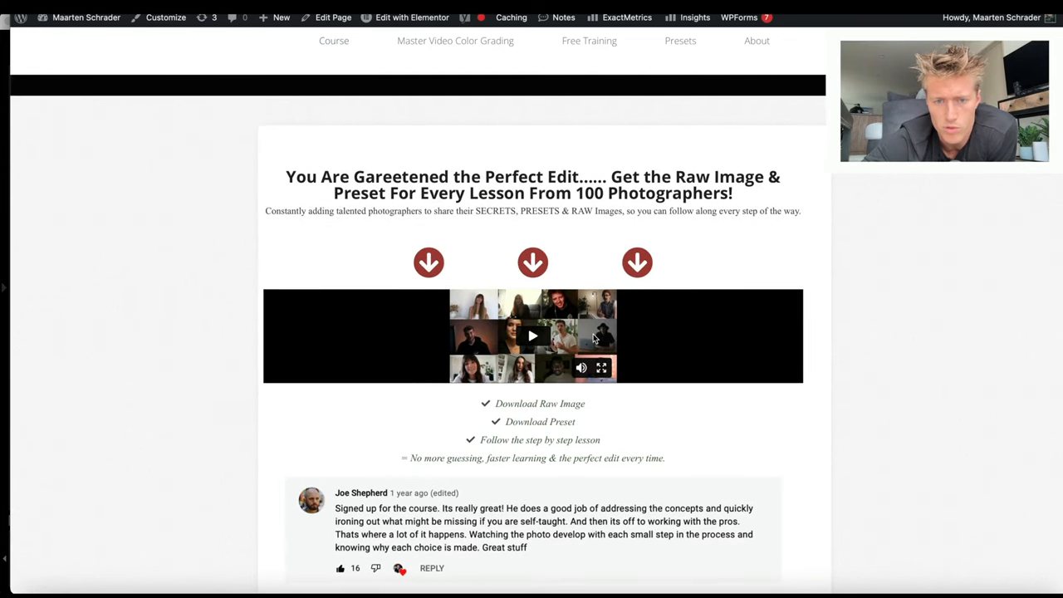
scroll(down, 3)
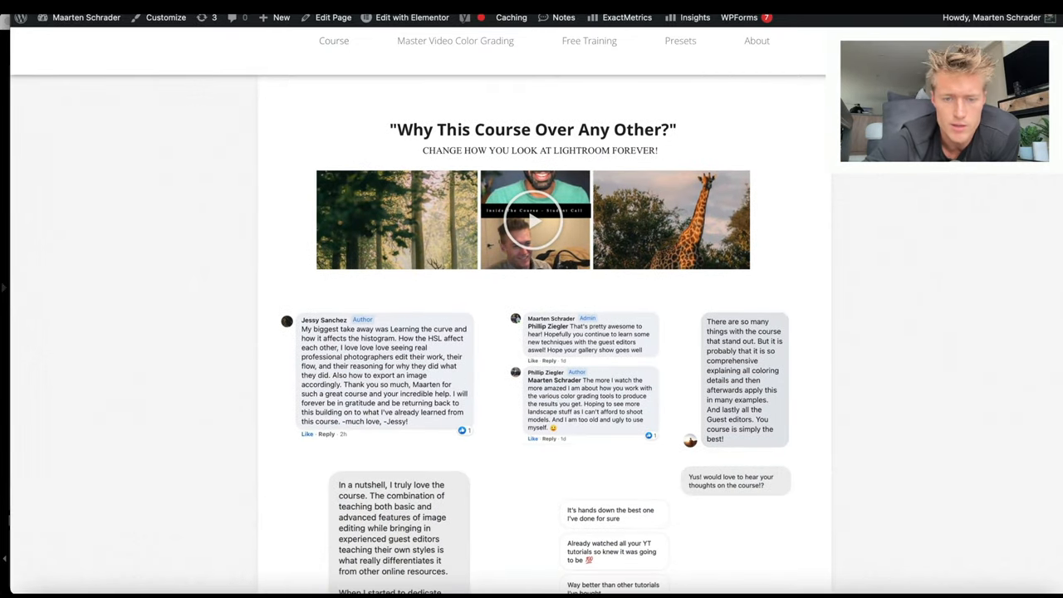
scroll(down, 3)
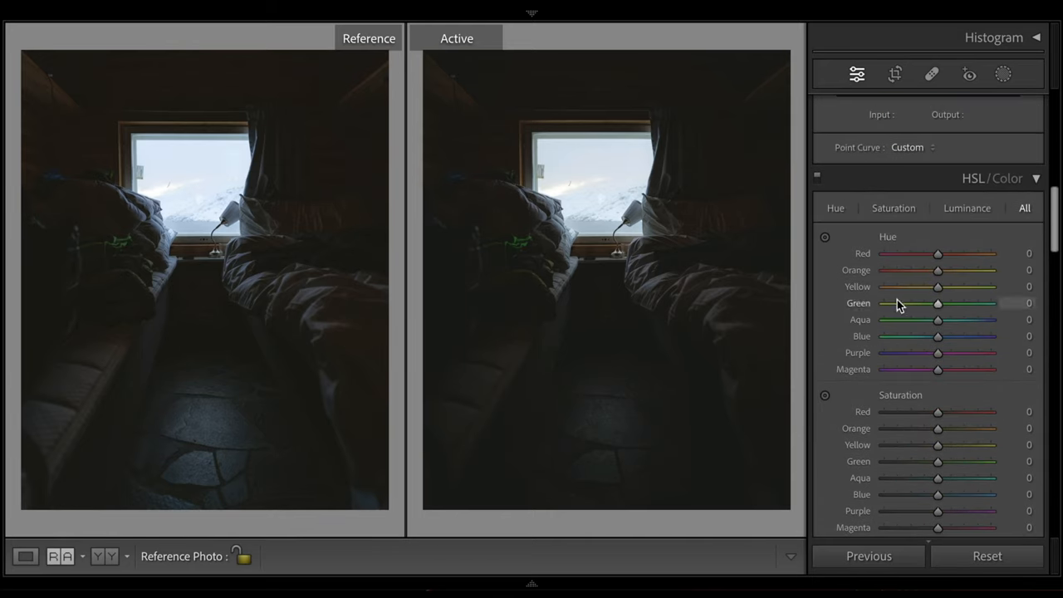
- Cool Temp to about 6,458, set Tint +11, and enable Remove Chromatic Aberration
click(857, 73)
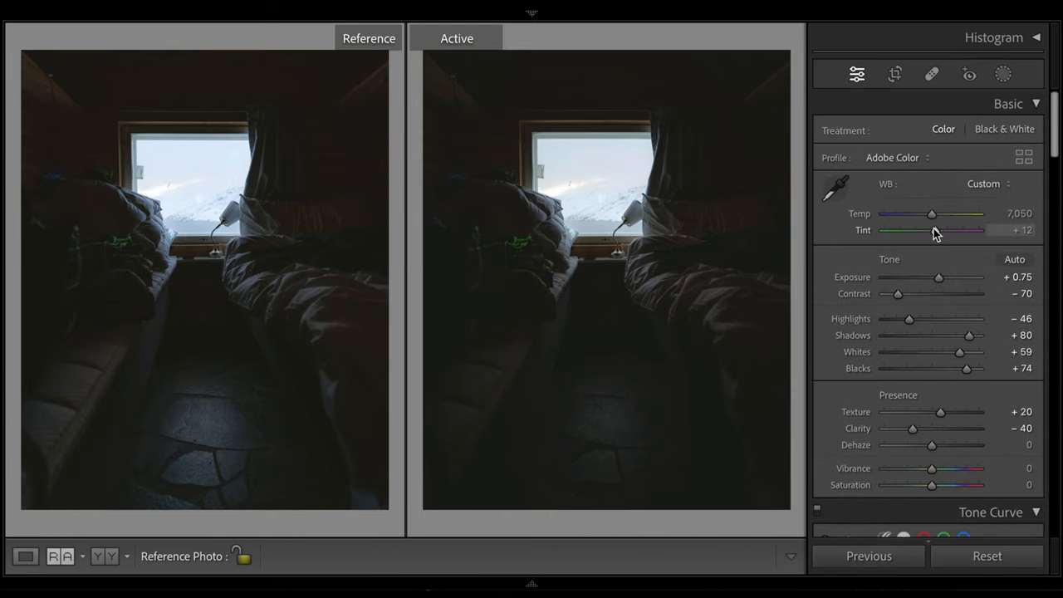
drag(939, 230, 933, 229)
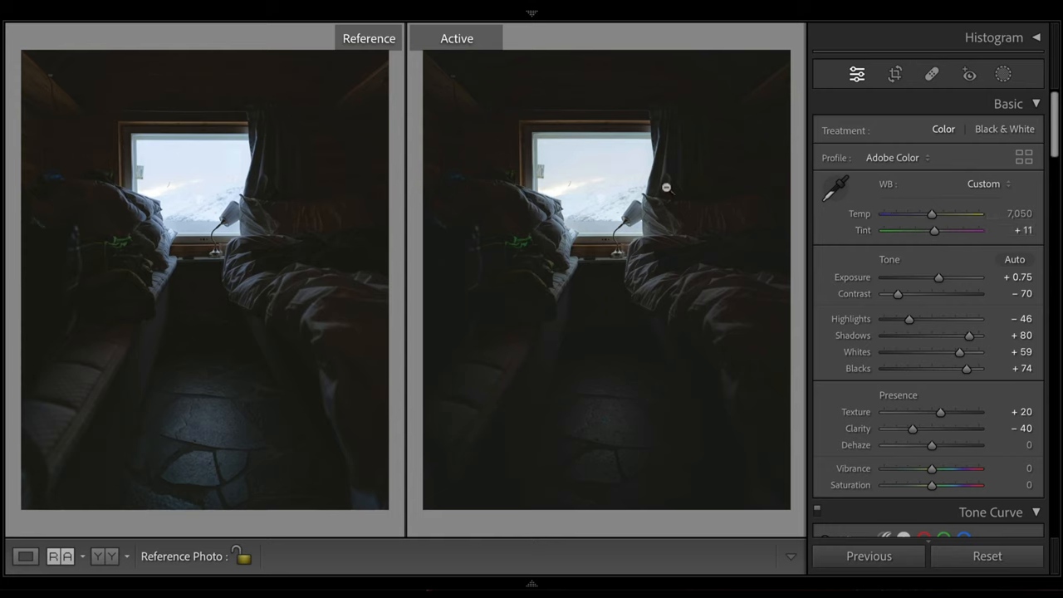
mouse_move(243, 212)
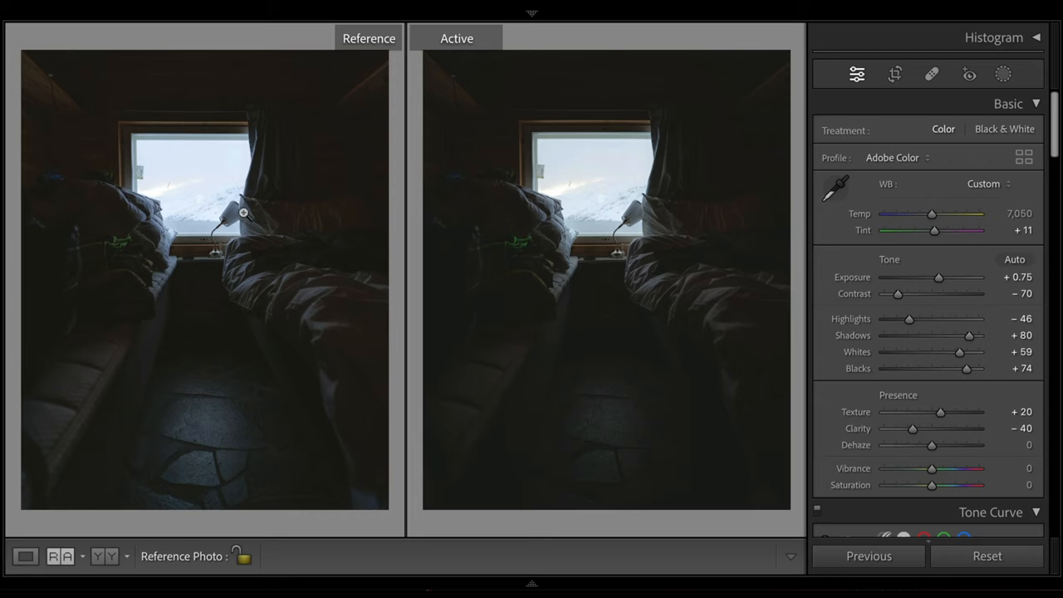
mouse_move(346, 291)
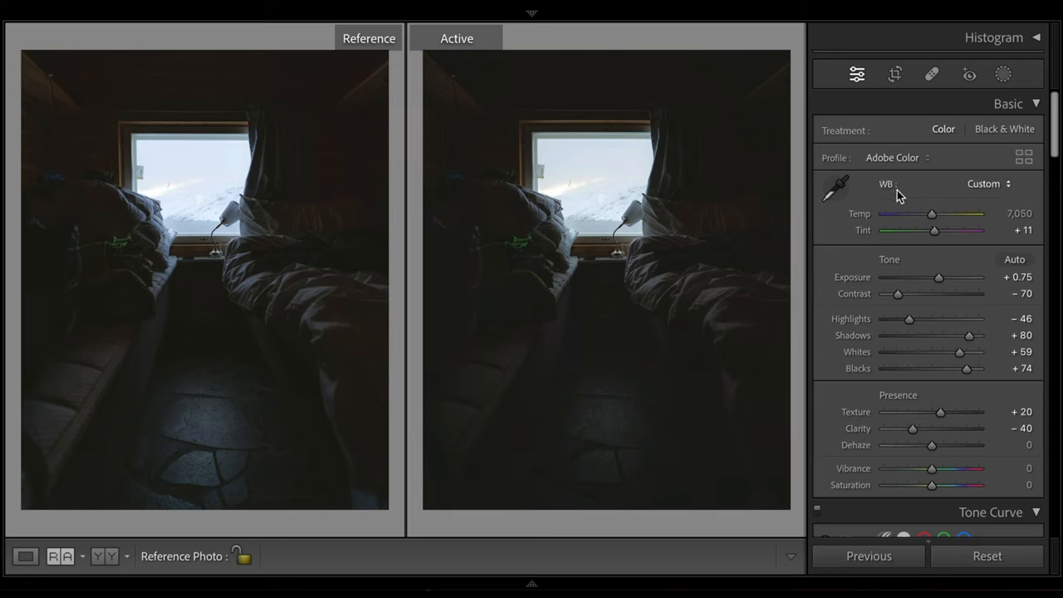
drag(932, 213, 927, 213)
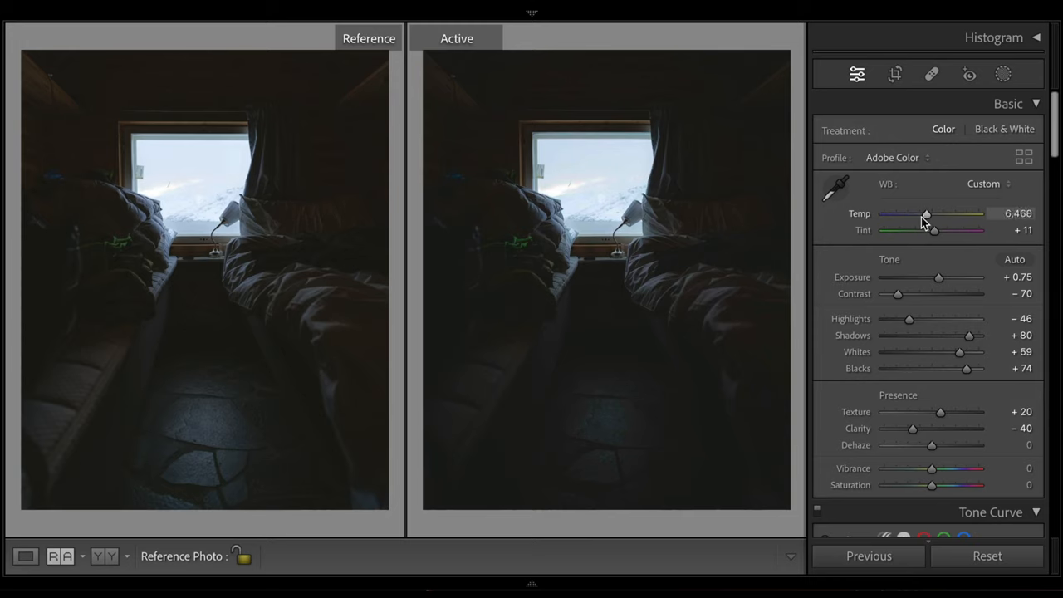
drag(927, 214, 922, 215)
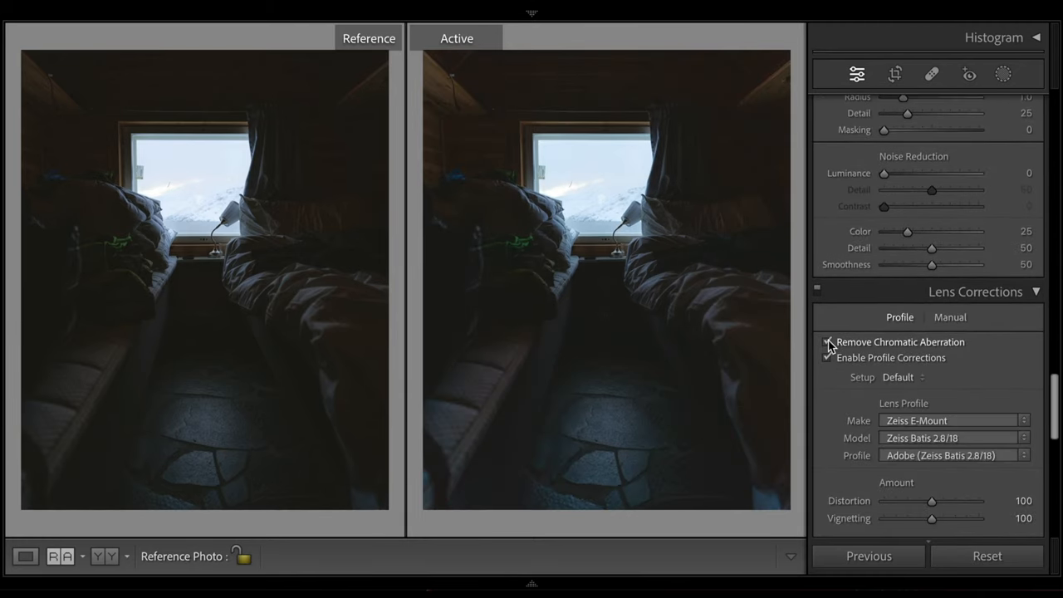
click(828, 342)
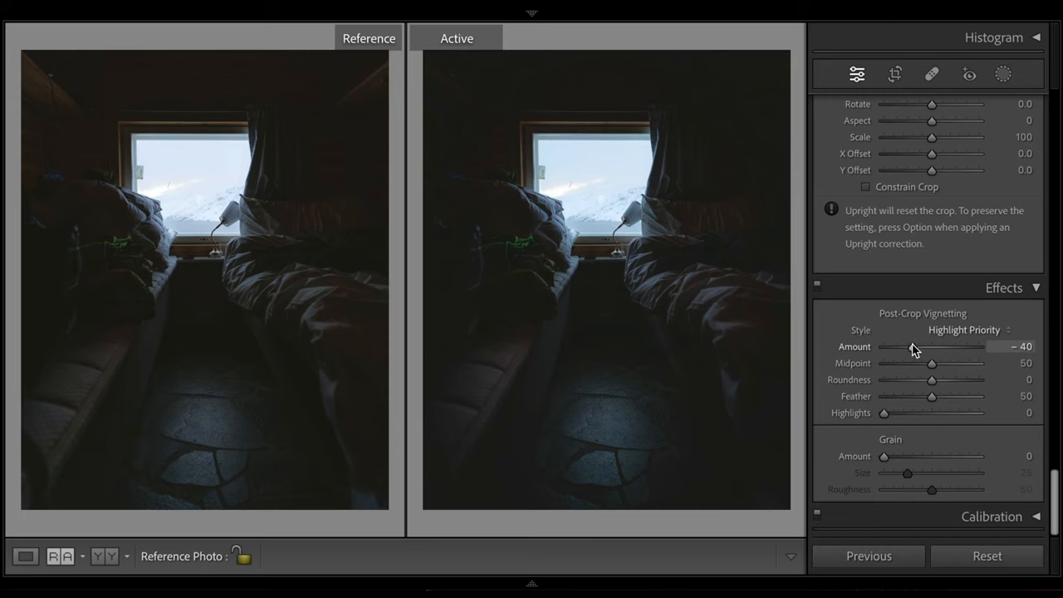
- Ease the post-crop vignette Amount to a light darkening of −19
drag(897, 347, 917, 348)
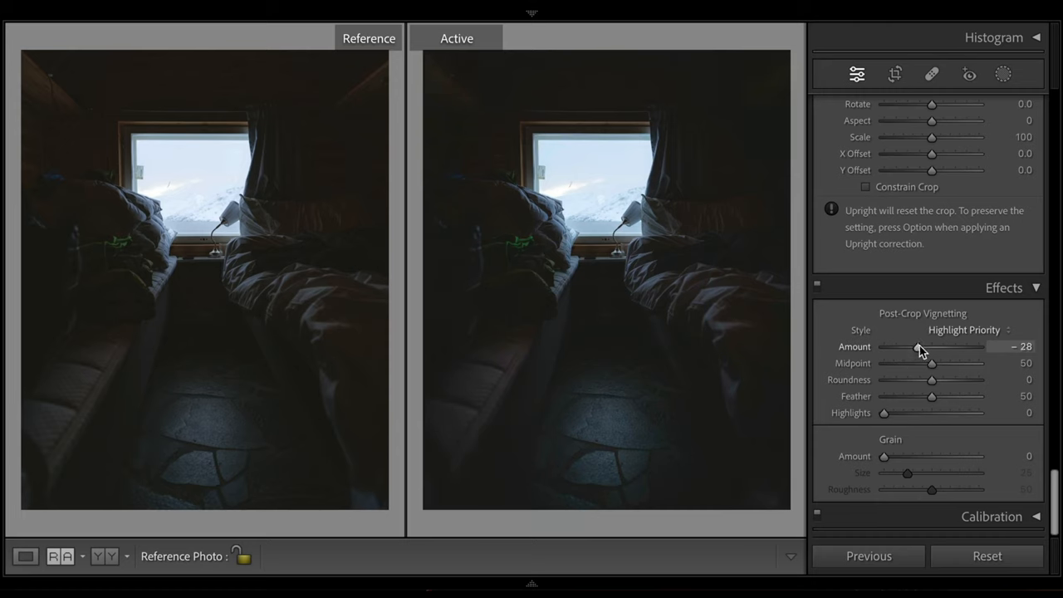
drag(917, 347, 922, 347)
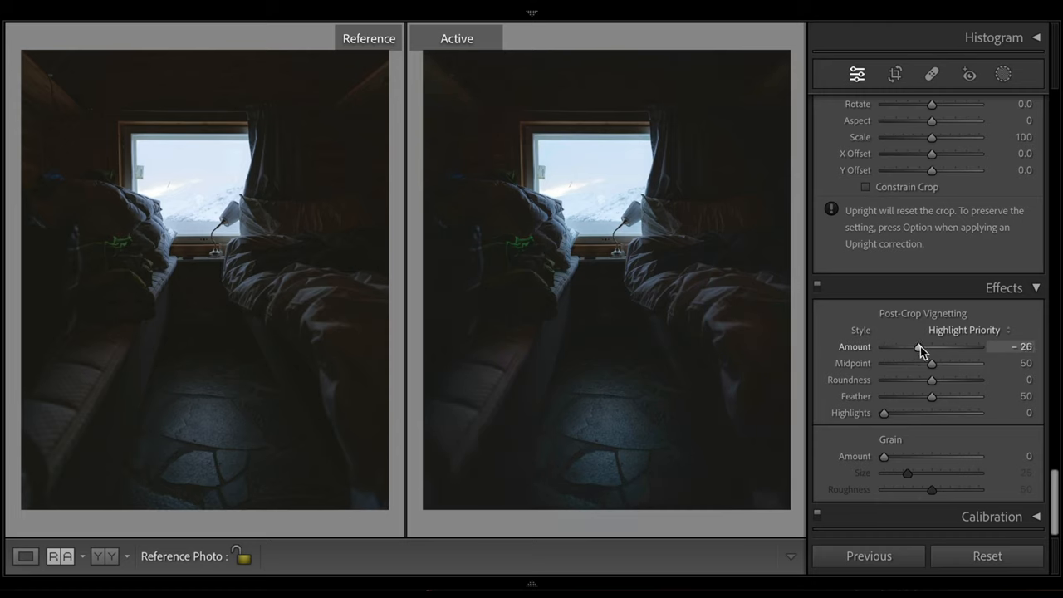
drag(917, 348, 929, 347)
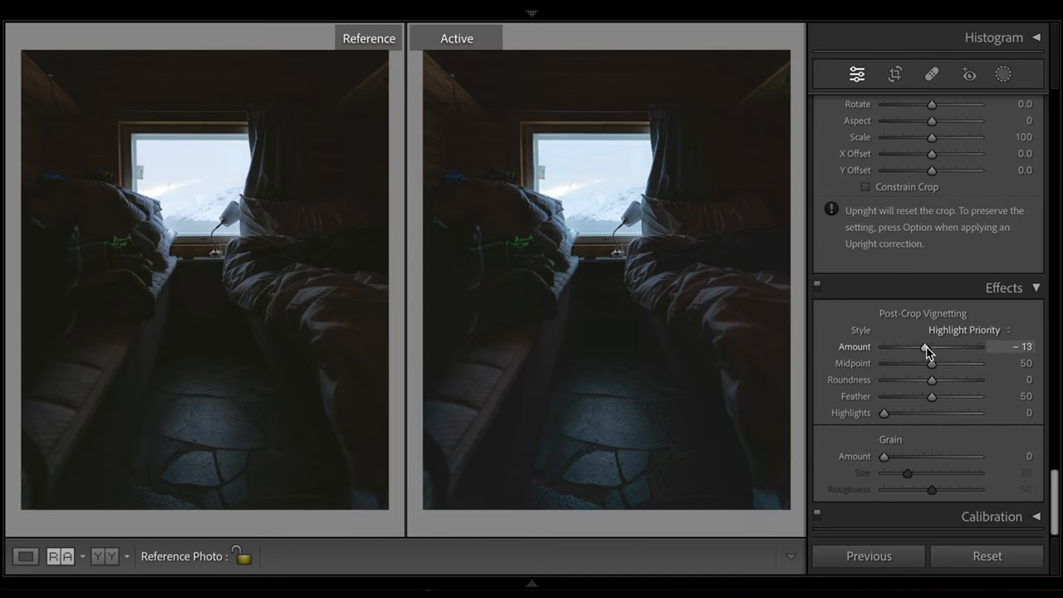
drag(931, 347, 924, 348)
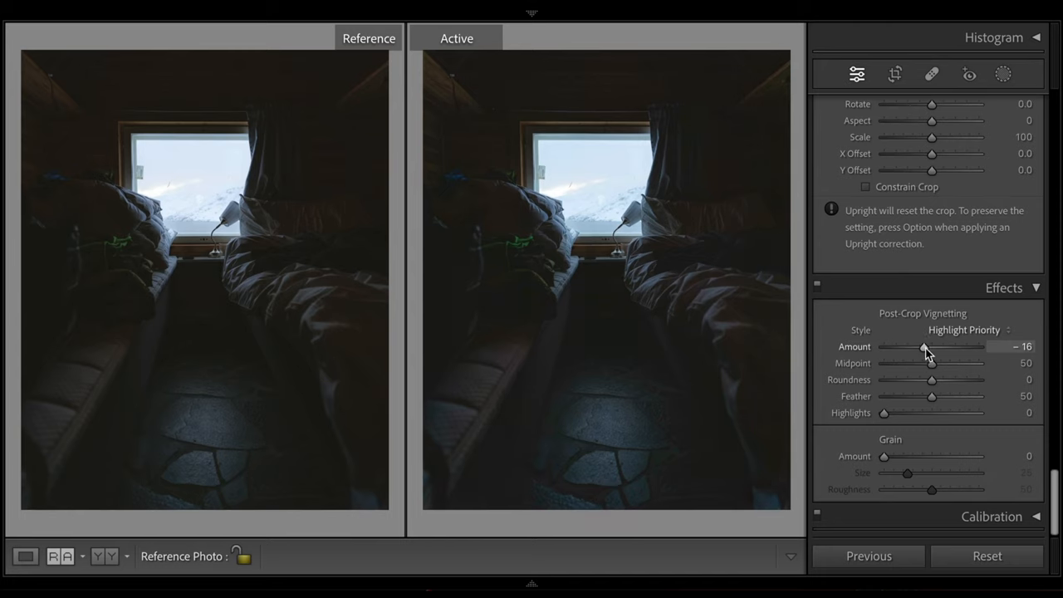
- Set vignette Midpoint 33, Roundness +4 and Highlights 100
drag(954, 363, 915, 362)
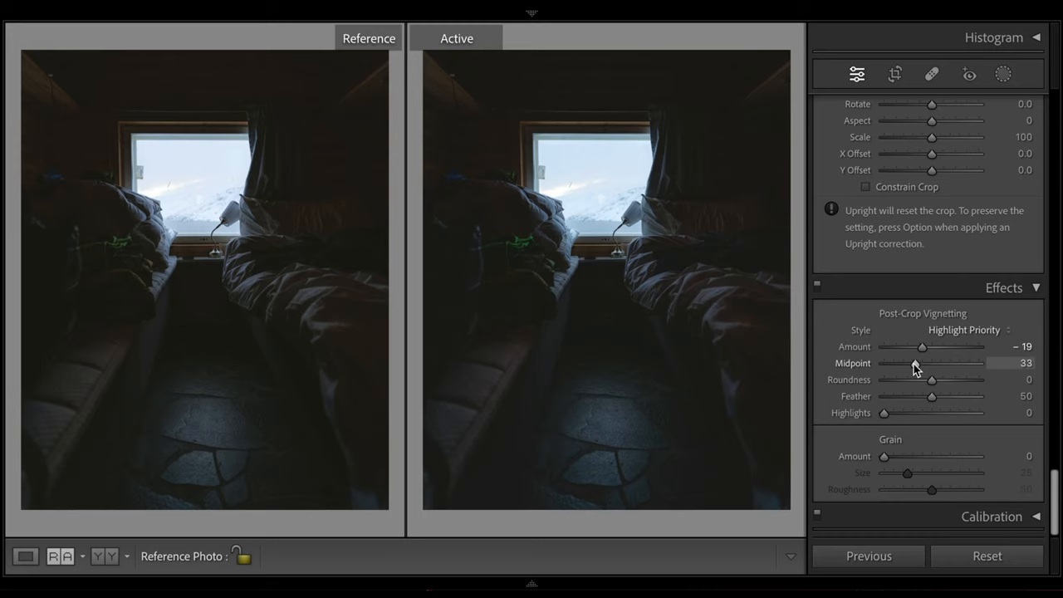
drag(932, 379, 937, 378)
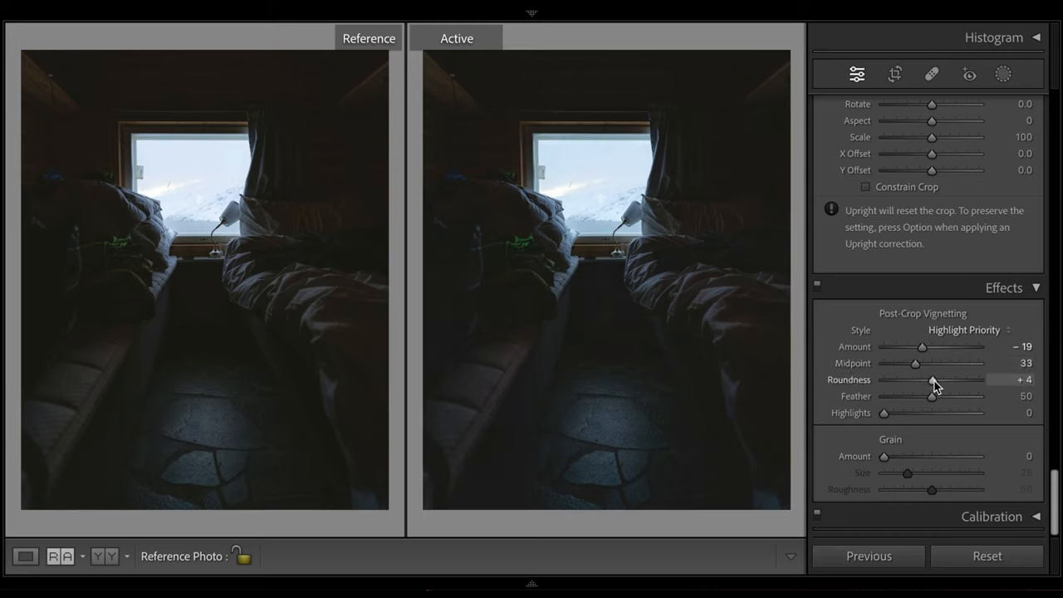
drag(916, 362, 884, 362)
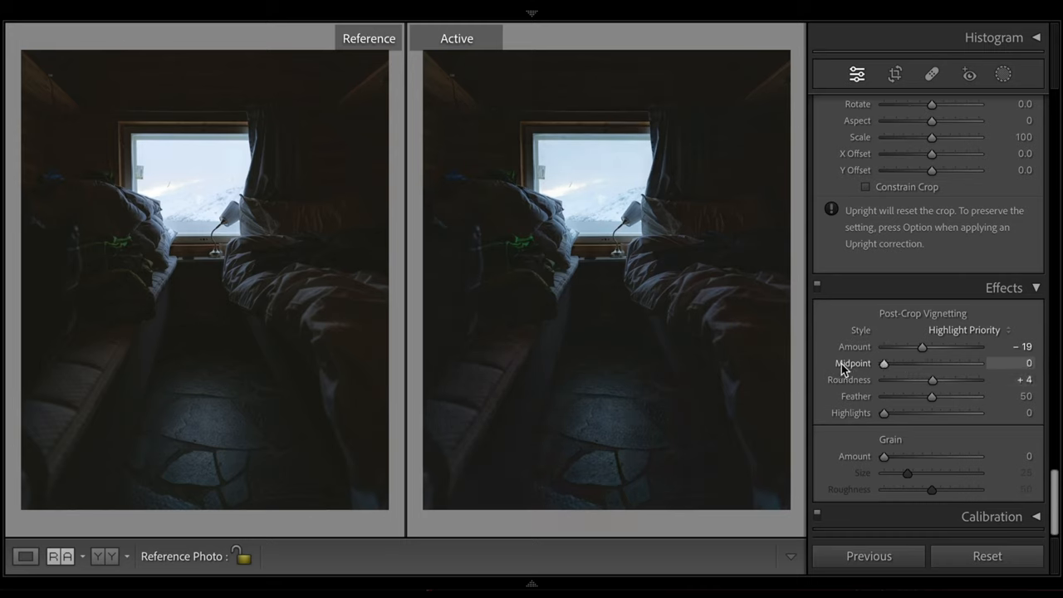
drag(884, 362, 914, 362)
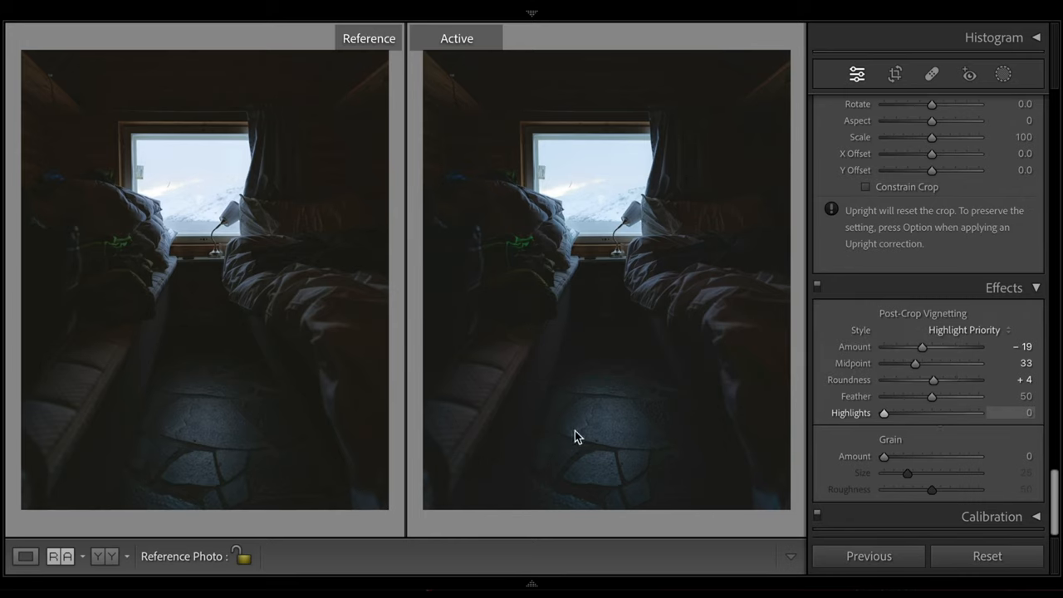
mouse_move(206, 323)
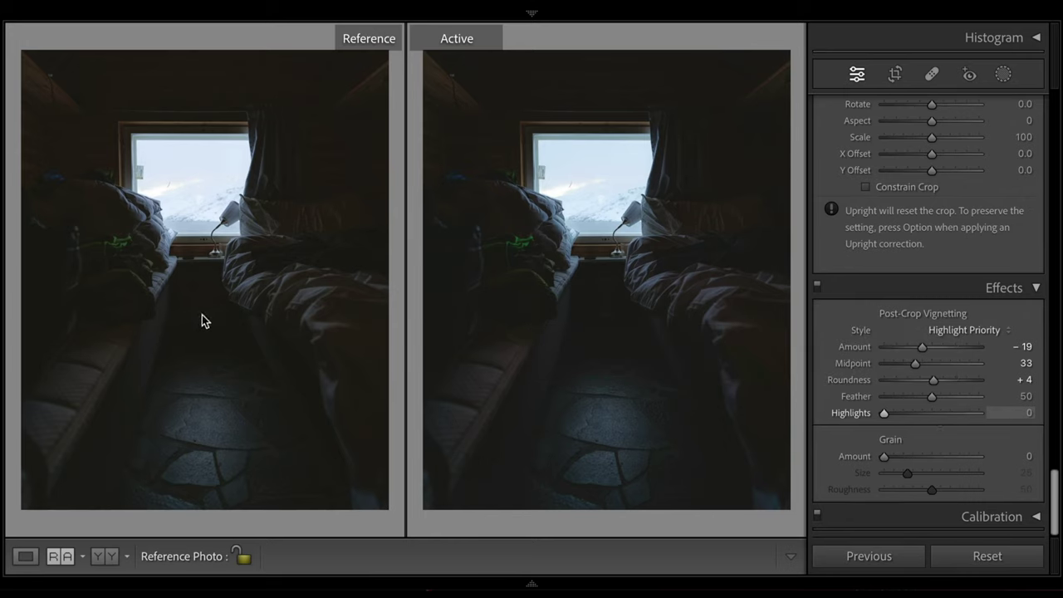
drag(884, 412, 978, 412)
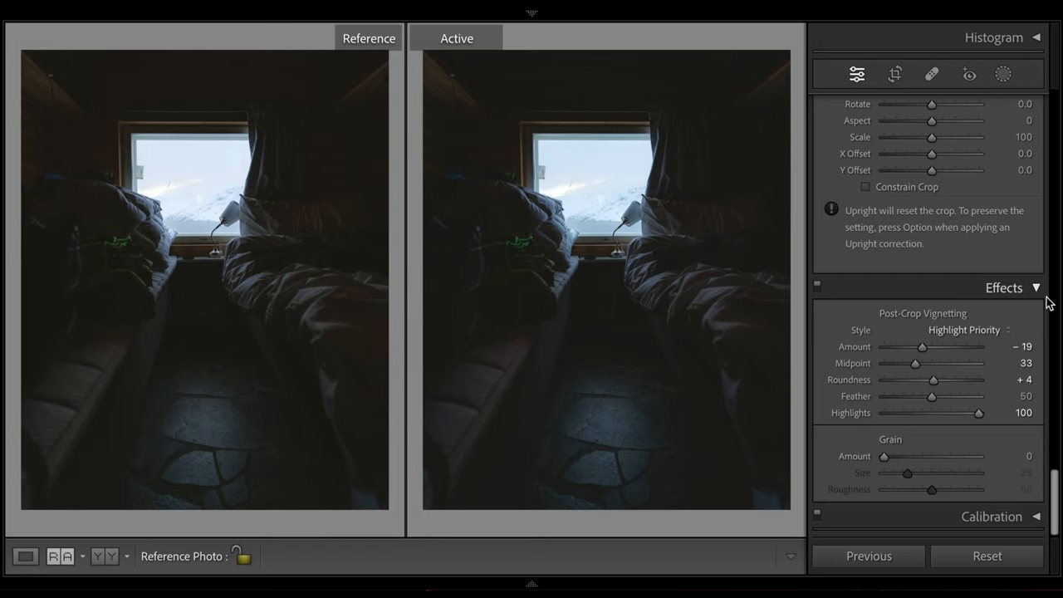
mouse_move(906, 400)
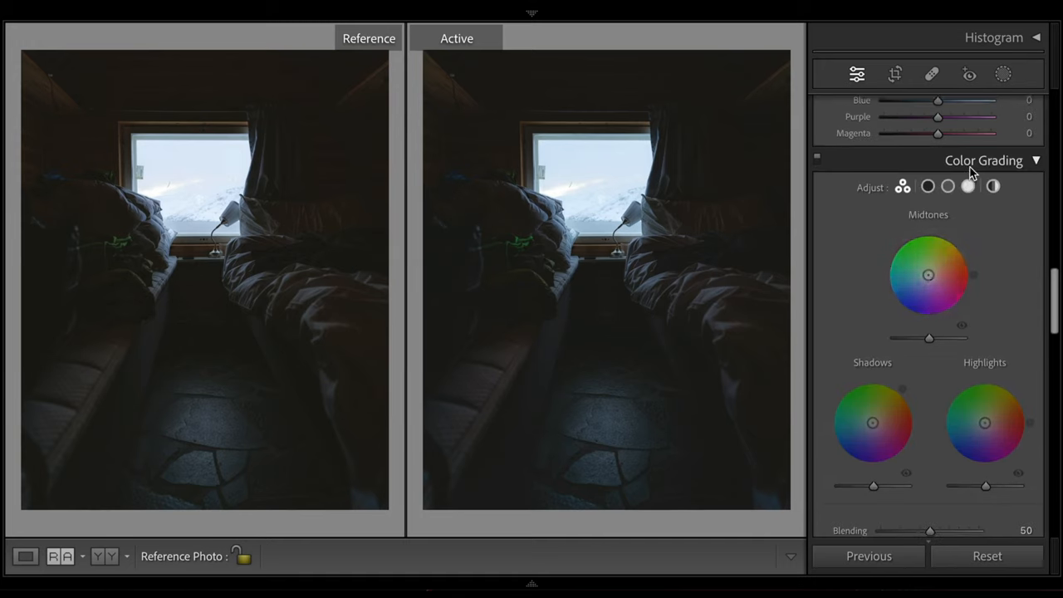
- Grade the shadows warm at hue 49 with saturation 5, leaving colour grading enabled
click(947, 186)
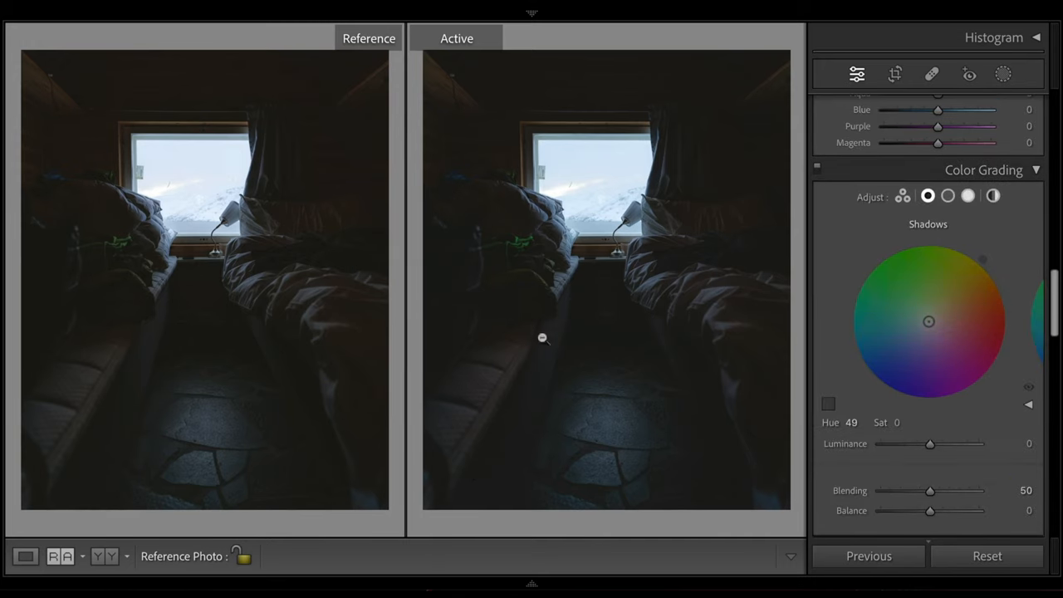
mouse_move(664, 183)
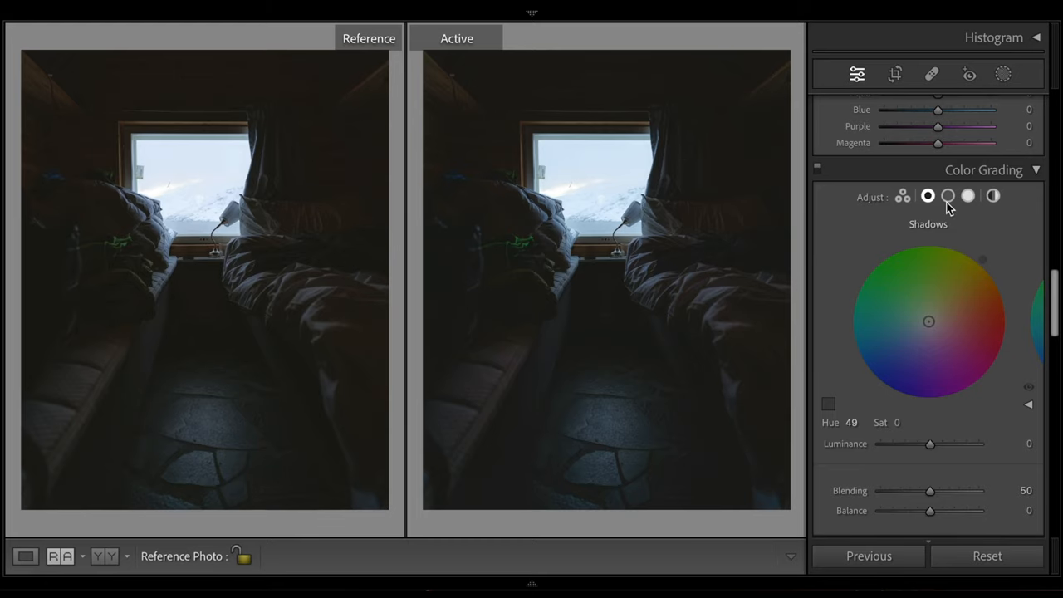
mouse_move(842, 232)
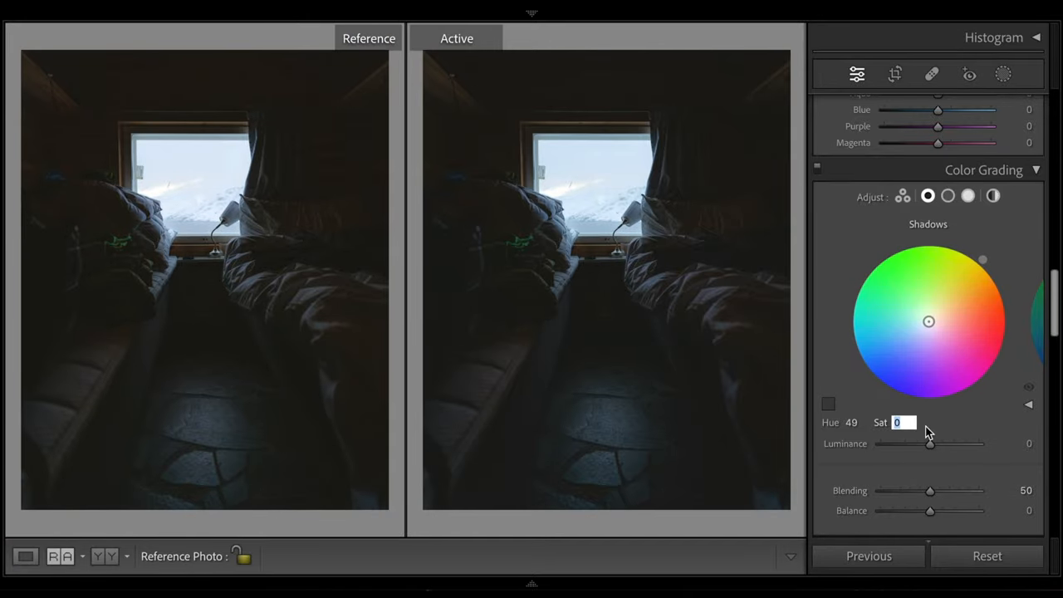
text(5)
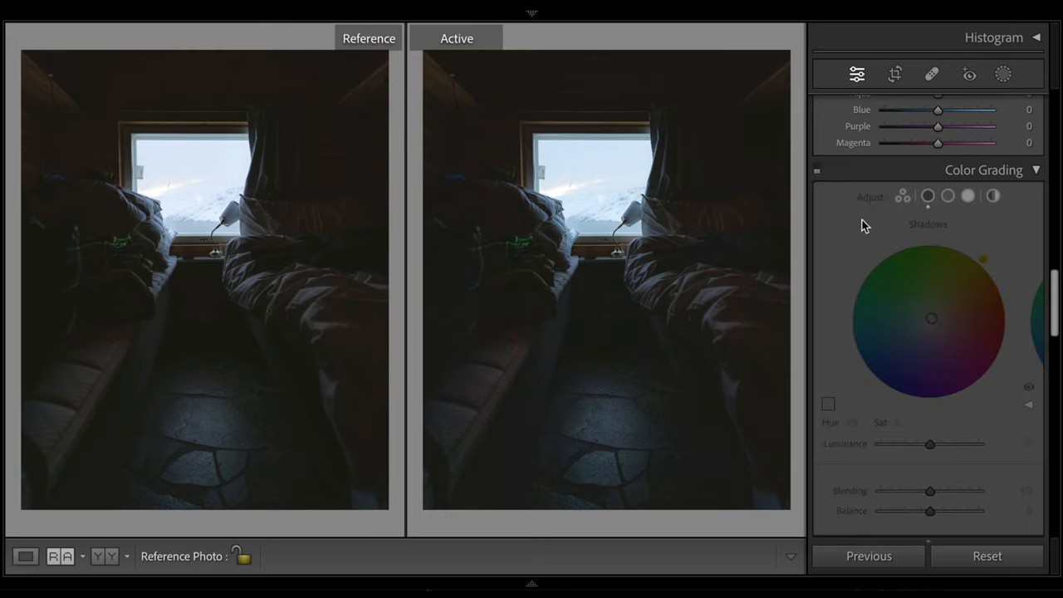
click(927, 196)
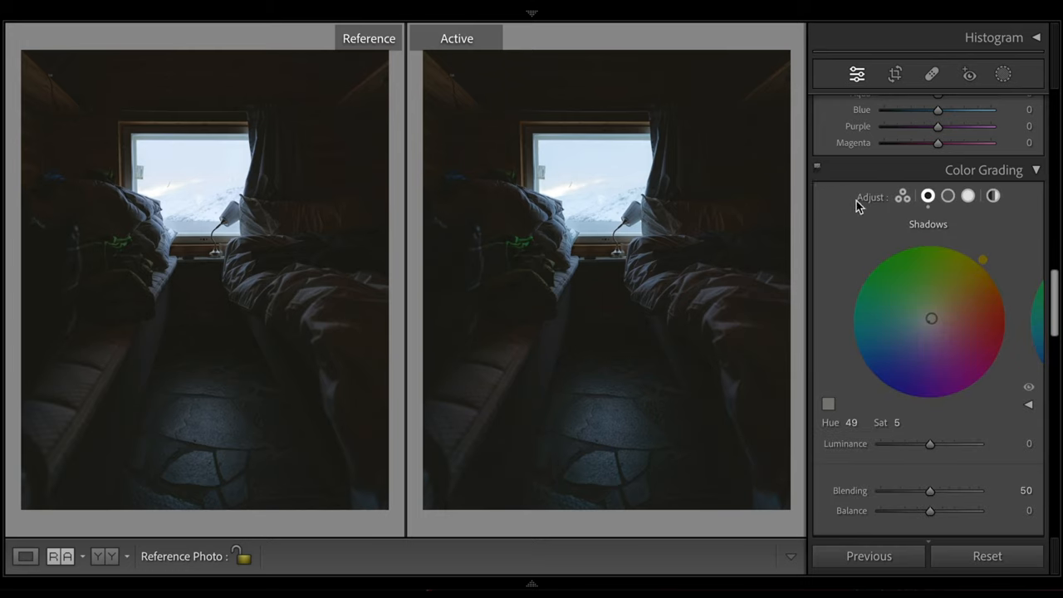
- Lower HSL saturation: Green -28, Orange -11, Yellow -9, Purple -41
scroll(up, 3)
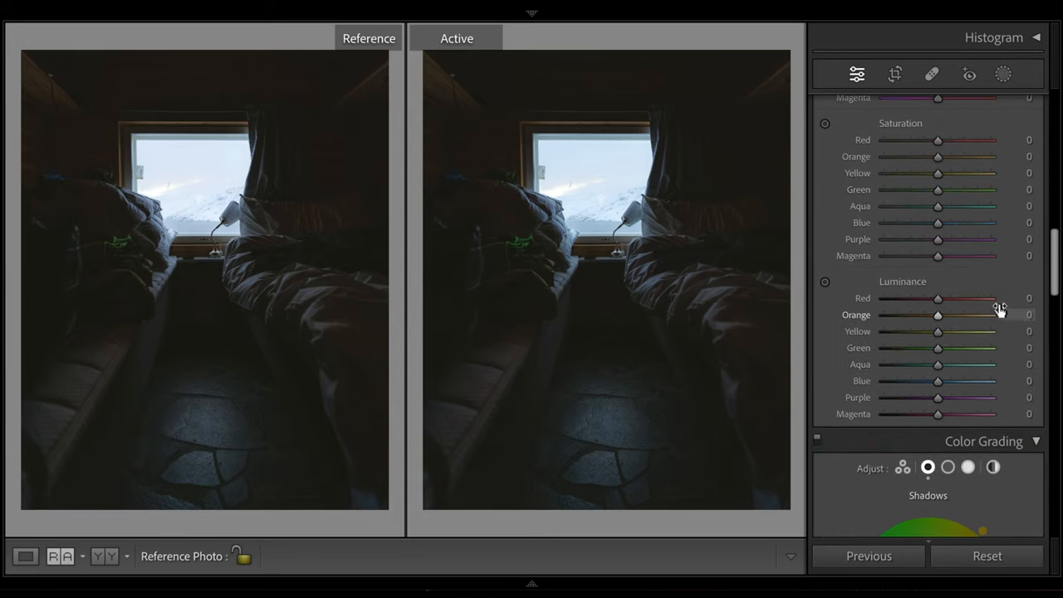
scroll(up, 3)
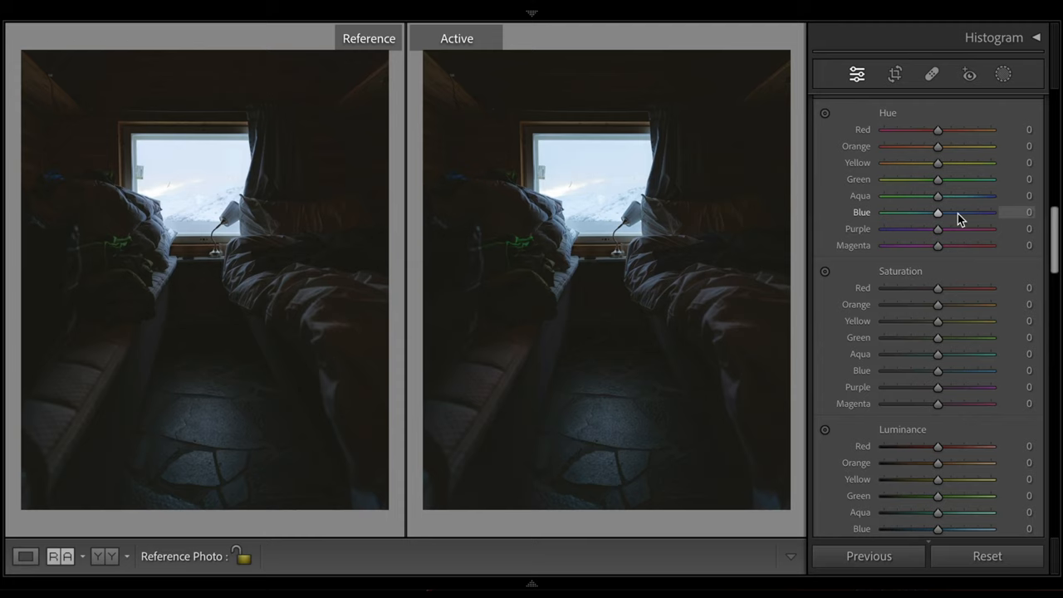
mouse_move(518, 270)
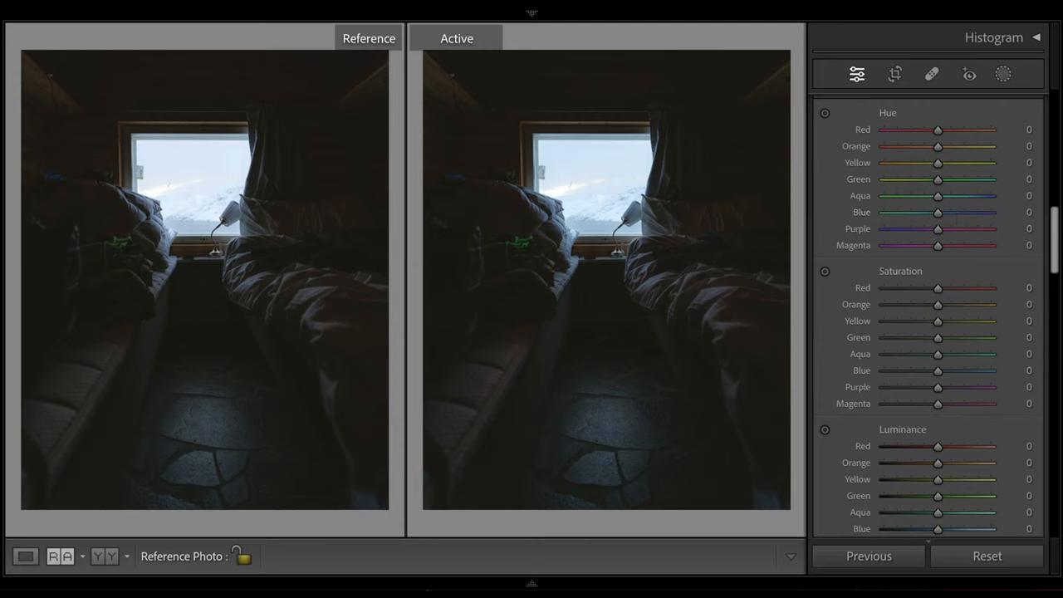
drag(937, 338, 894, 338)
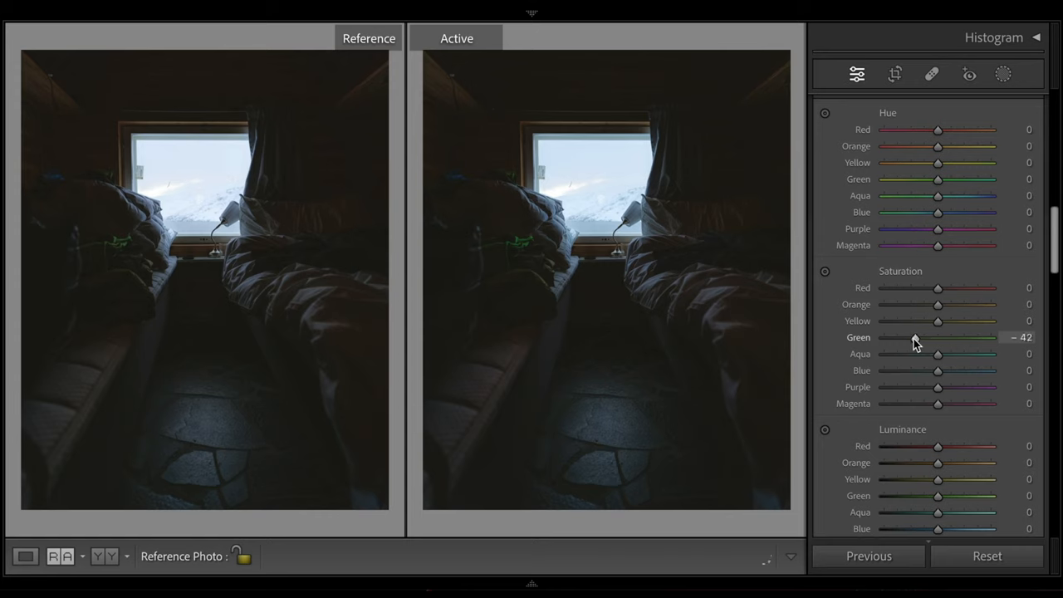
drag(938, 337, 920, 337)
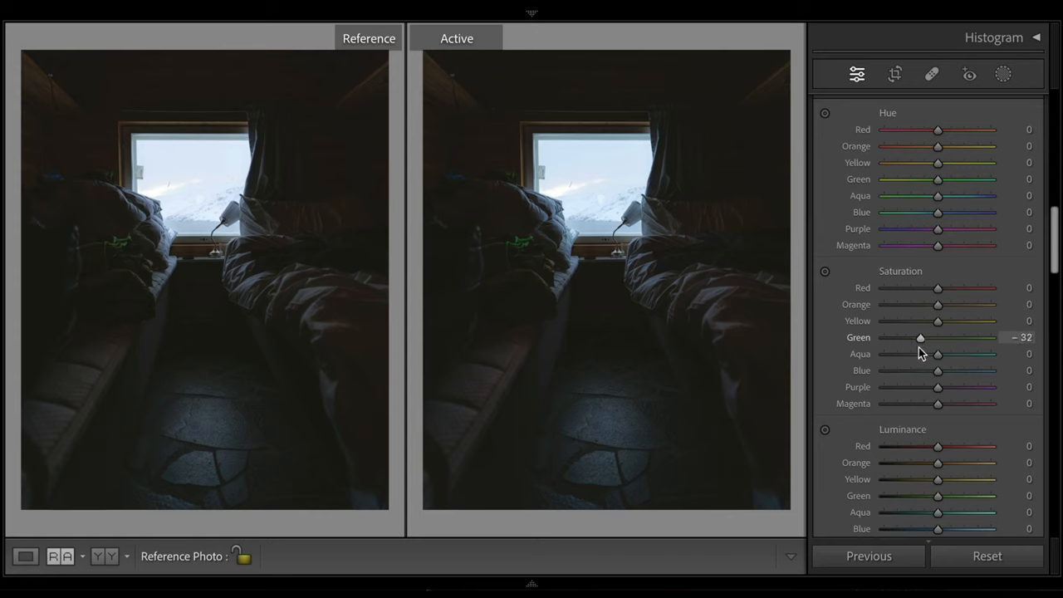
drag(920, 337, 924, 337)
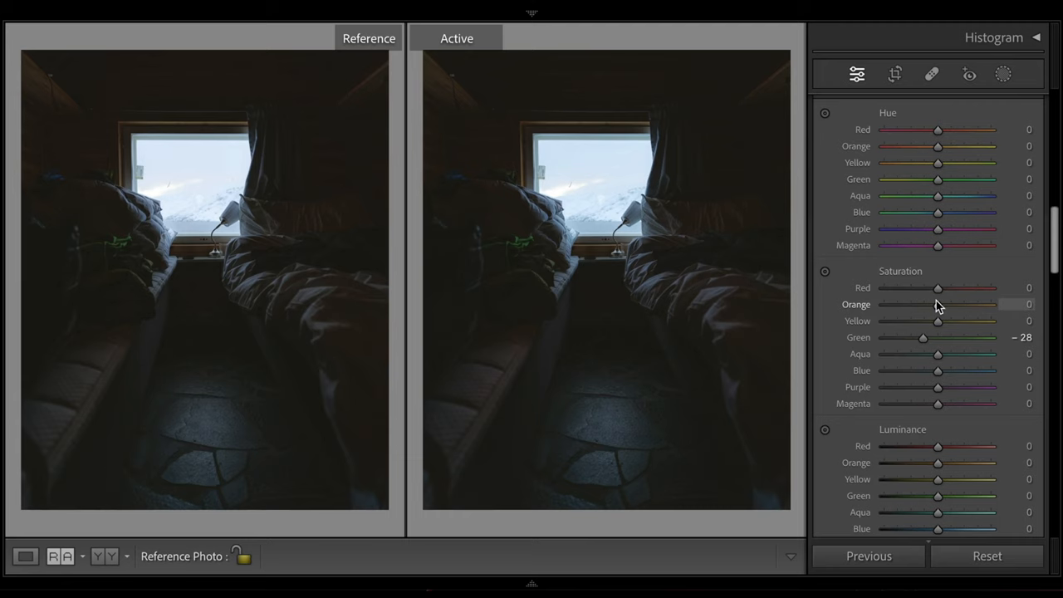
drag(937, 304, 989, 304)
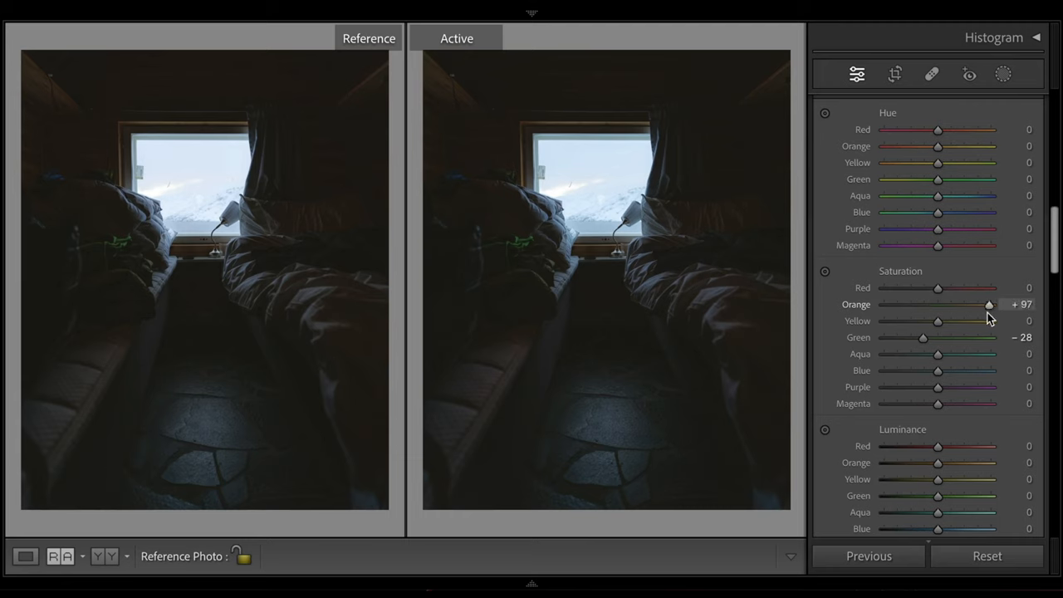
drag(989, 304, 930, 304)
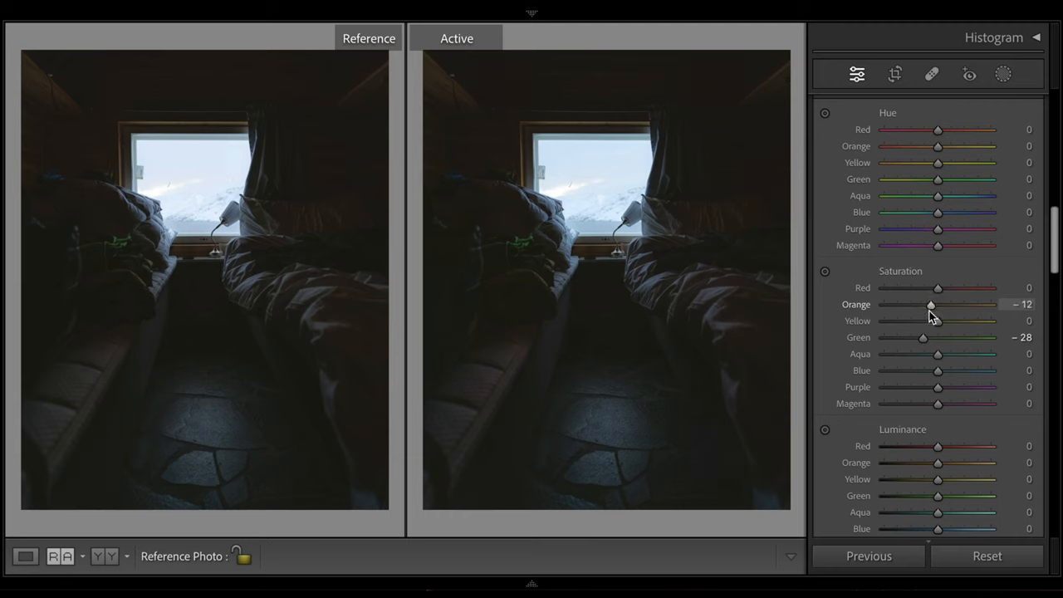
drag(931, 304, 932, 304)
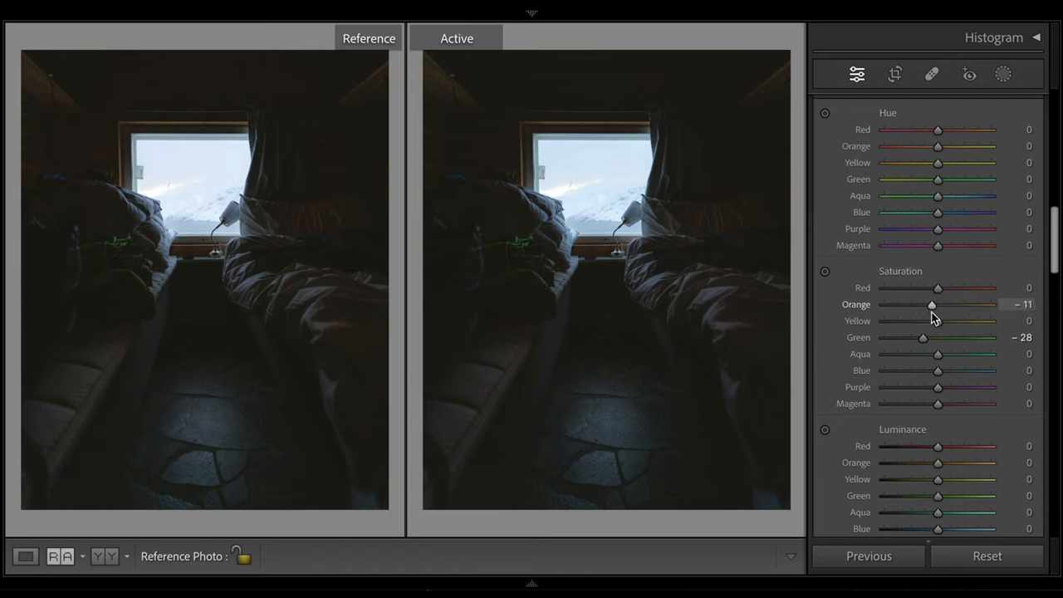
drag(938, 321, 990, 321)
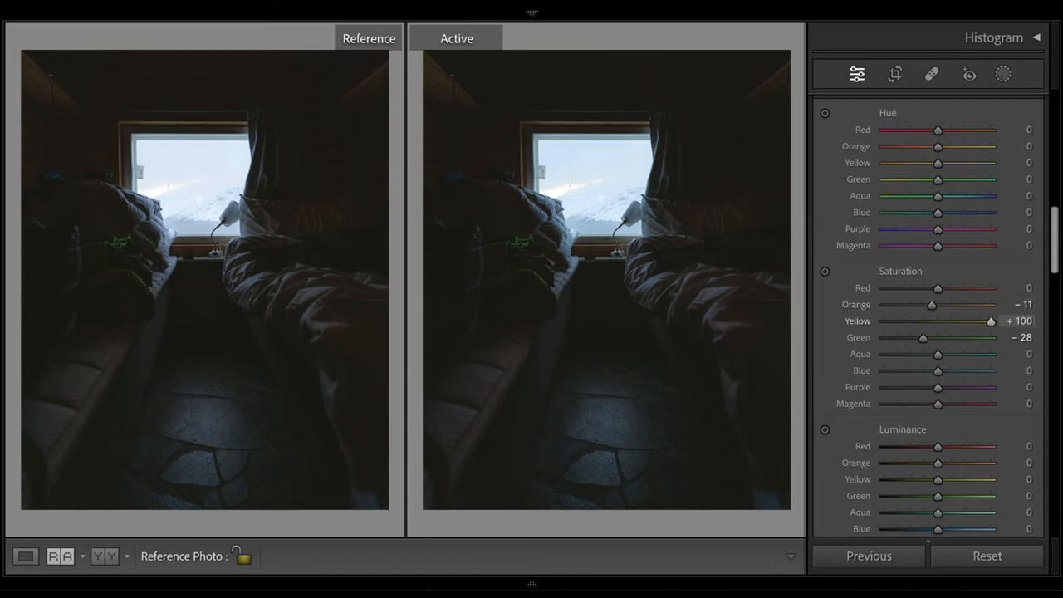
drag(991, 320, 932, 321)
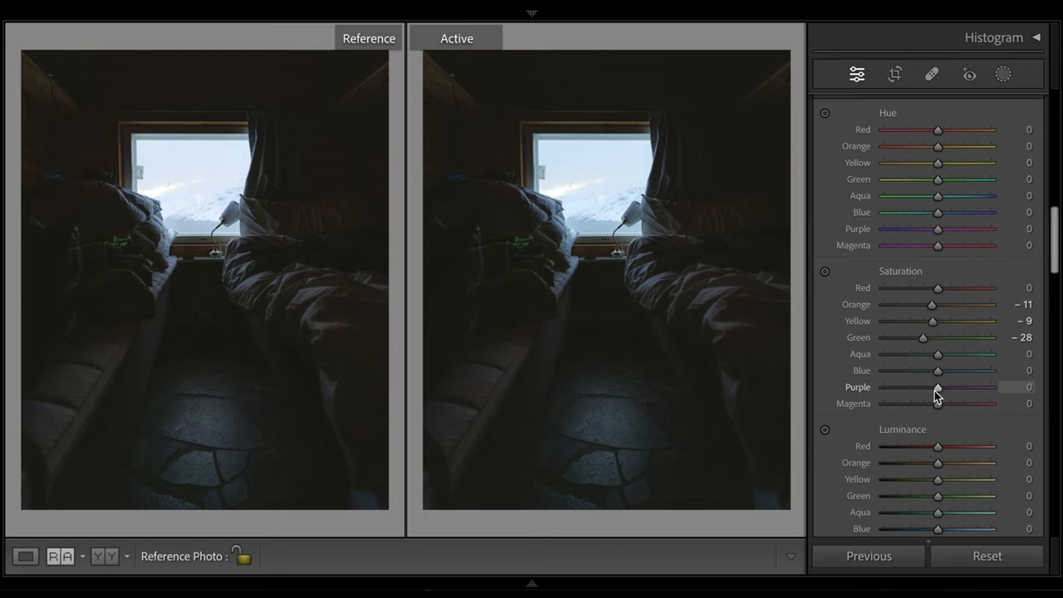
drag(937, 387, 990, 387)
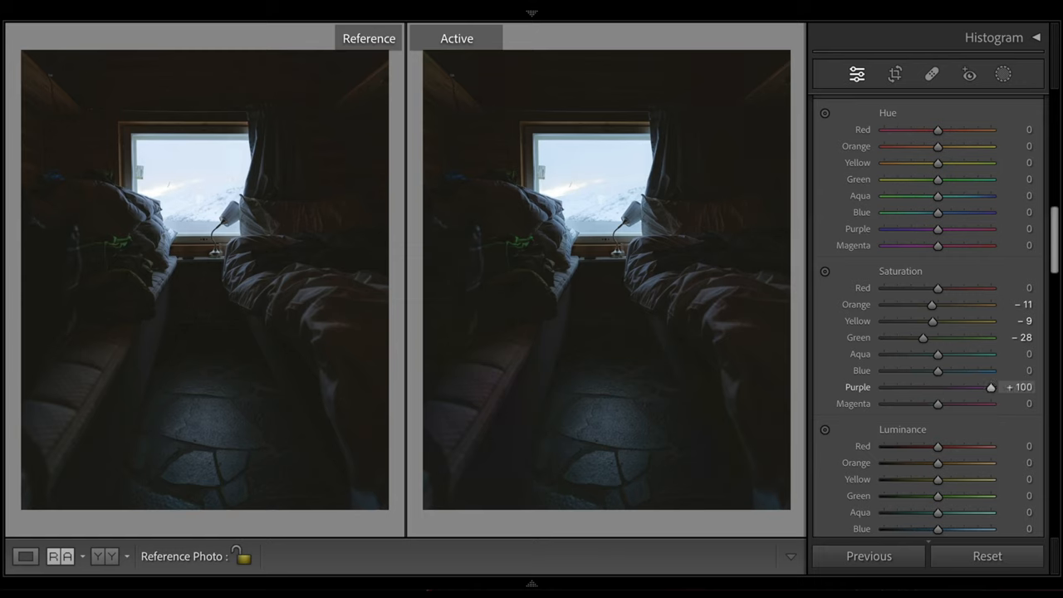
drag(990, 387, 917, 387)
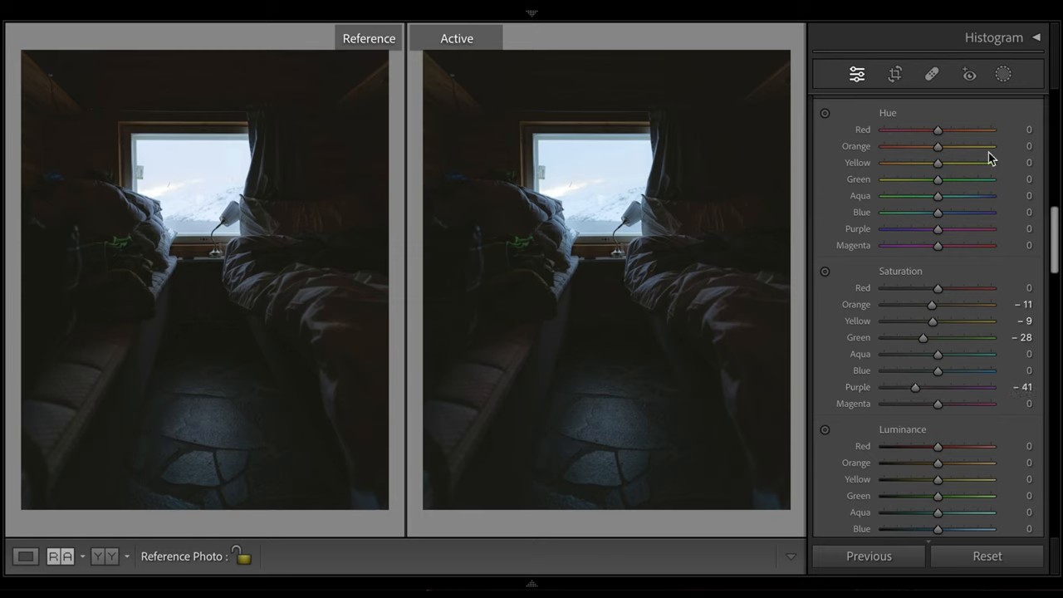
- Shift Orange hue toward red (-16), reduce Aqua saturation to -11, and nudge Blue hue to +9
drag(938, 146, 884, 146)
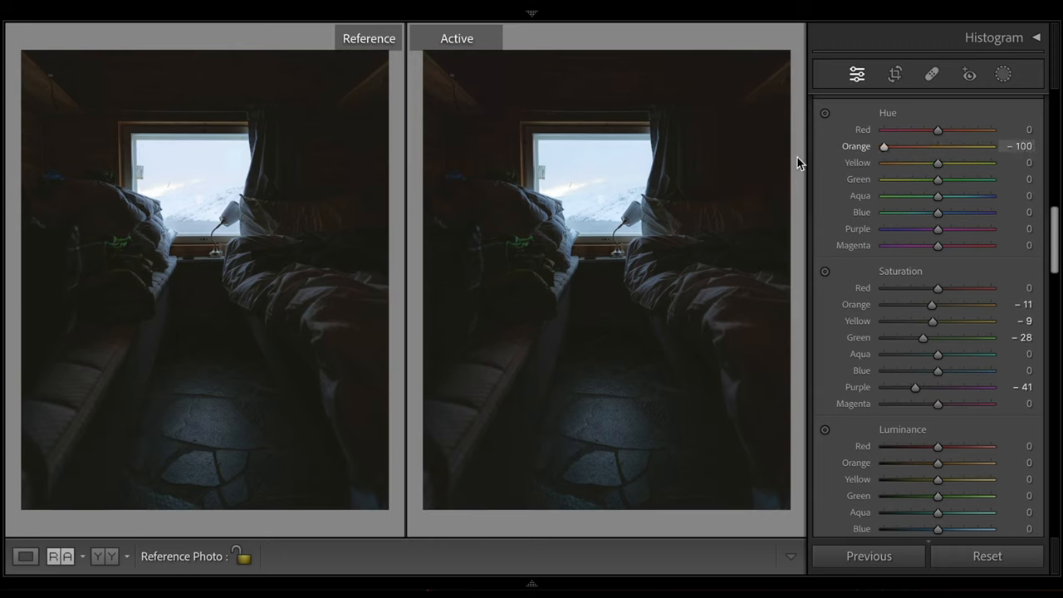
drag(884, 147, 977, 146)
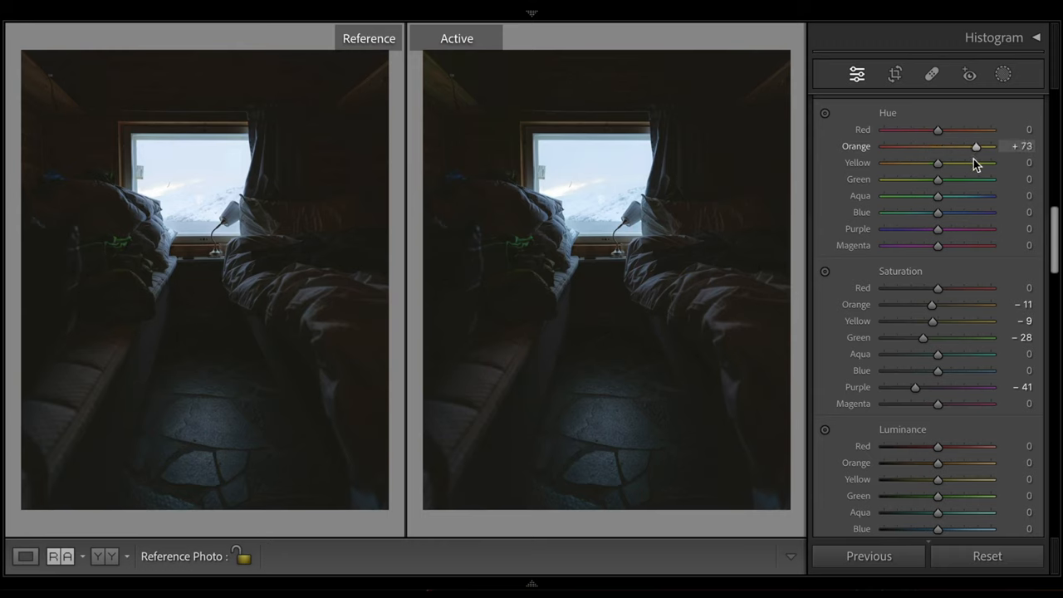
drag(976, 147, 931, 146)
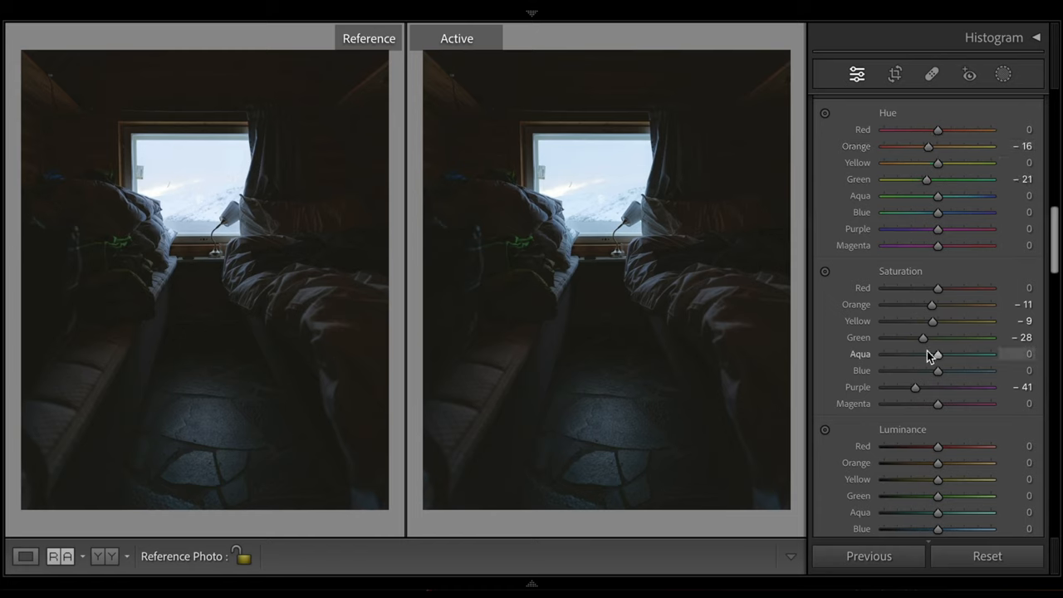
drag(937, 354, 991, 354)
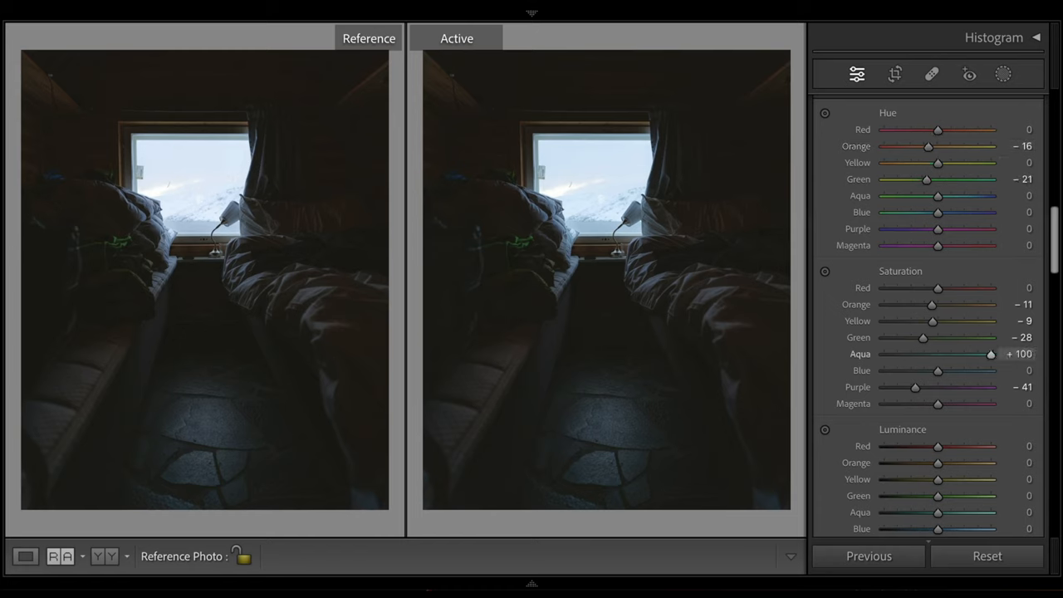
drag(990, 354, 929, 354)
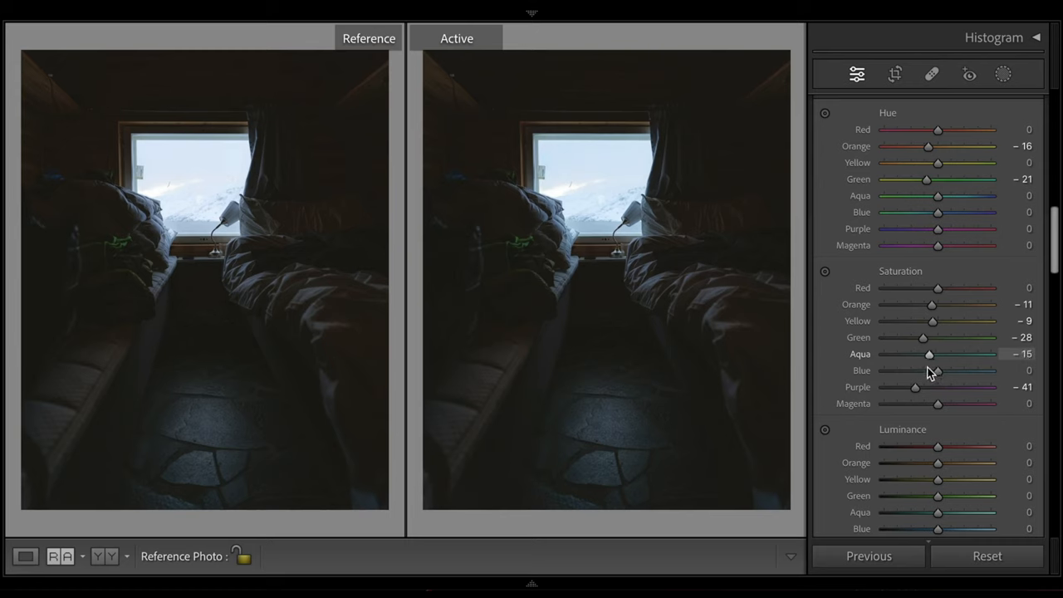
drag(937, 404, 990, 404)
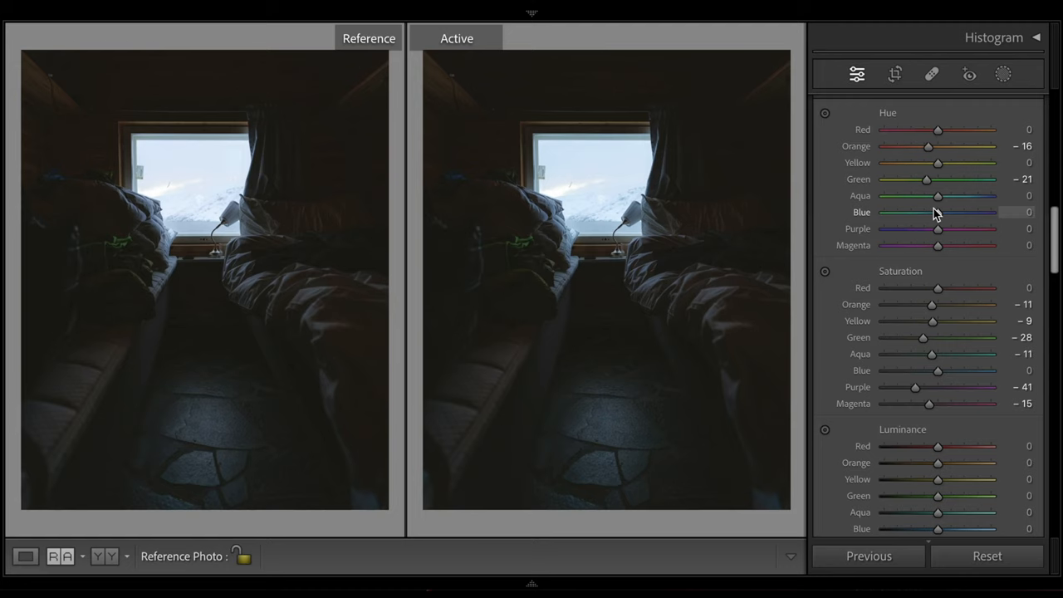
mouse_move(203, 201)
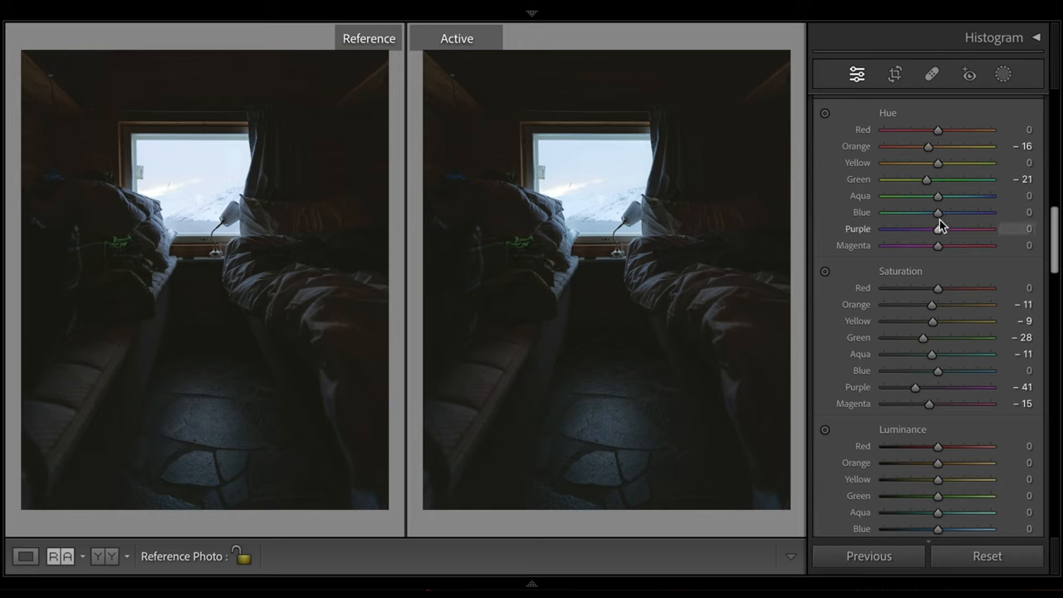
drag(937, 213, 952, 212)
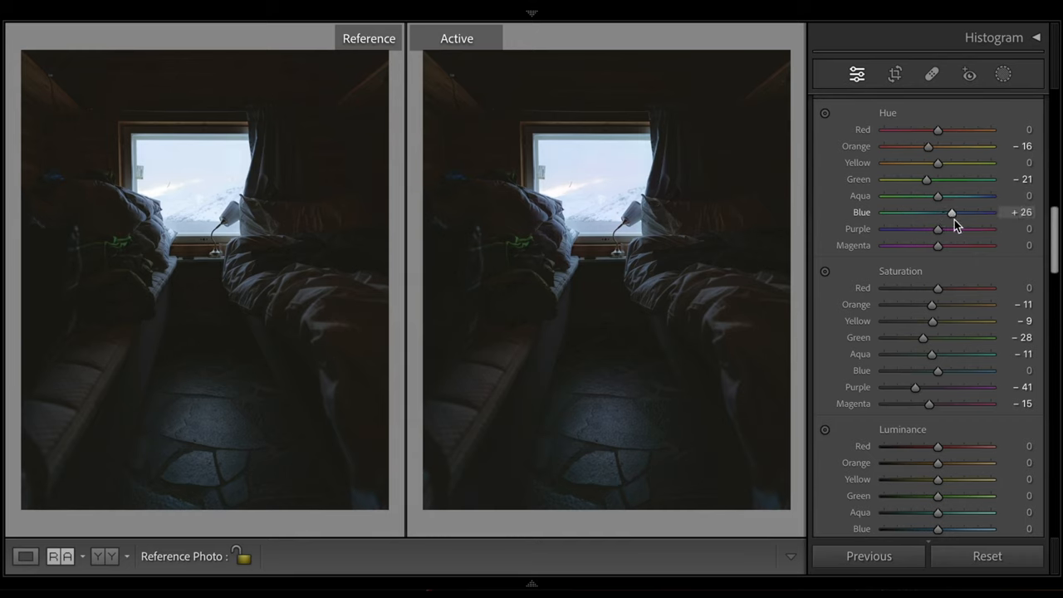
drag(952, 213, 991, 213)
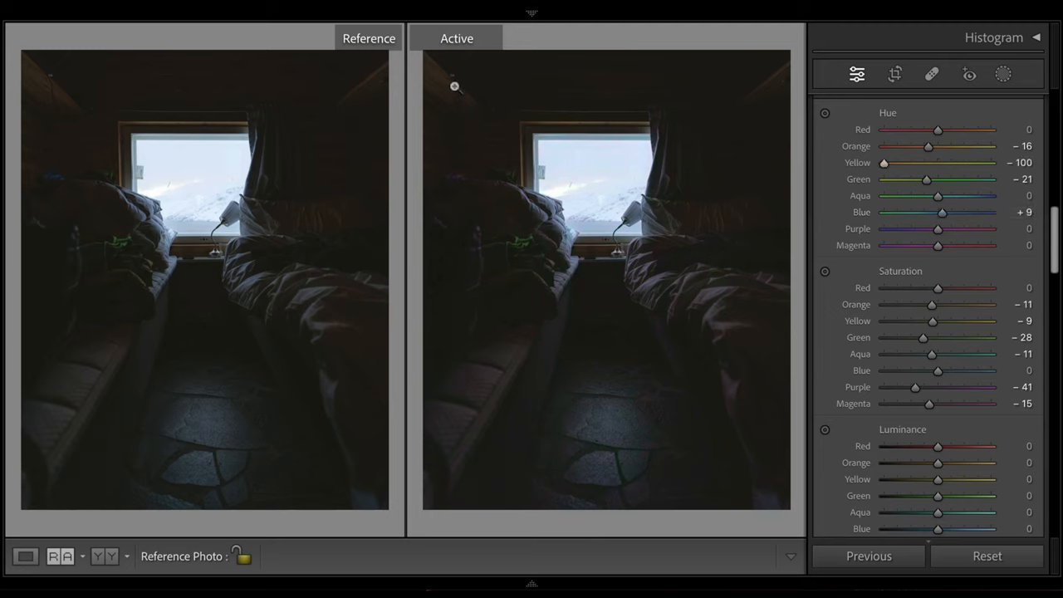
- Raise HSL luminance of Orange to +23 and Green to +13
scroll(down, 3)
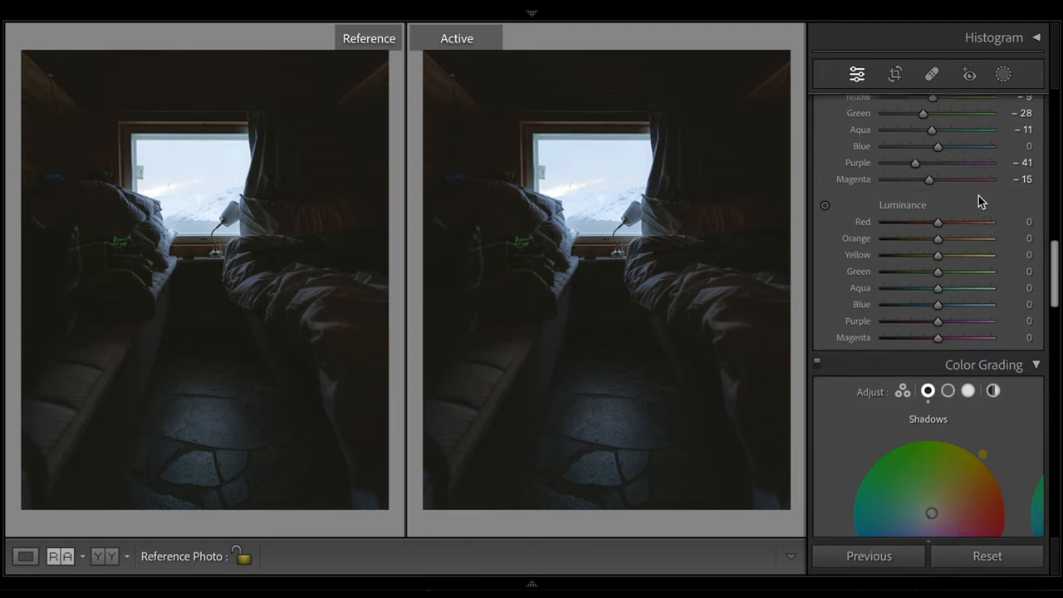
drag(939, 233, 990, 233)
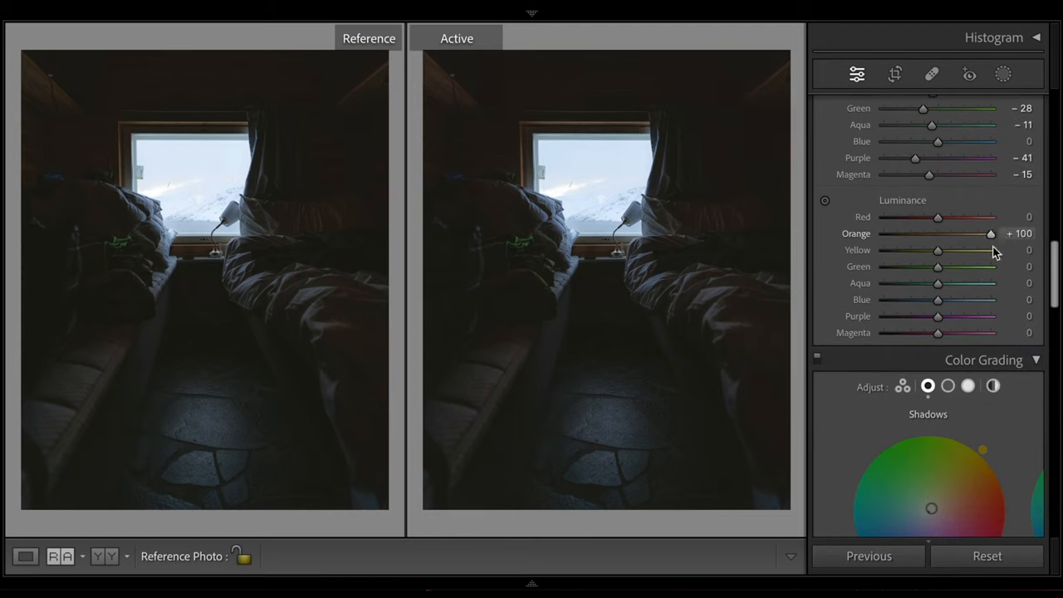
drag(990, 233, 963, 232)
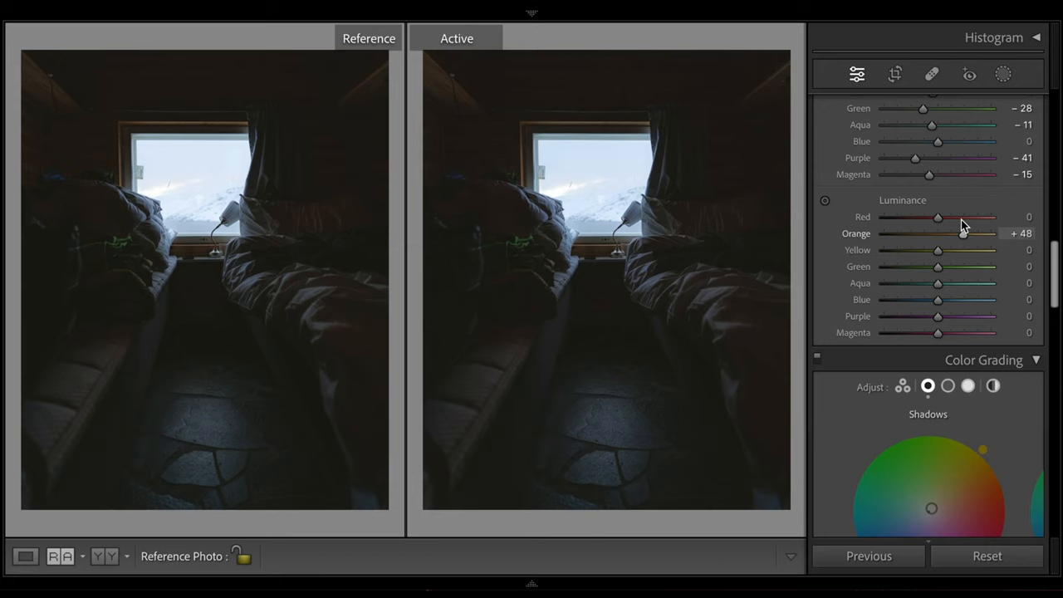
drag(964, 233, 990, 233)
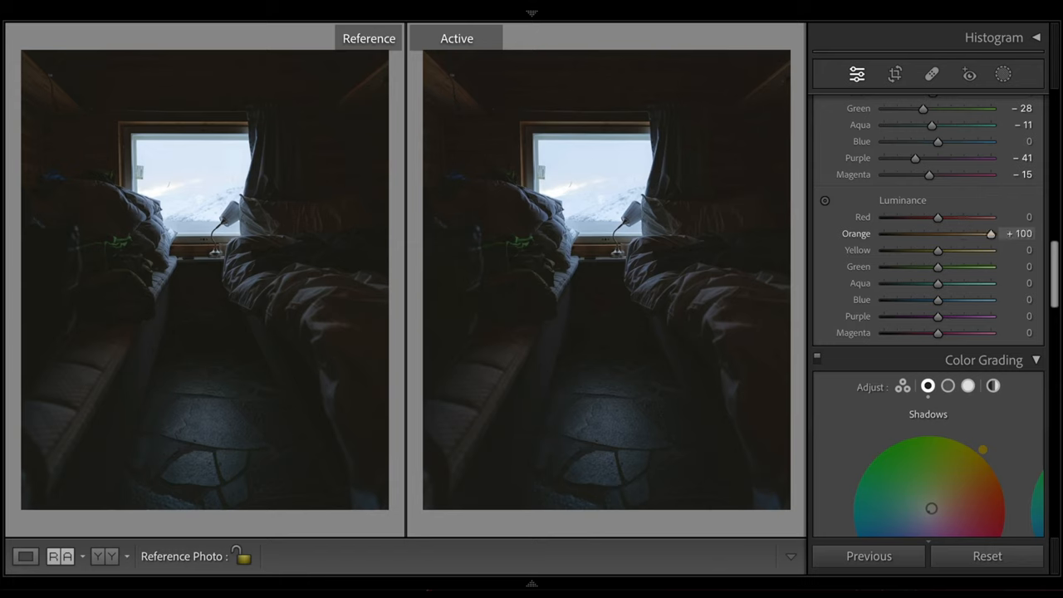
drag(990, 233, 978, 233)
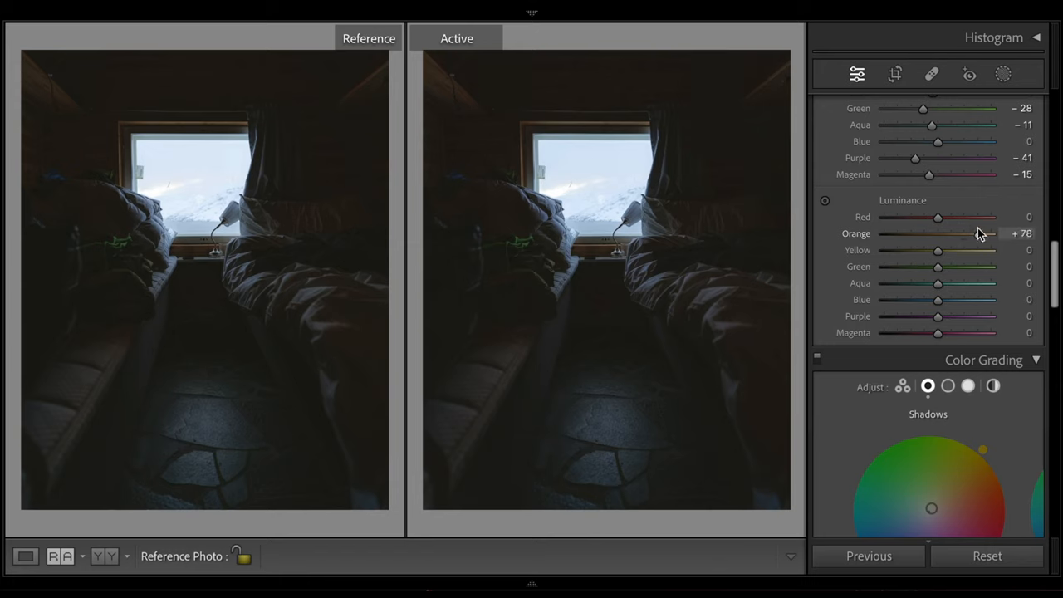
drag(960, 232, 990, 233)
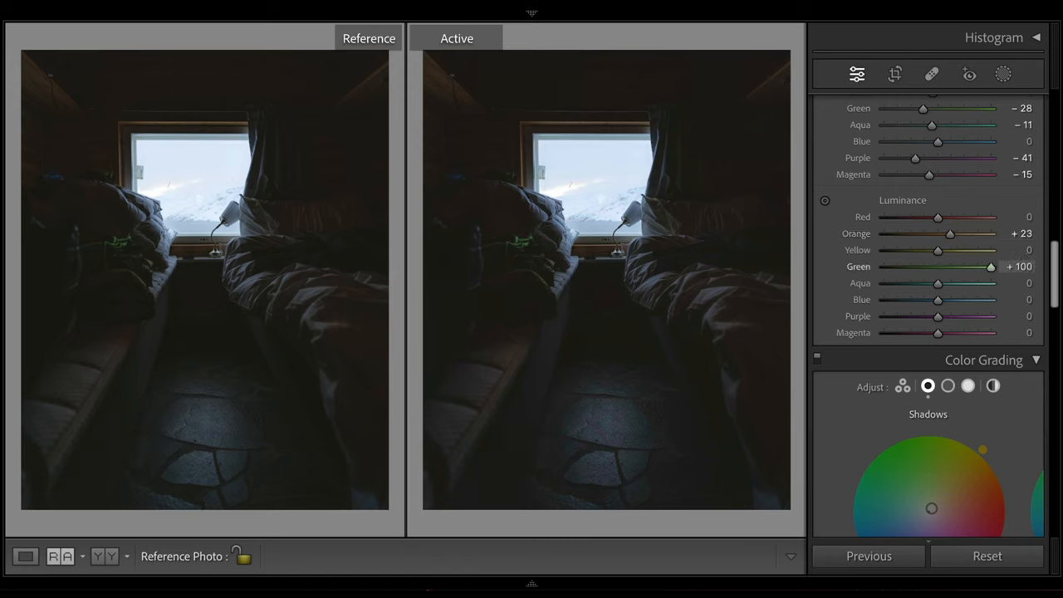
drag(990, 266, 944, 266)
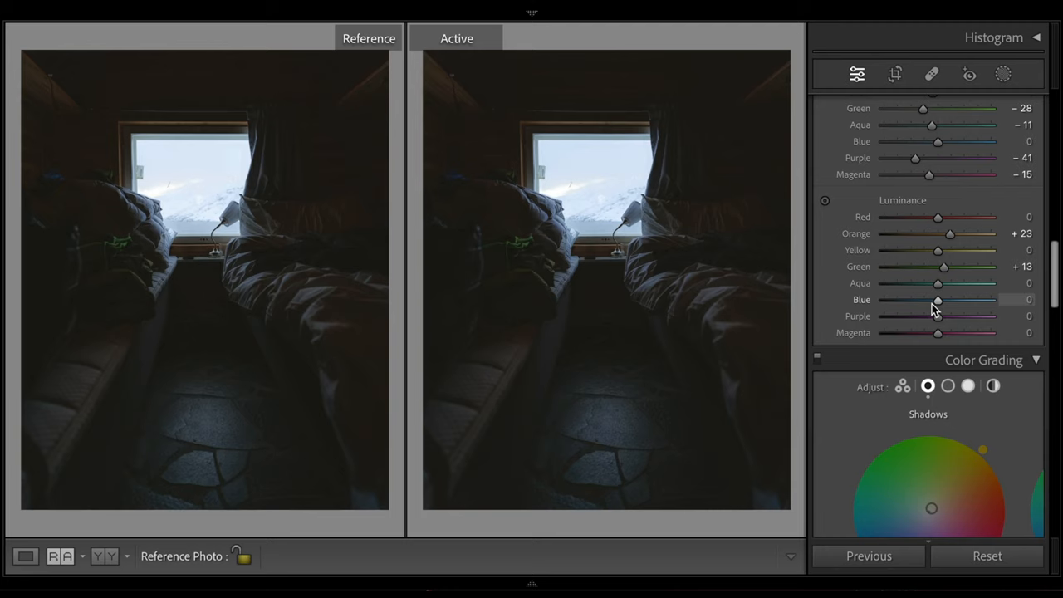
mouse_move(937, 303)
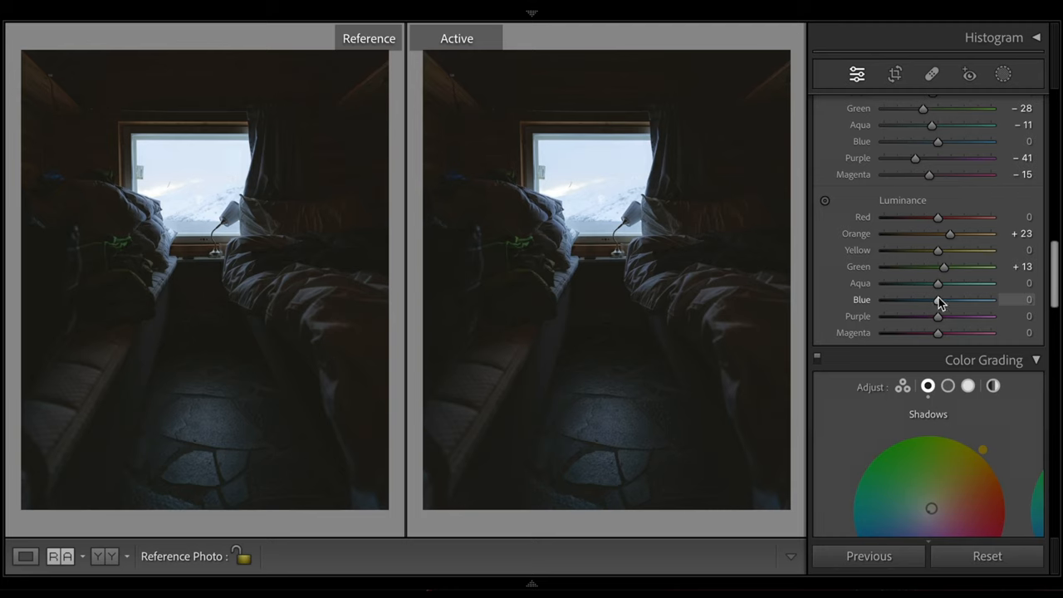
- Brighten Blue luminance, trying +22 before settling at about +14
drag(938, 299, 985, 299)
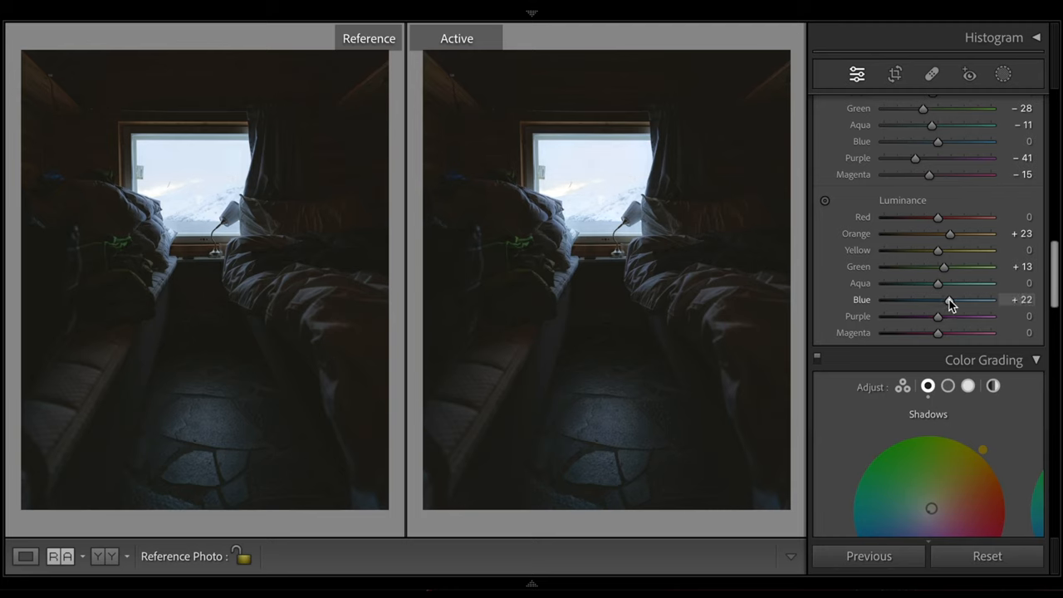
drag(977, 299, 956, 299)
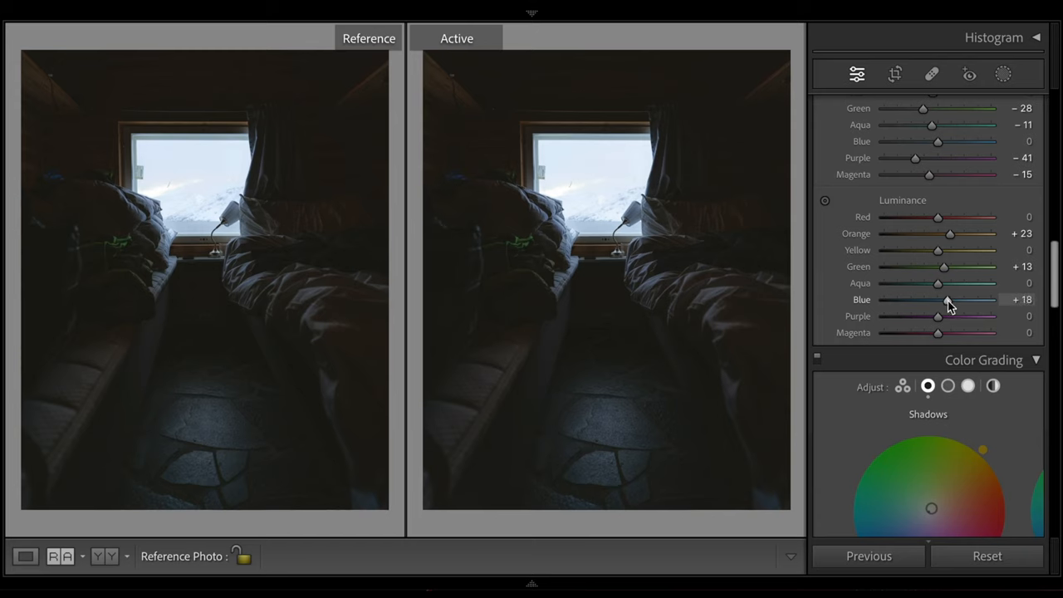
drag(977, 299, 967, 299)
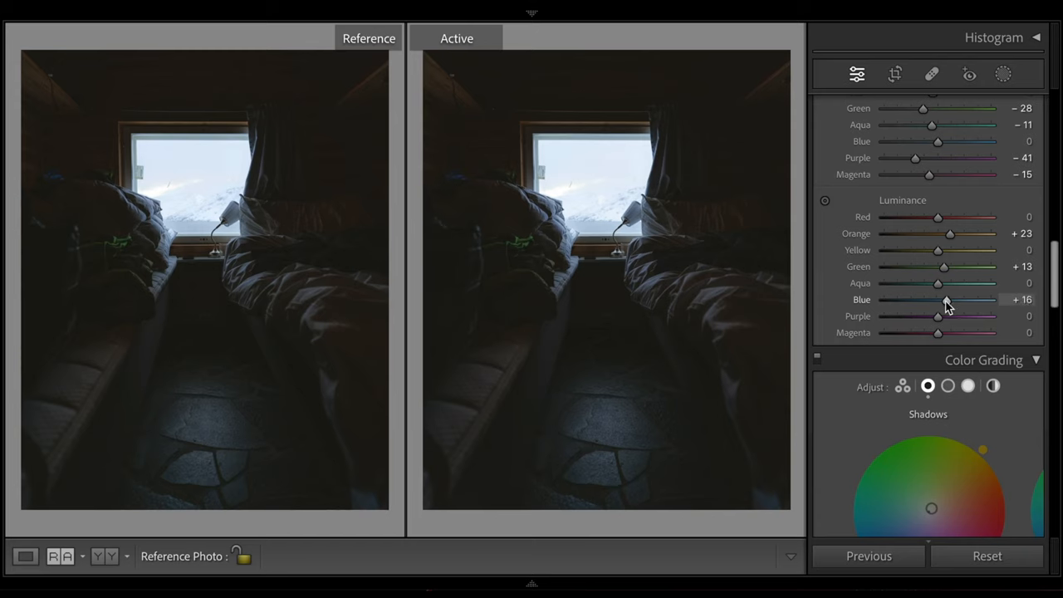
drag(950, 299, 945, 299)
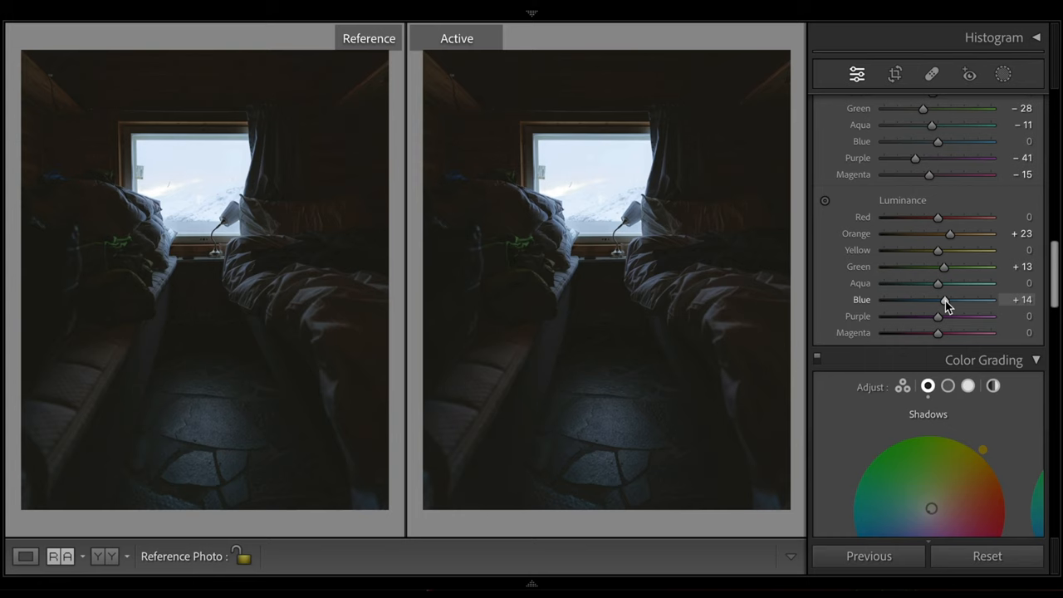
- Adjust the floor mask's exposure, trying -1.38 before settling on +0.29
click(1003, 73)
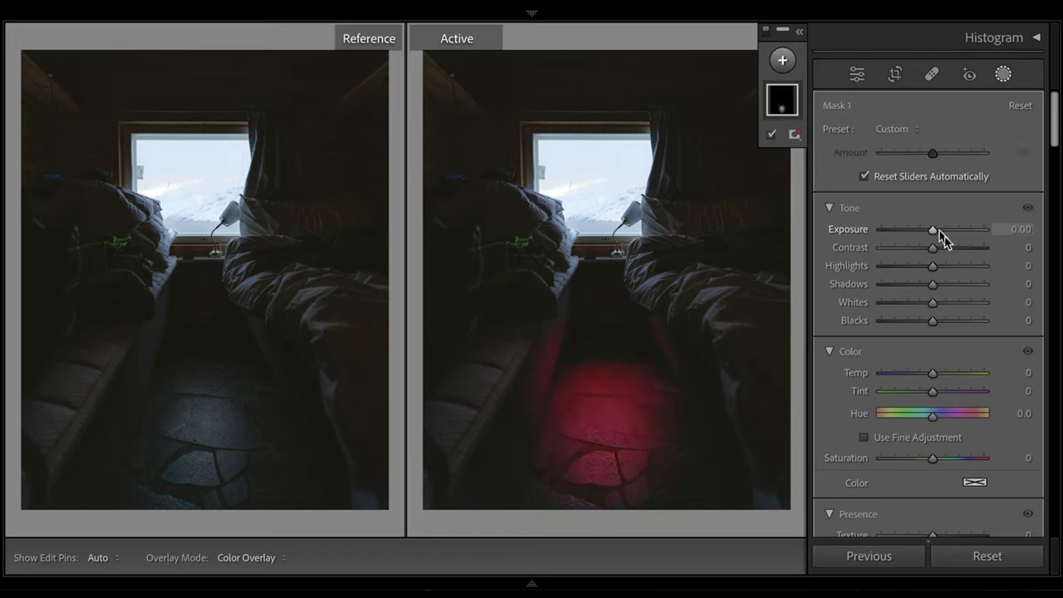
mouse_move(199, 458)
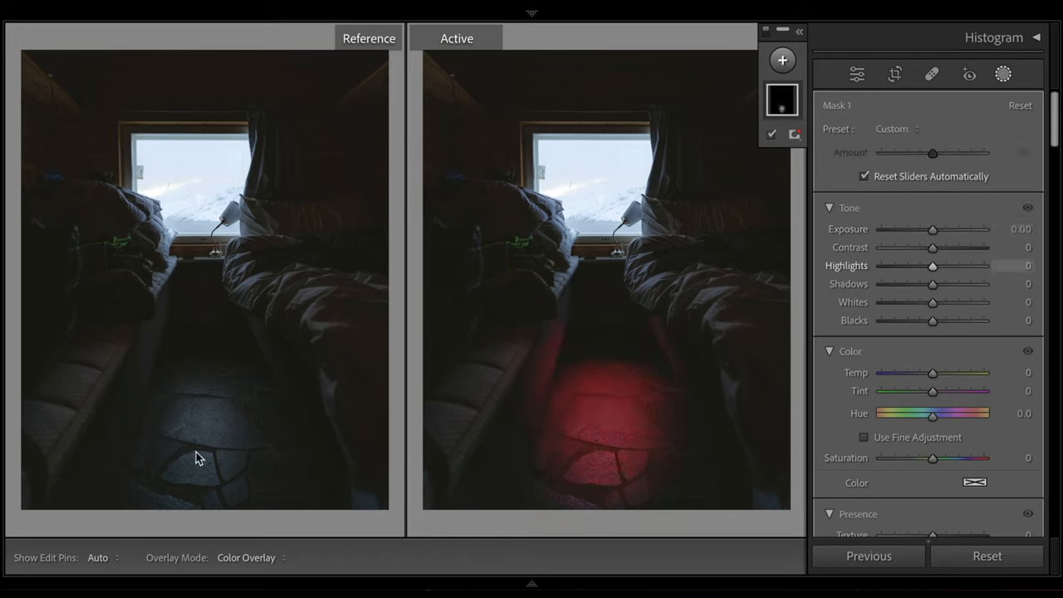
drag(933, 230, 914, 229)
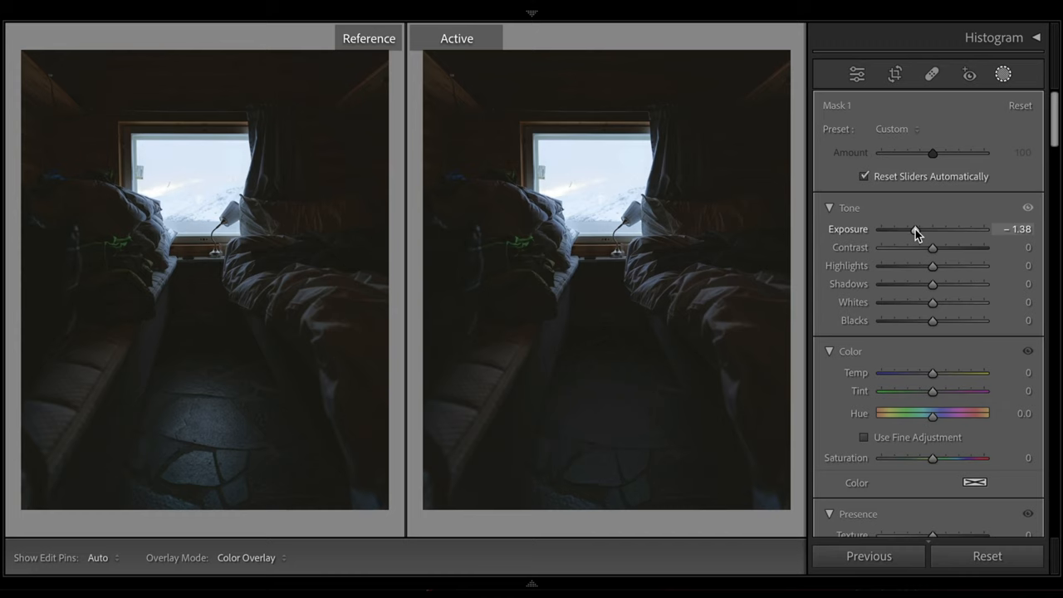
drag(914, 229, 932, 230)
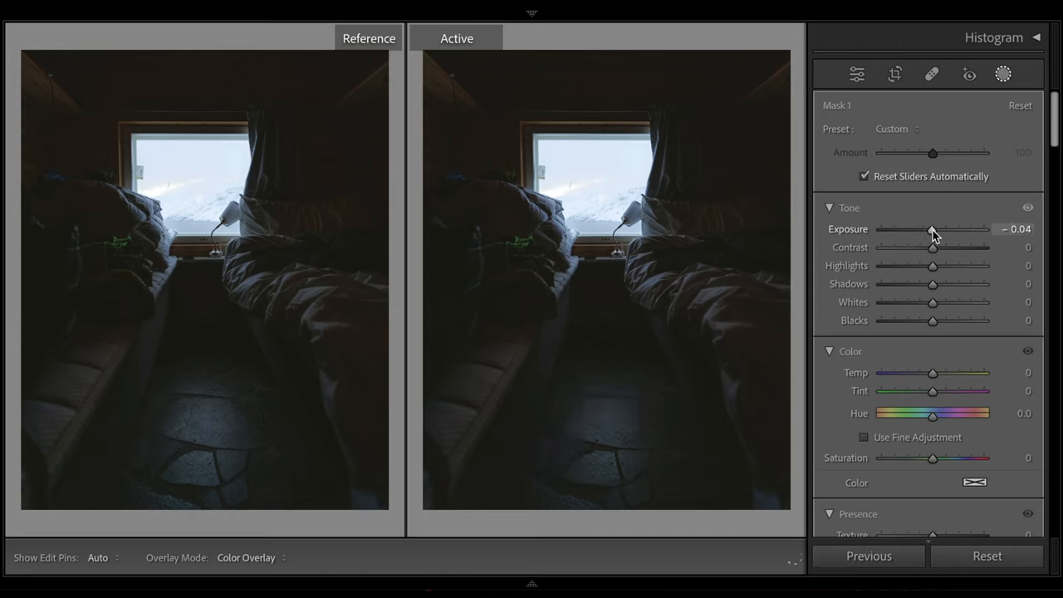
drag(932, 229, 937, 230)
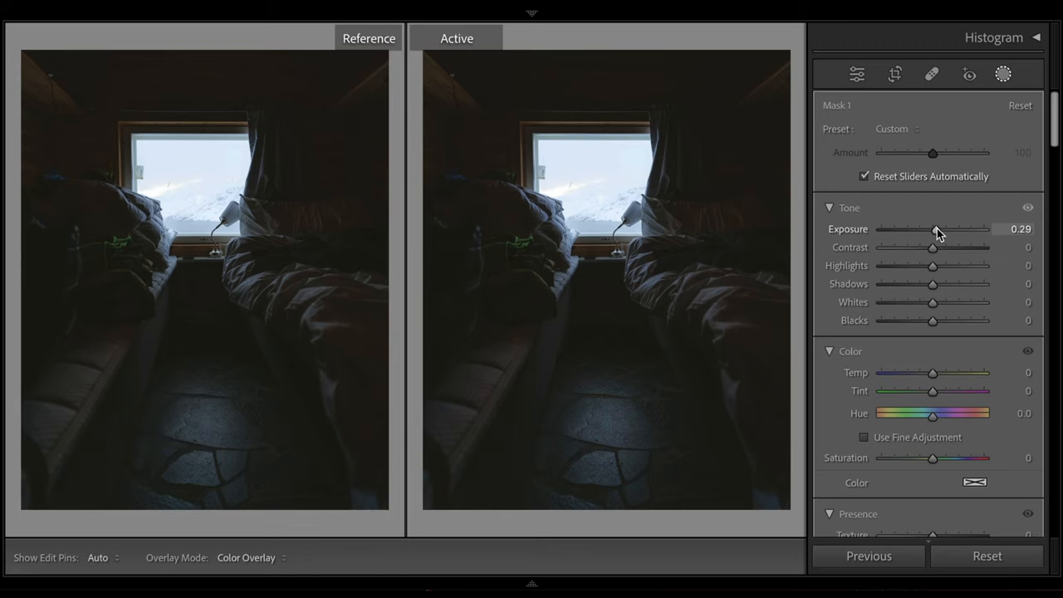
- Finish mask editing and reveal the histogram with ISO 100, 18 mm, f/2.8, 1/200 sec details
click(857, 73)
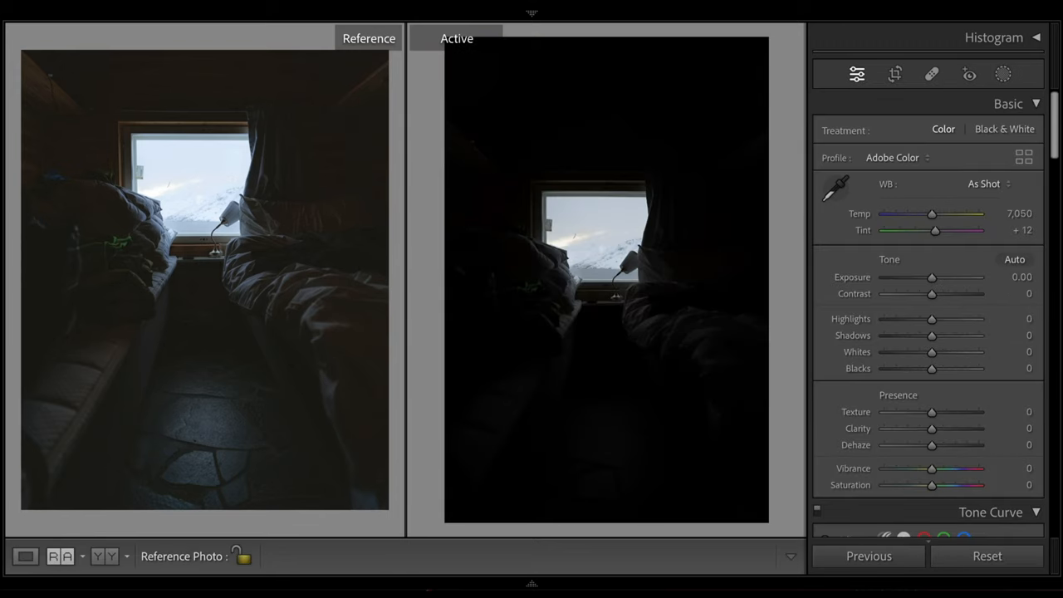
key(ctrl+z)
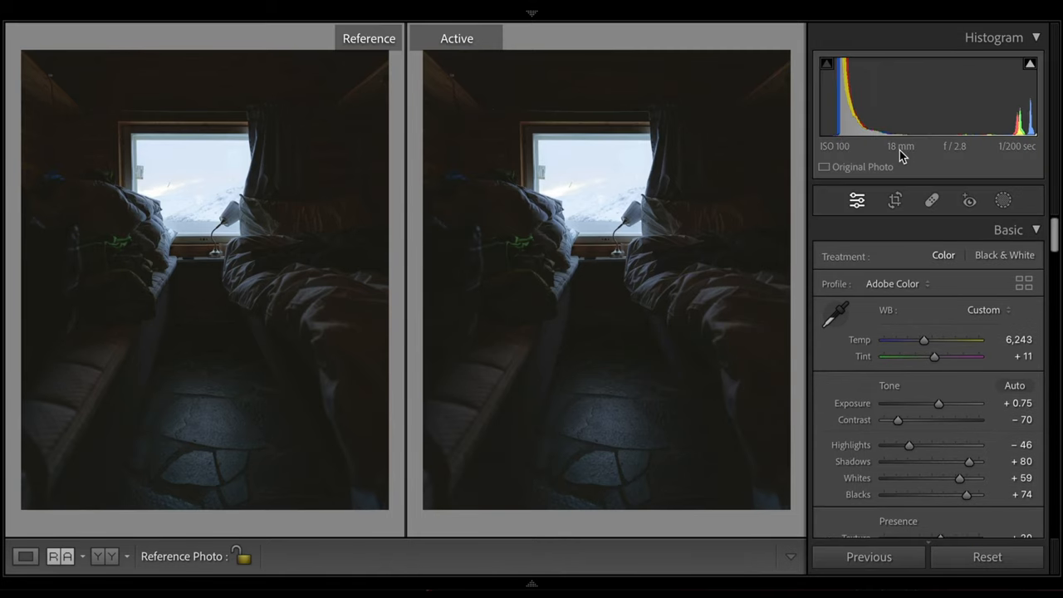
mouse_move(967, 146)
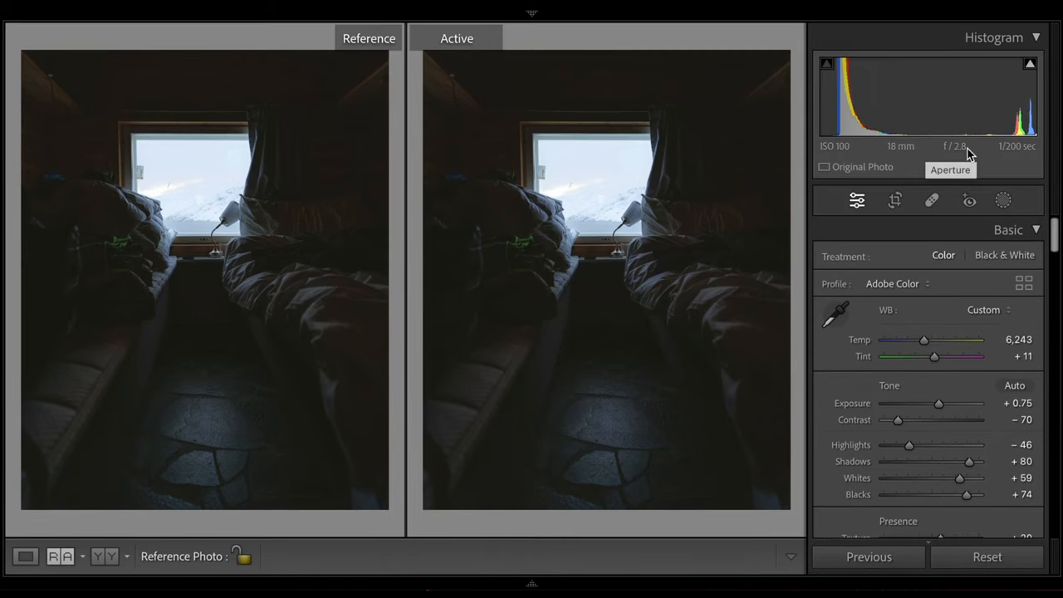
mouse_move(844, 157)
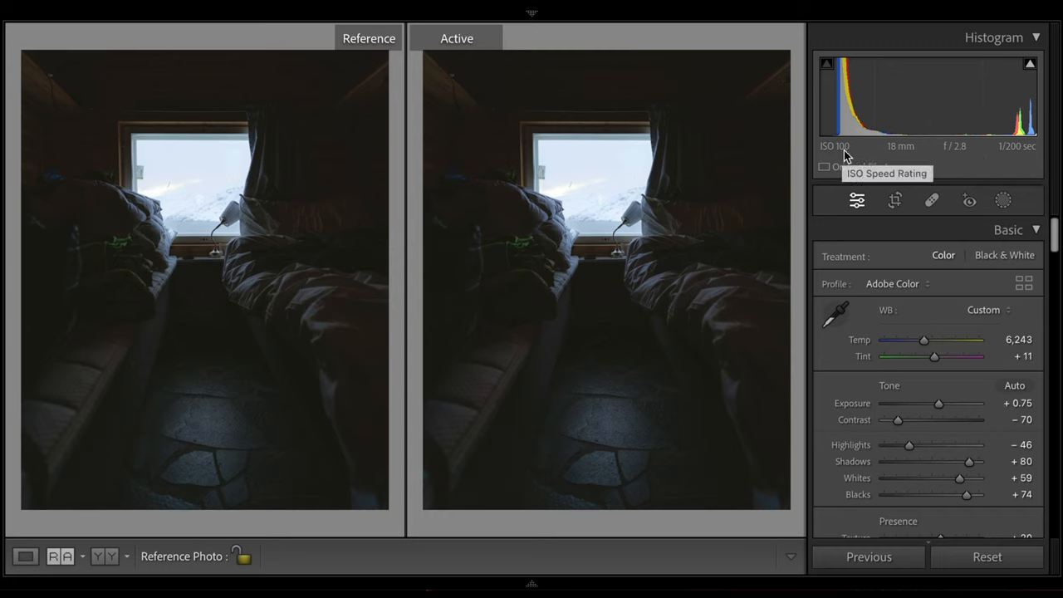
mouse_move(940, 153)
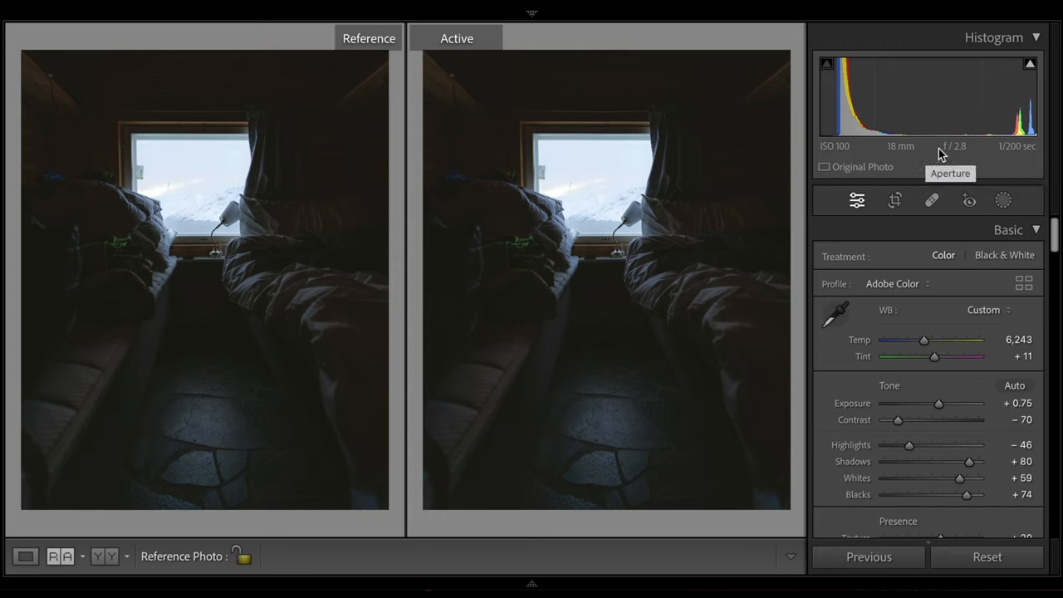
mouse_move(967, 153)
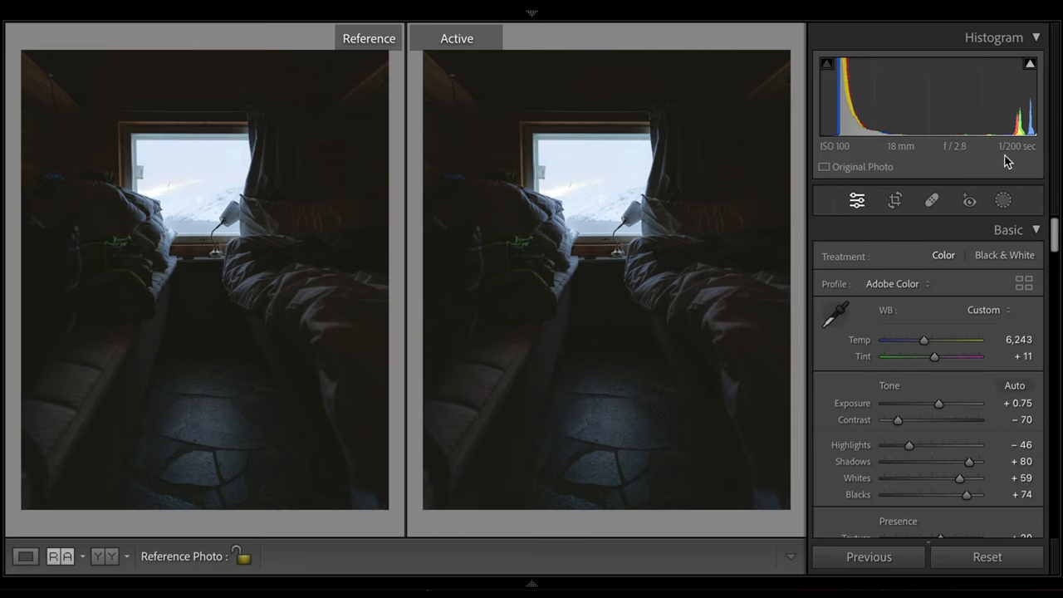
mouse_move(961, 153)
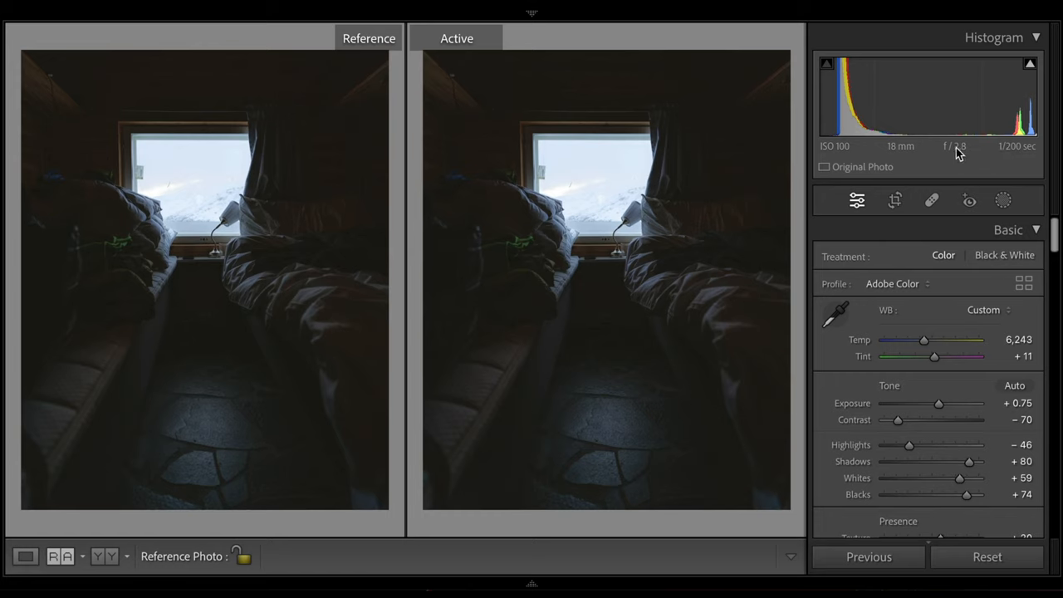
mouse_move(731, 342)
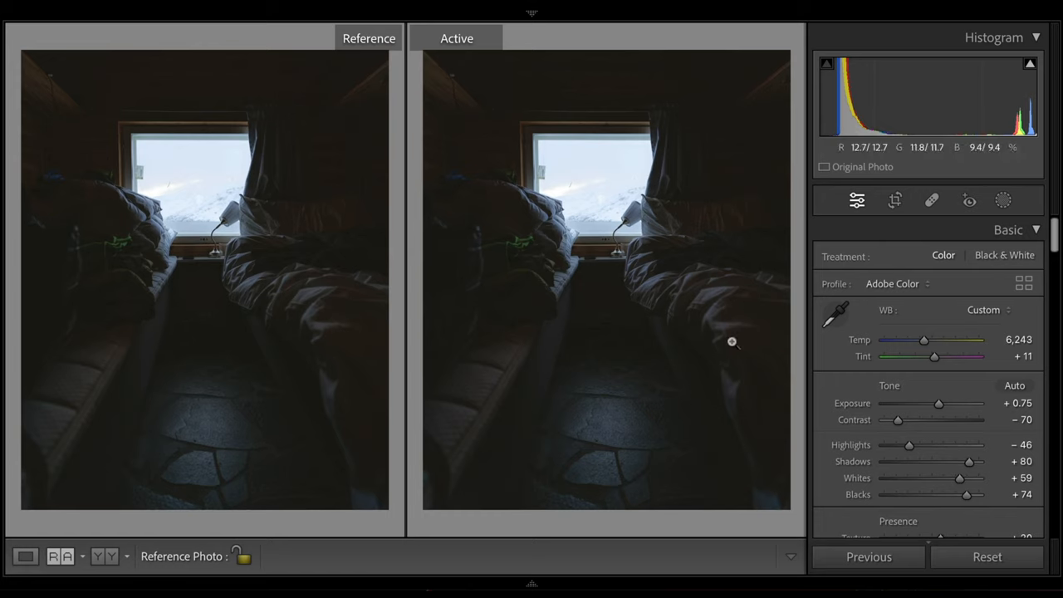
mouse_move(470, 408)
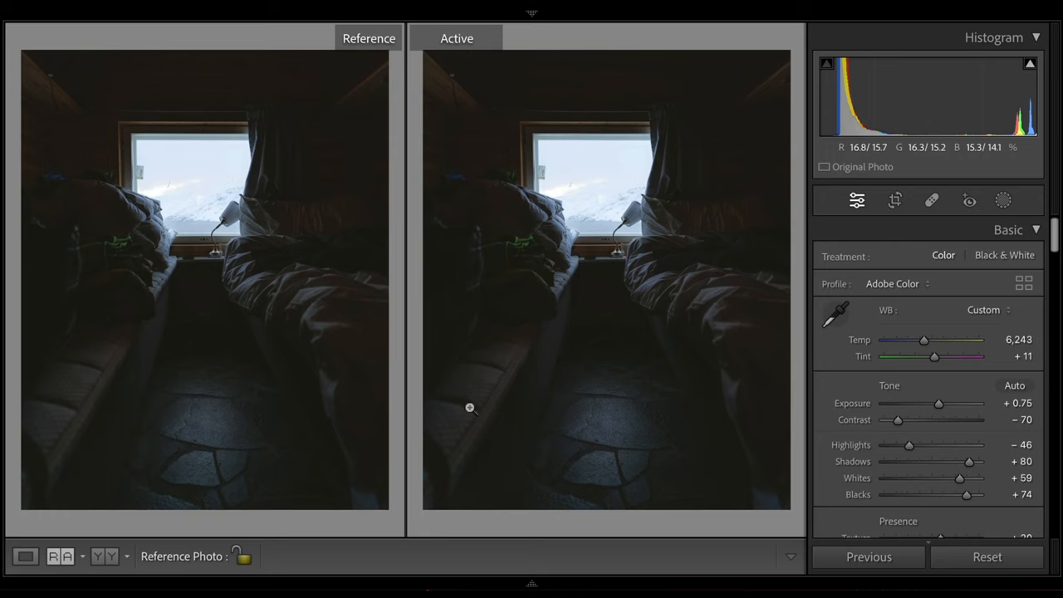
mouse_move(611, 163)
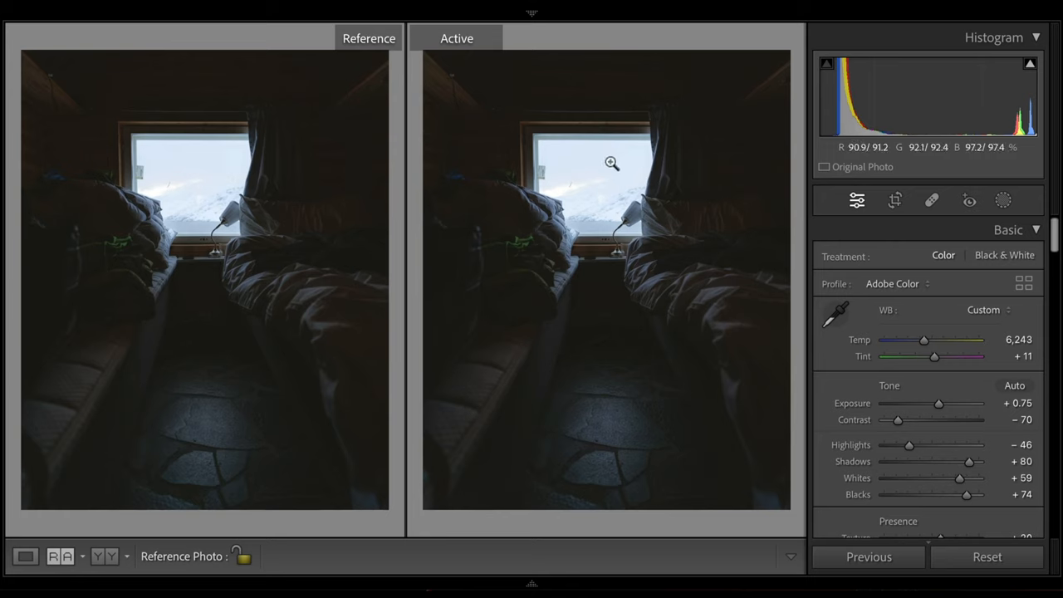
mouse_move(618, 251)
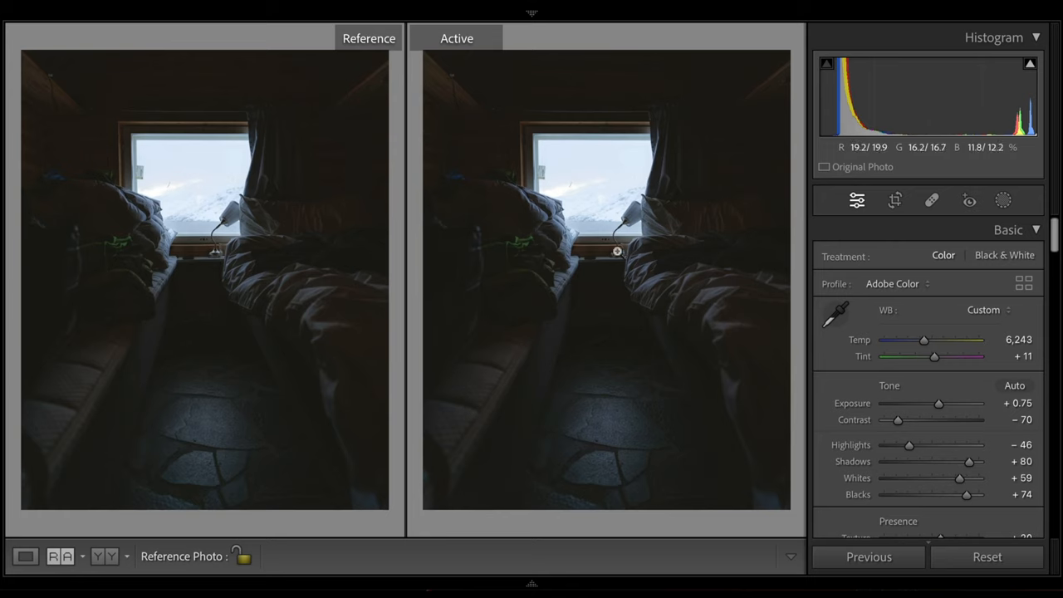
- Increase Noise Reduction Luminance in the Detail panel
scroll(down, 3)
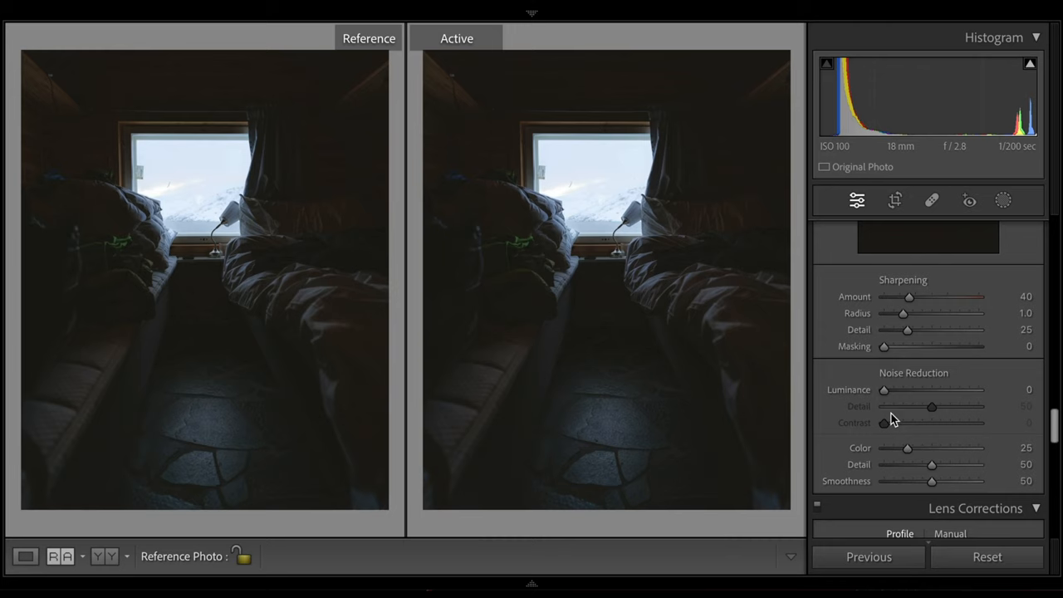
drag(884, 390, 896, 391)
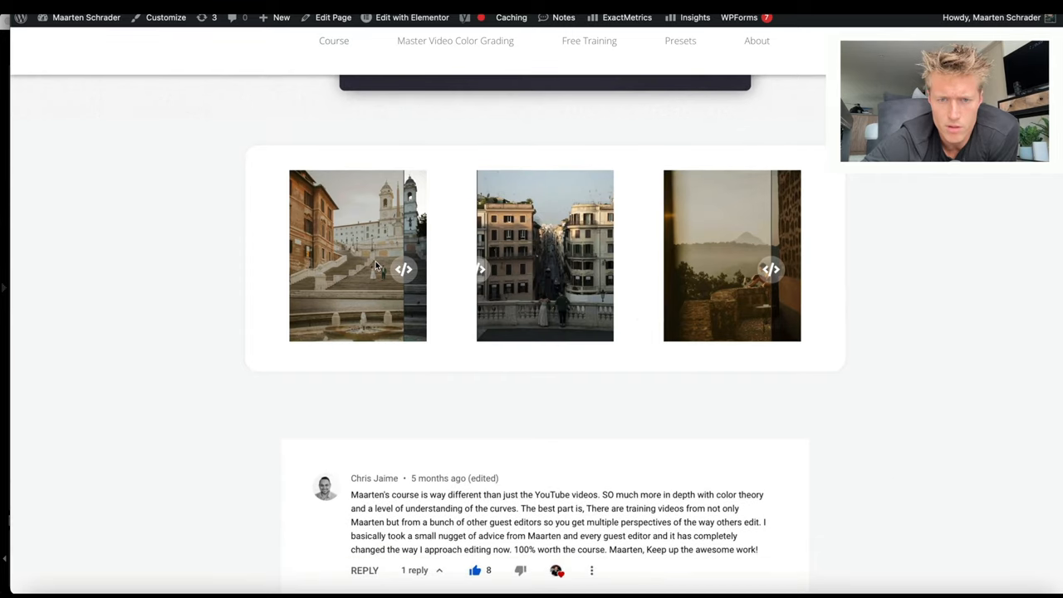
- Scroll past the before-and-after sliders and play the student testimonial video
scroll(down, 3)
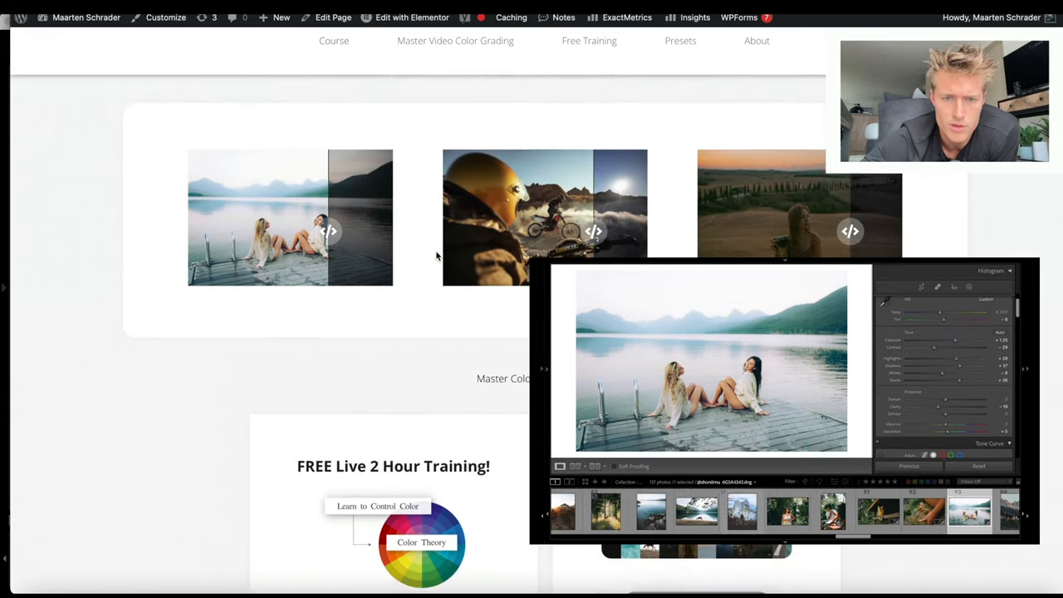
scroll(down, 3)
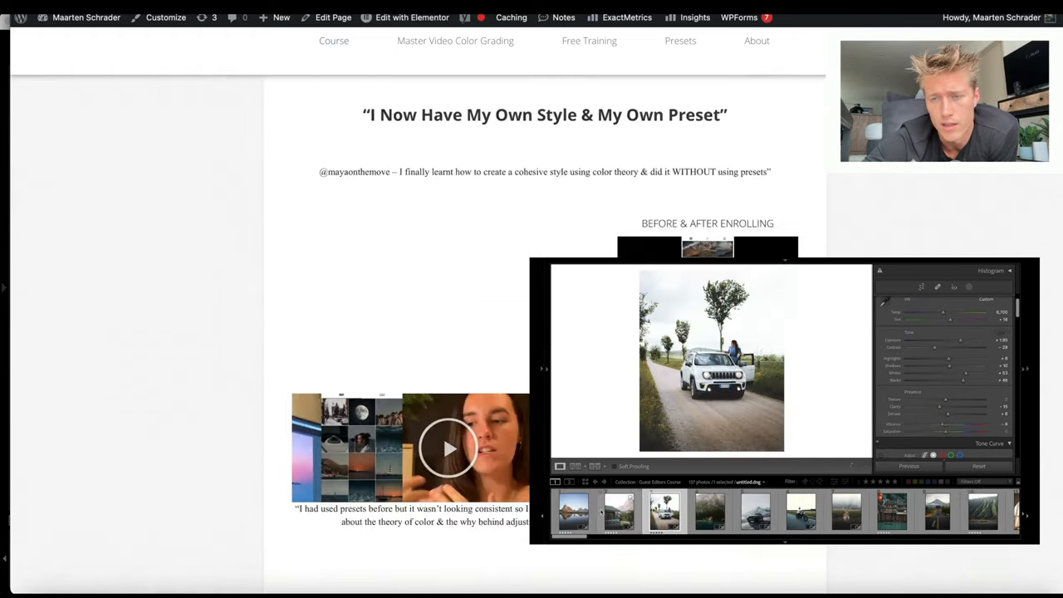
click(448, 449)
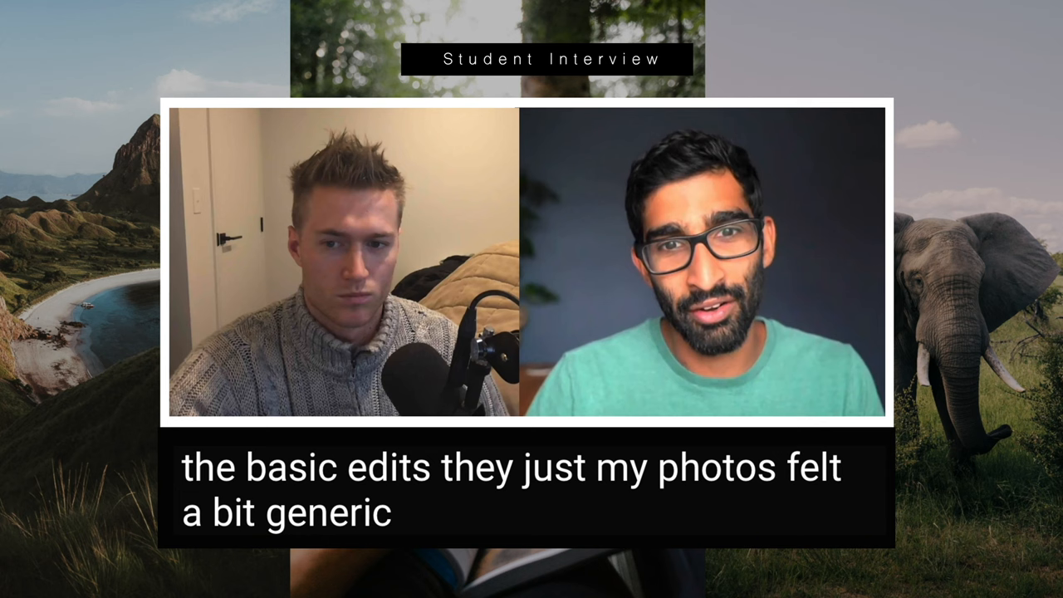